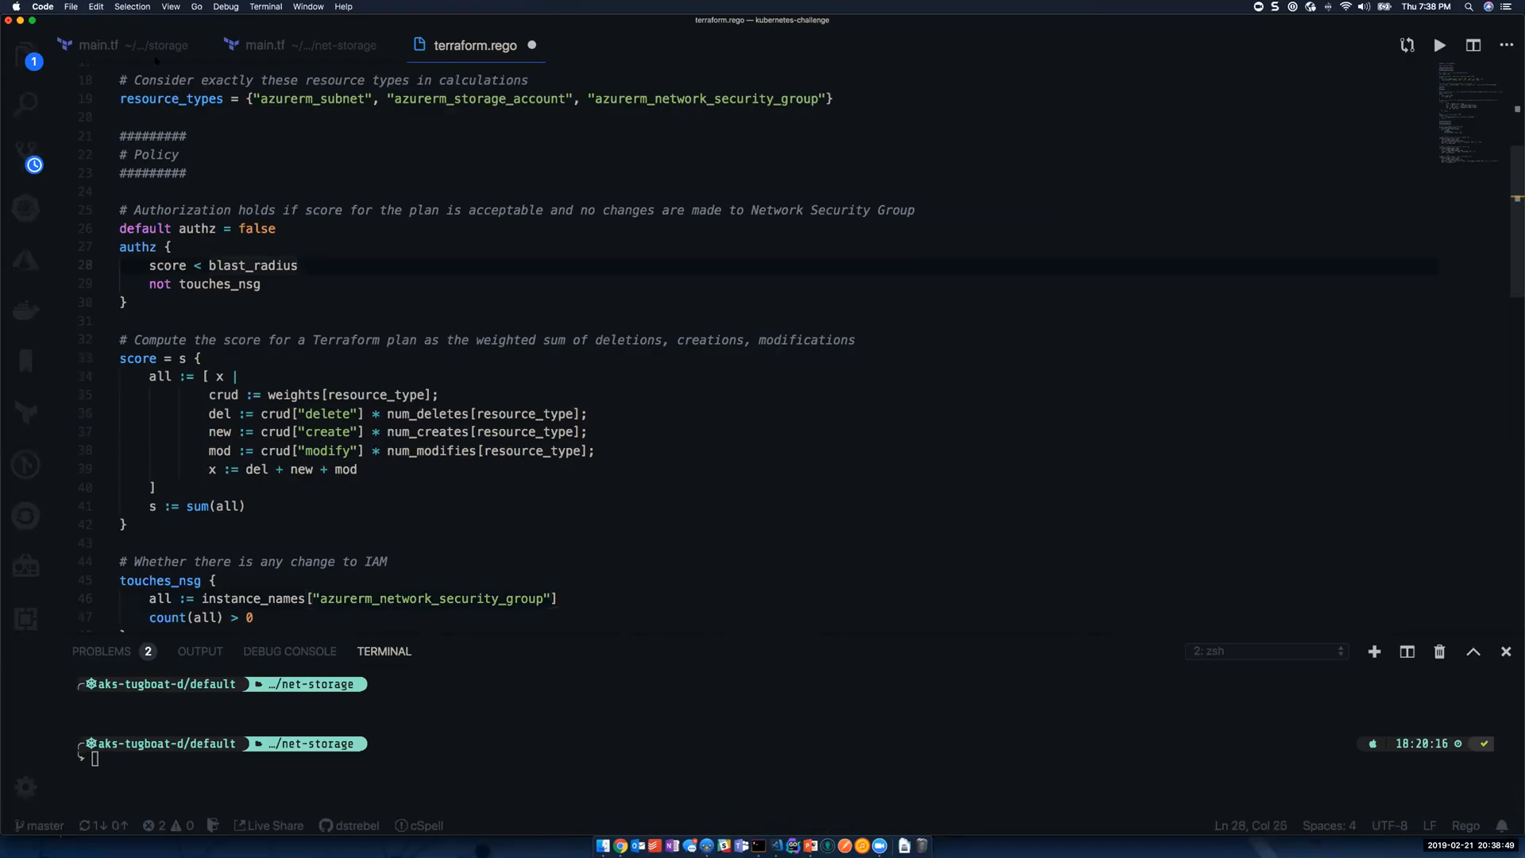
- Switch to the storage project's main.tf defining a resource group and storage account
click(99, 45)
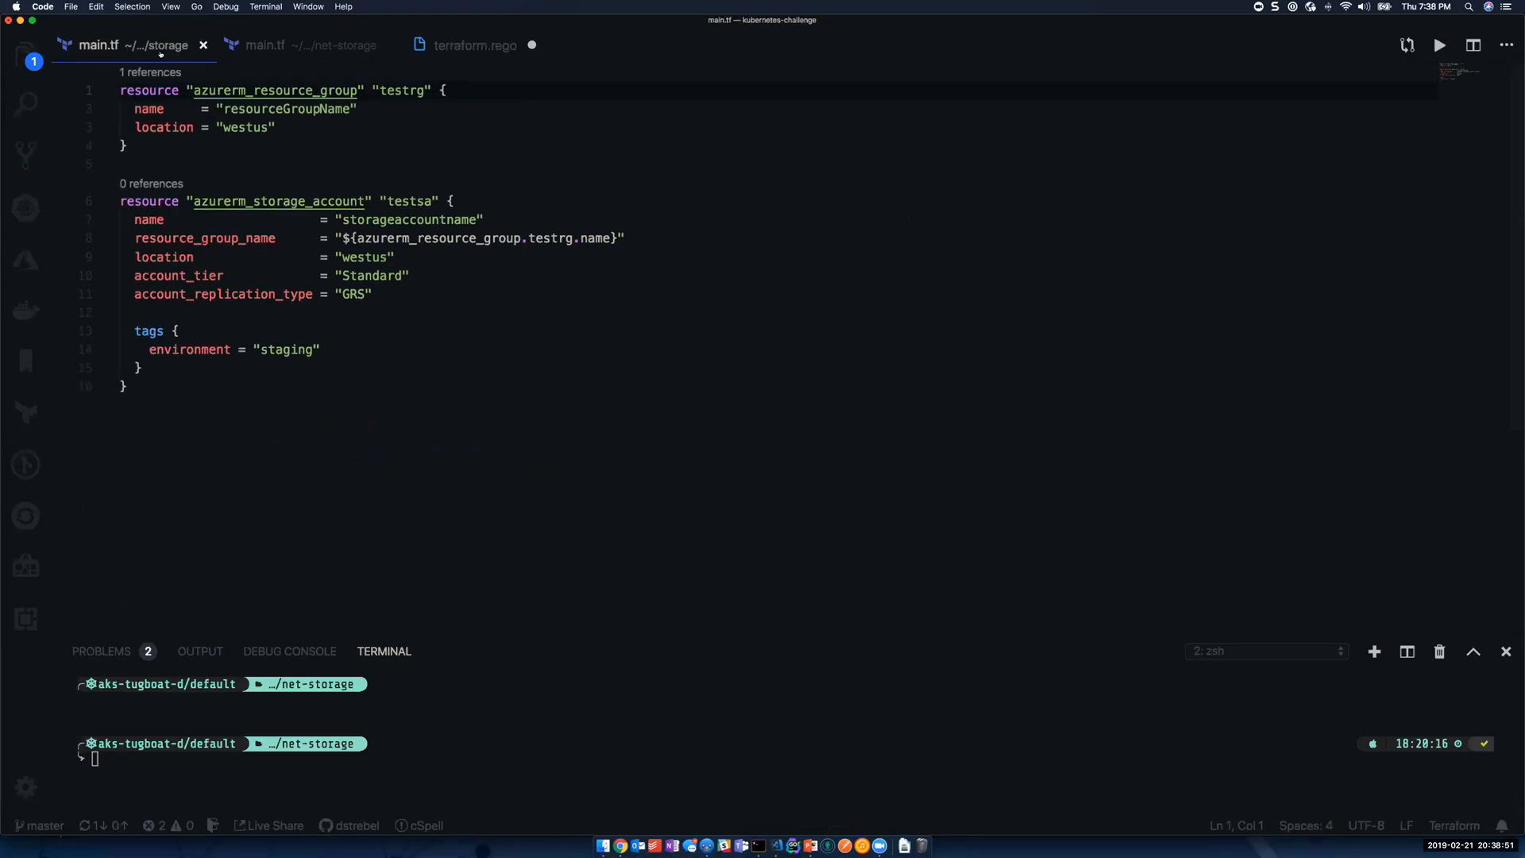
click(266, 44)
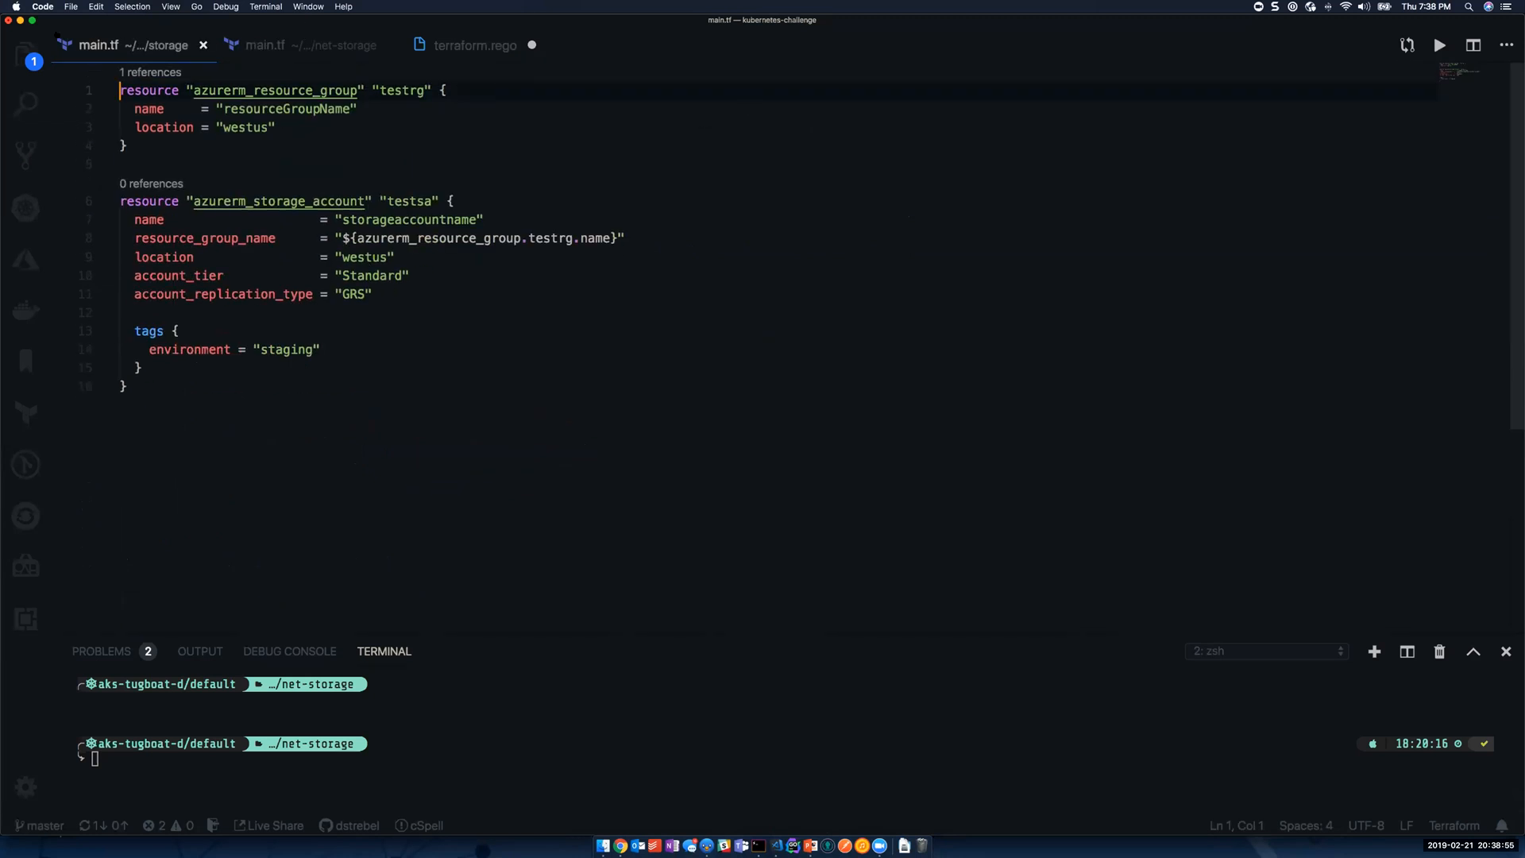
mouse_move(290, 216)
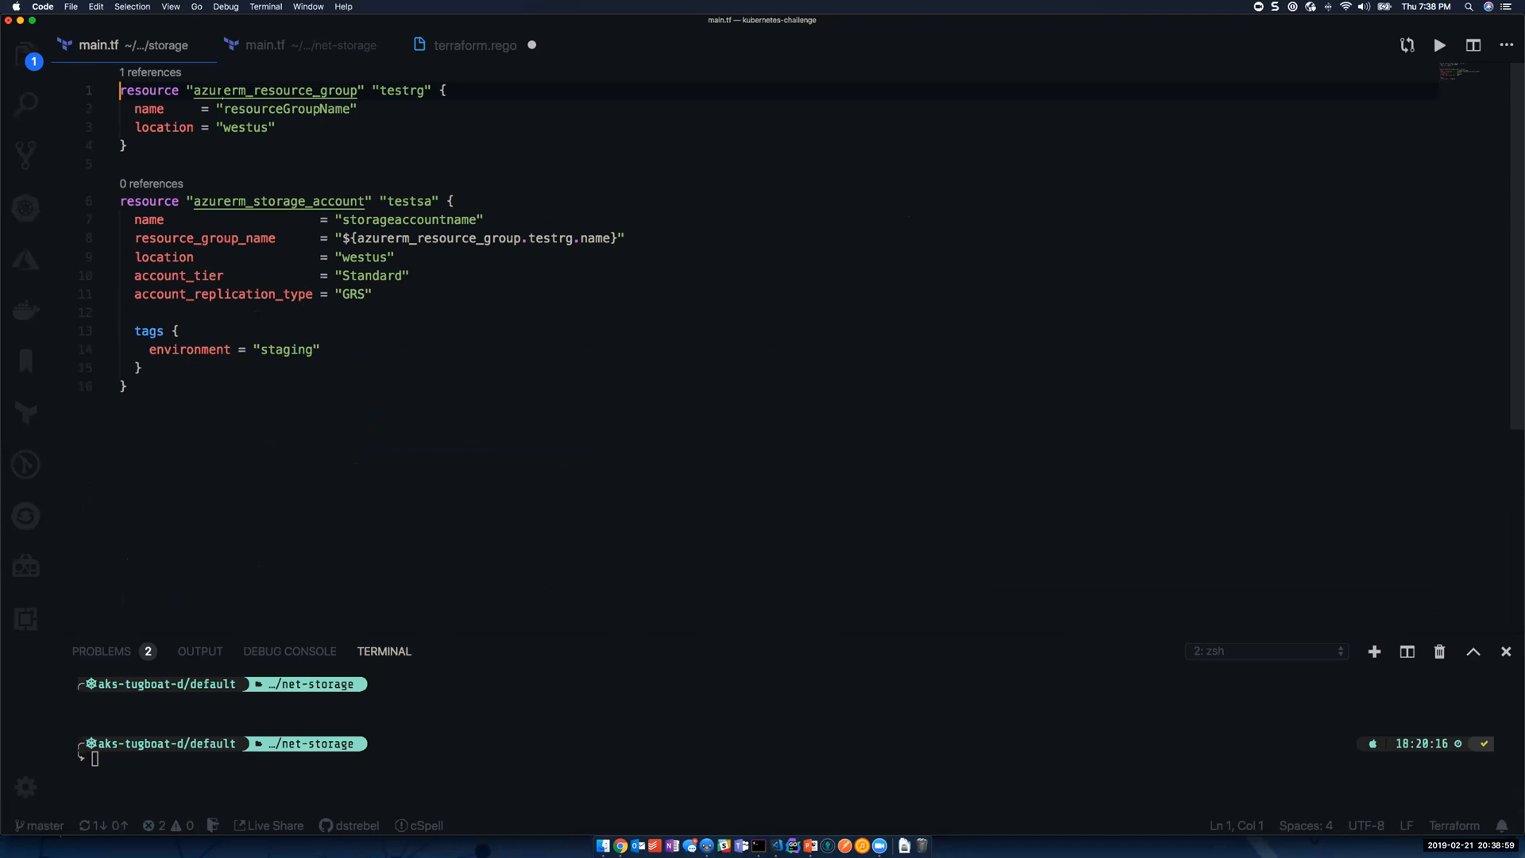
mouse_move(661, 266)
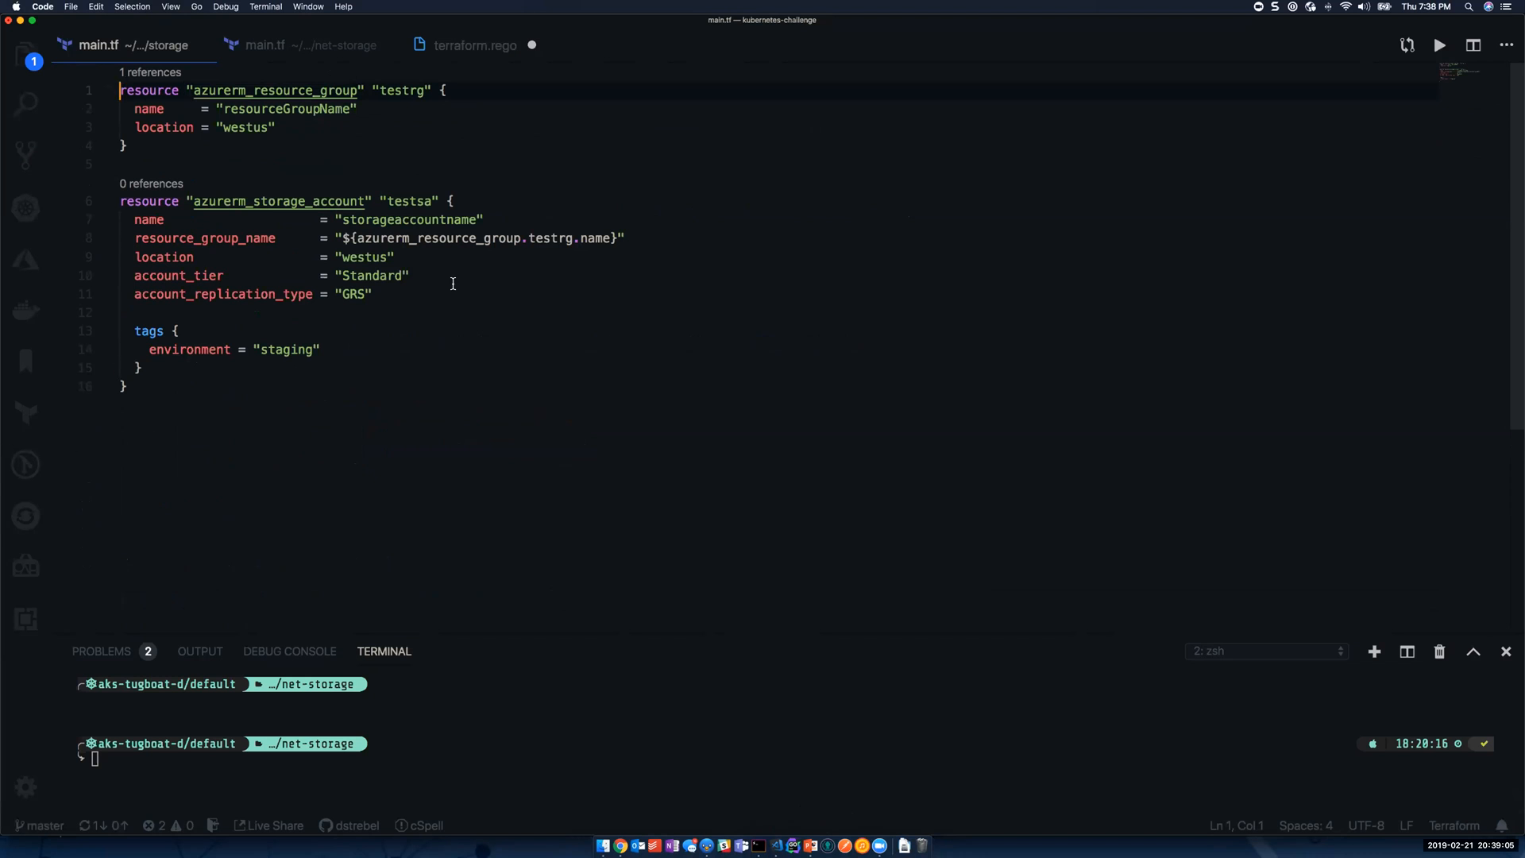
mouse_move(445, 288)
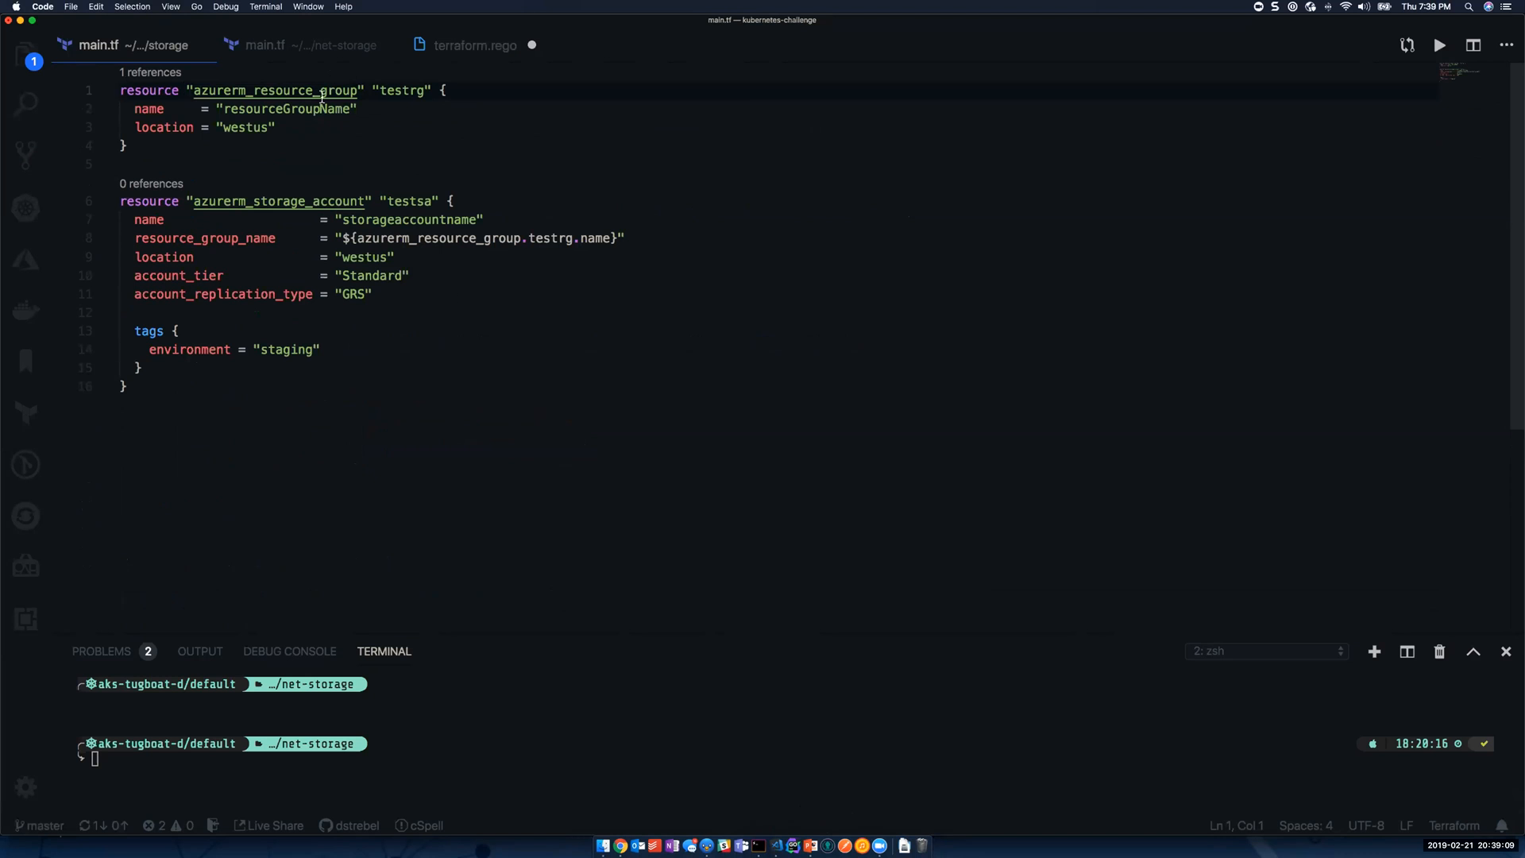
- Review the net-storage main.tf down to its network security group resource
click(265, 44)
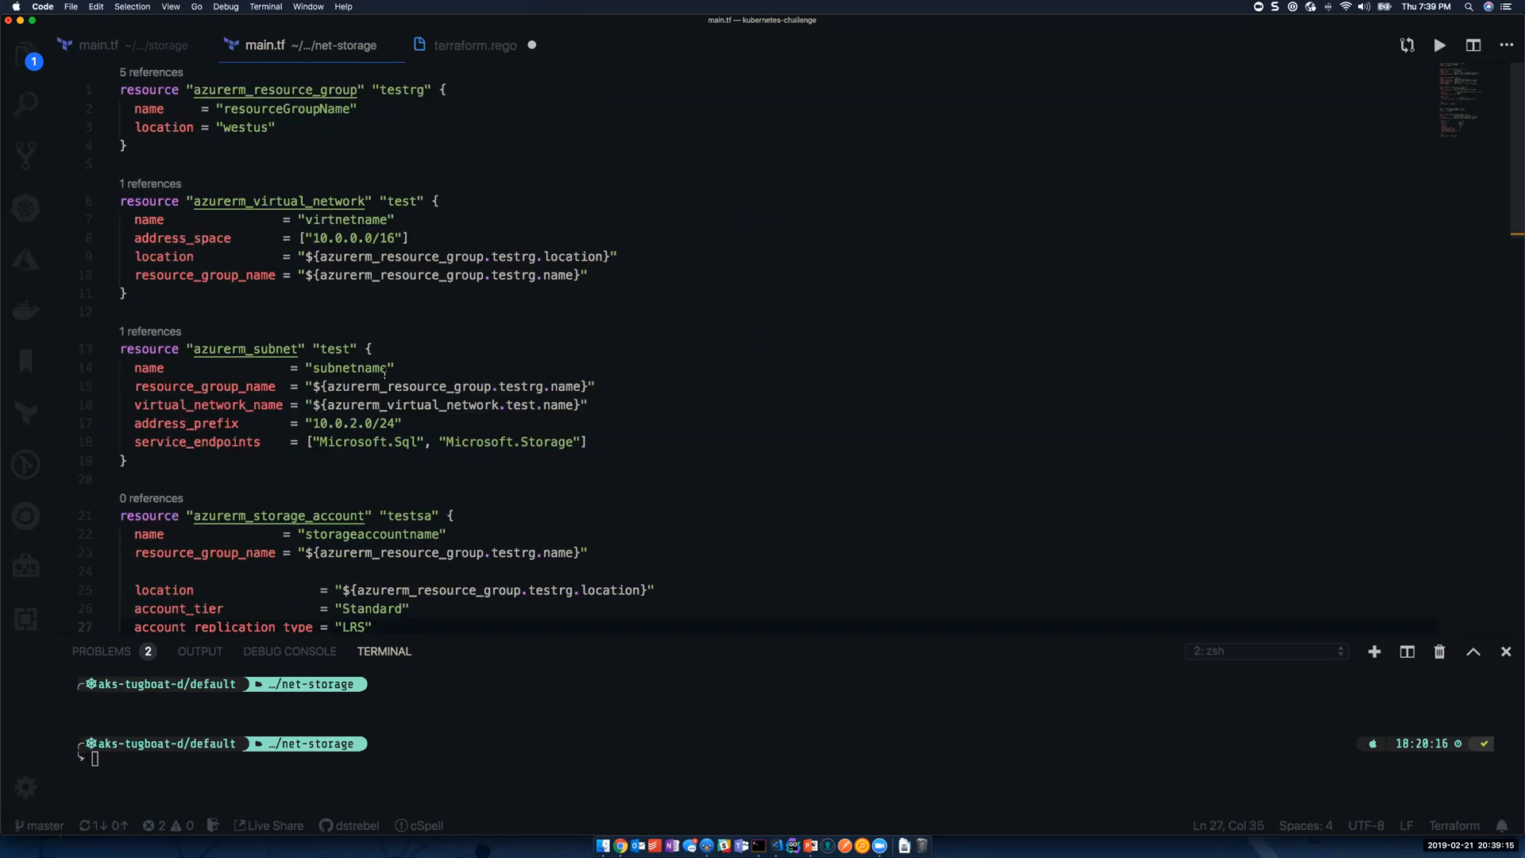
scroll(down, 3)
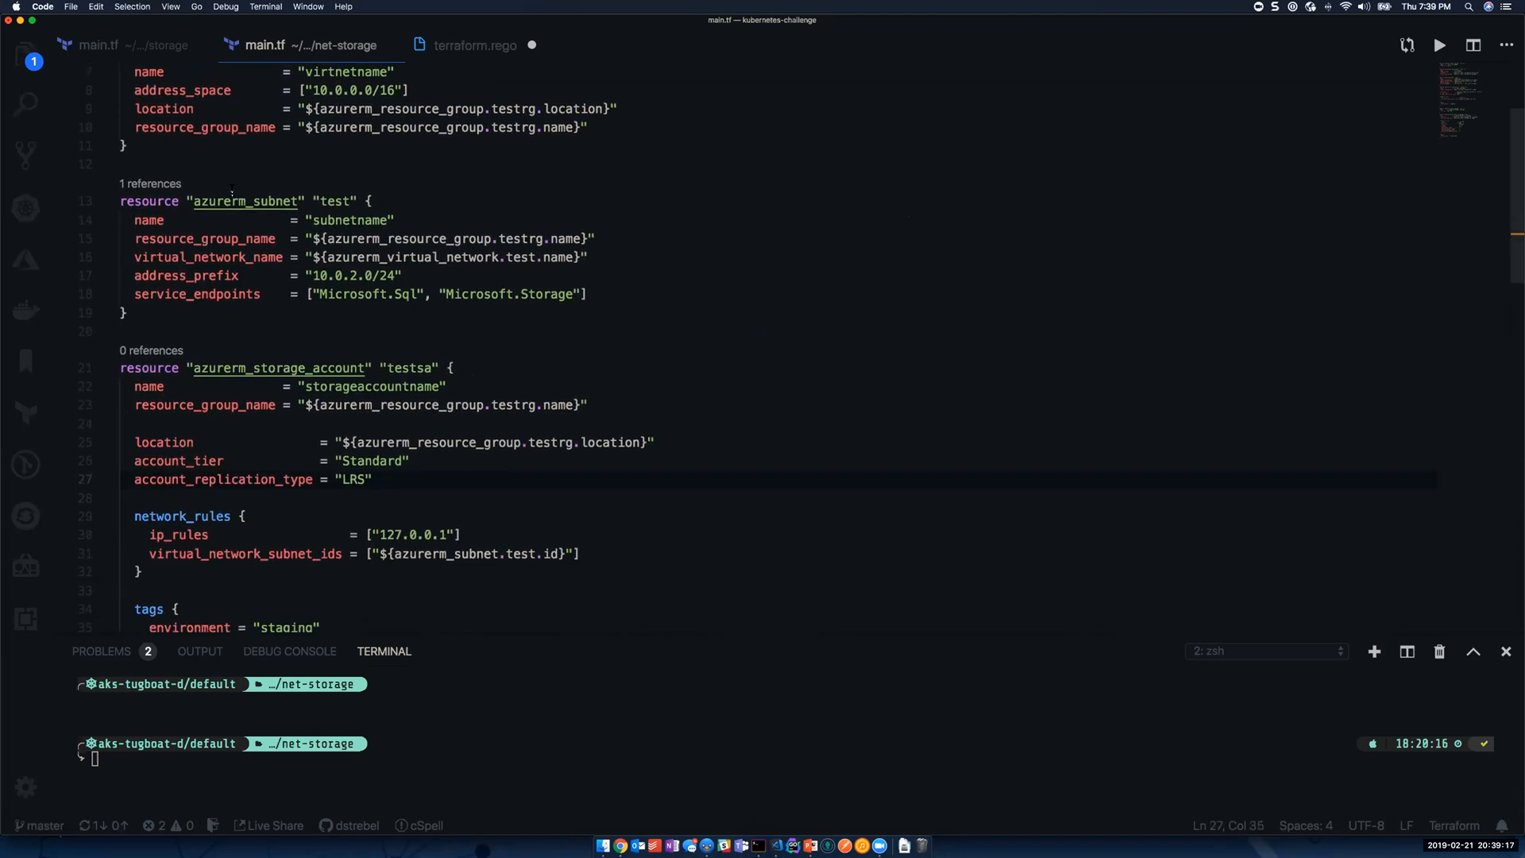
scroll(down, 3)
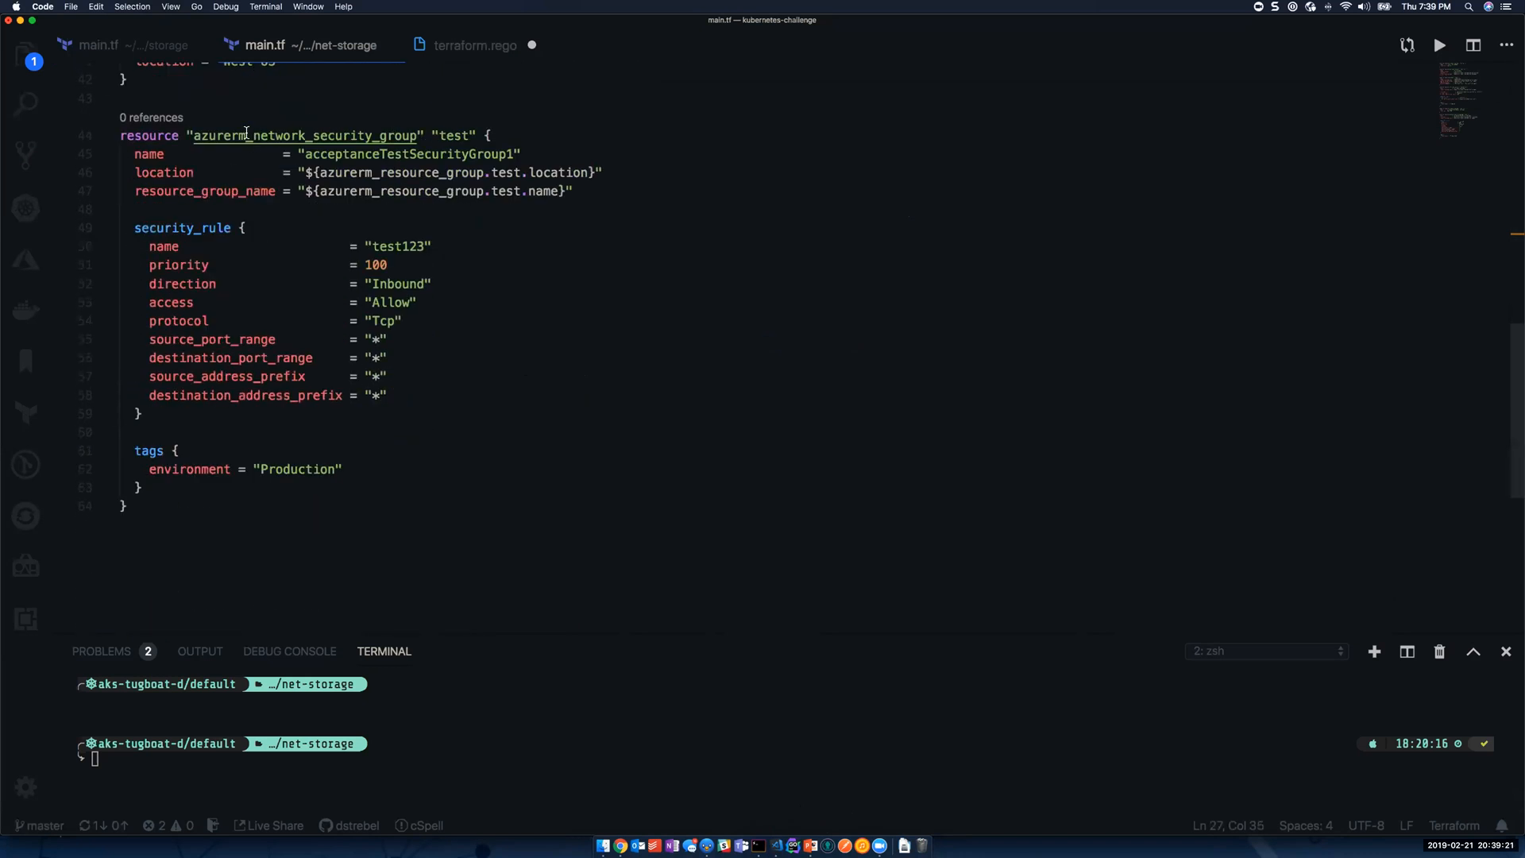
mouse_move(480, 114)
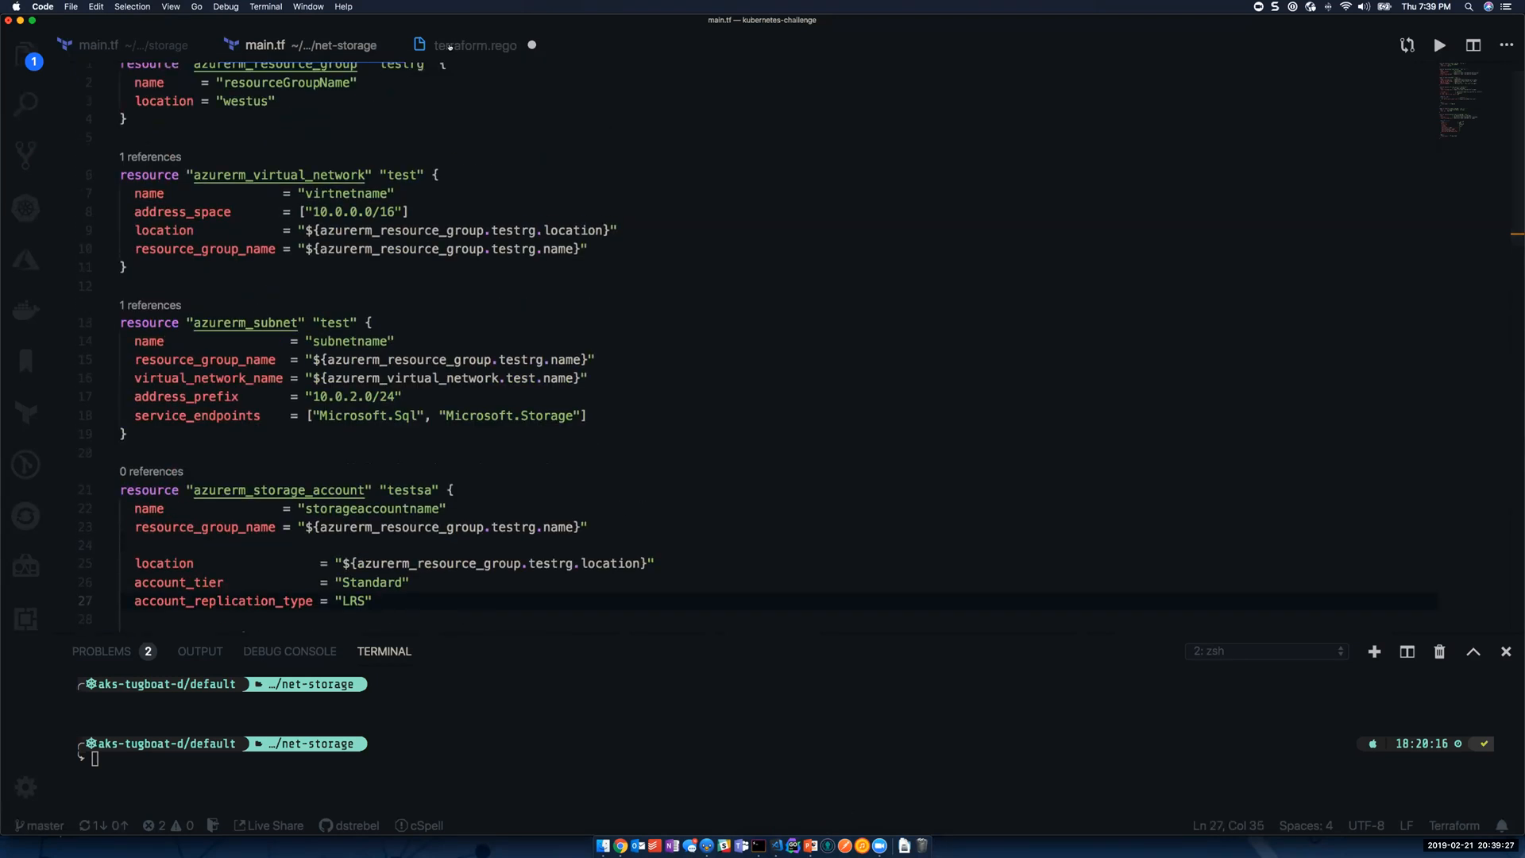
- Return to terraform.rego to read its blast_radius threshold and resource weights
click(473, 45)
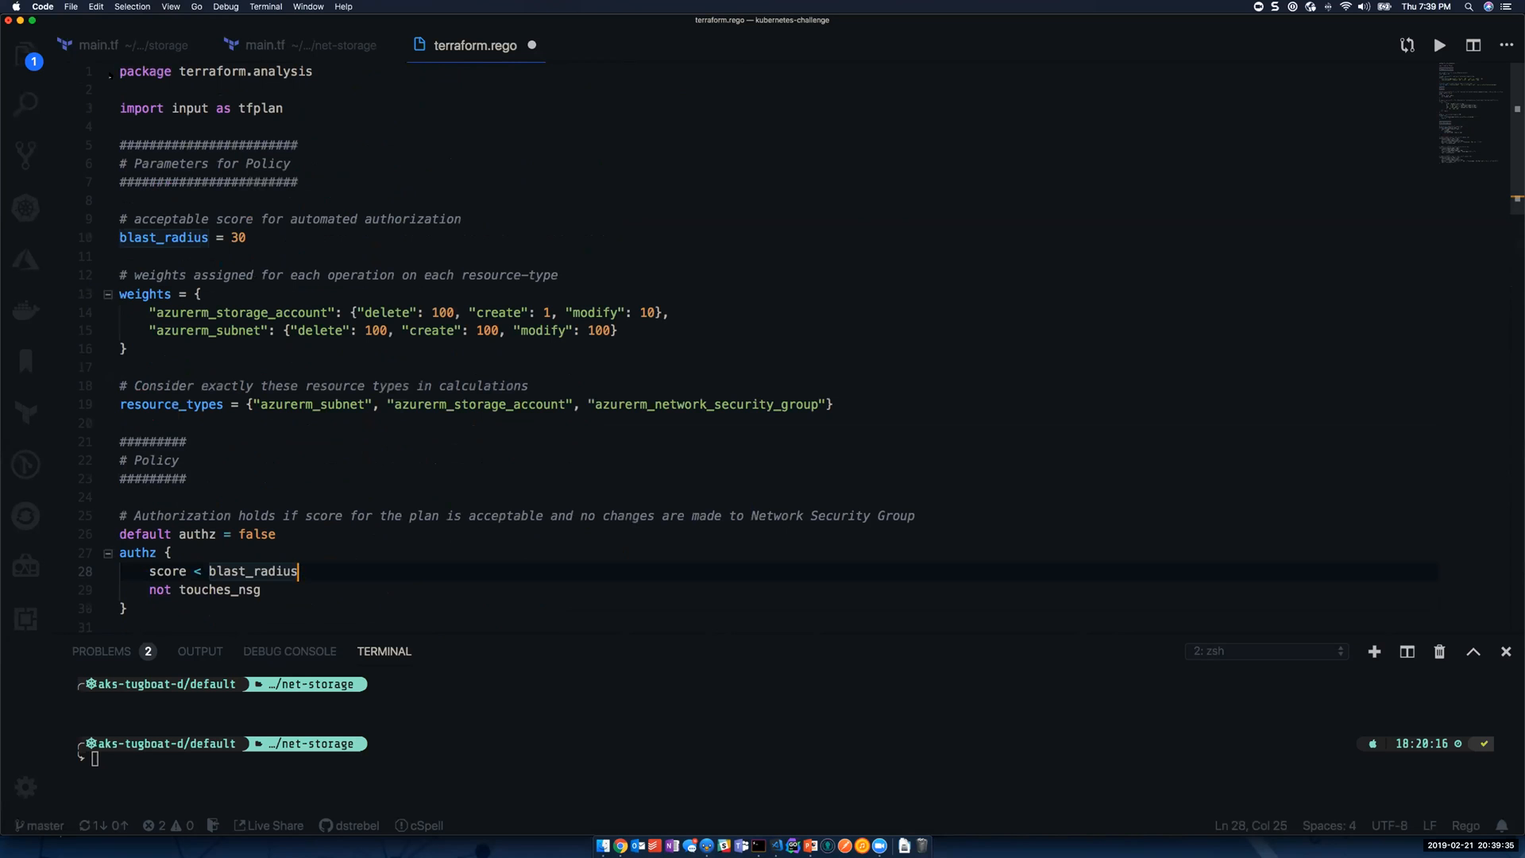
mouse_move(302, 75)
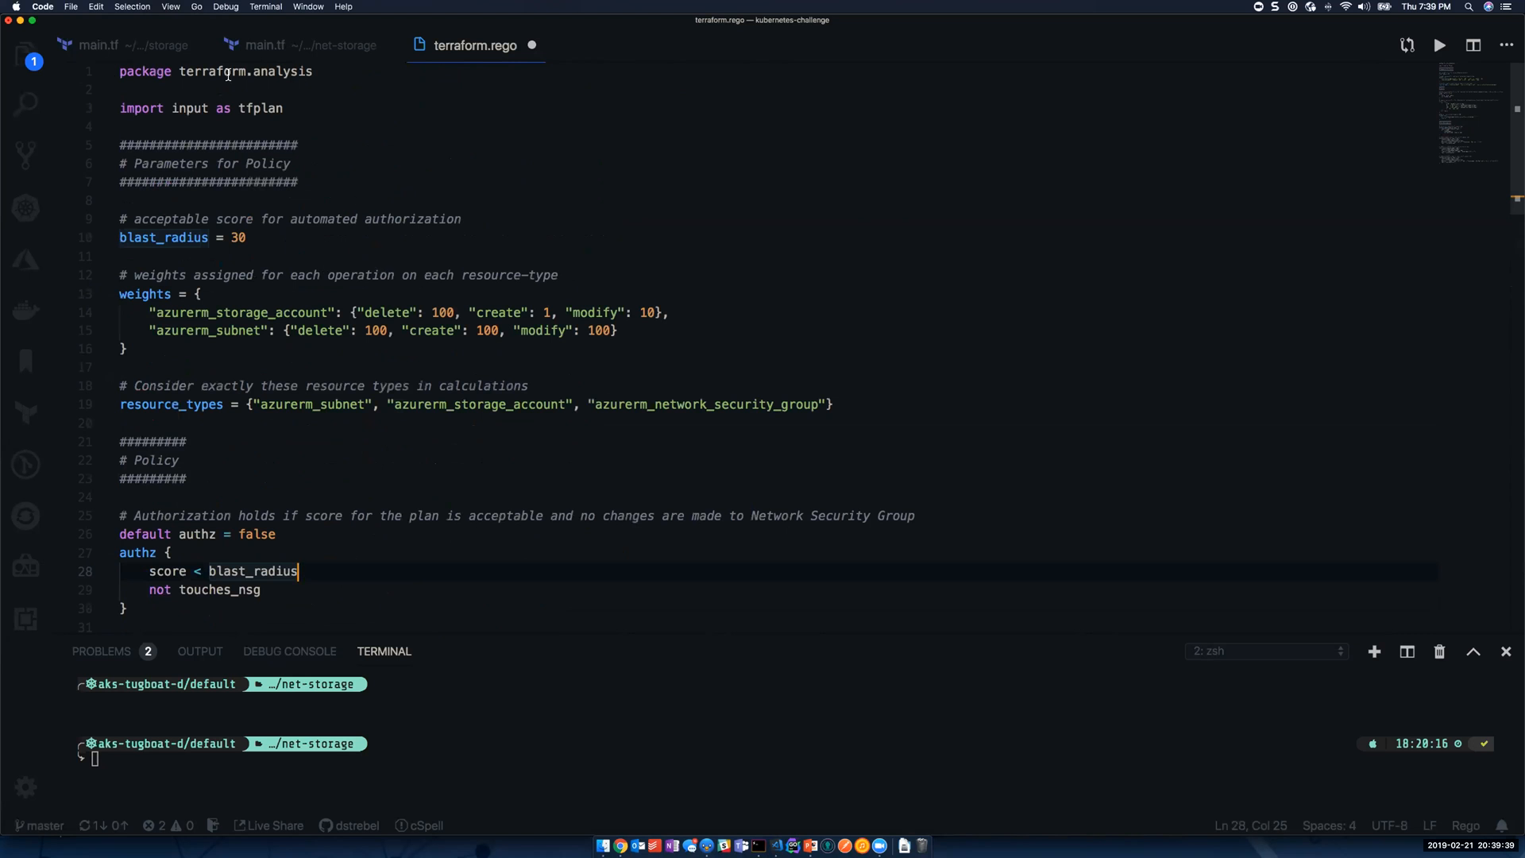
mouse_move(348, 467)
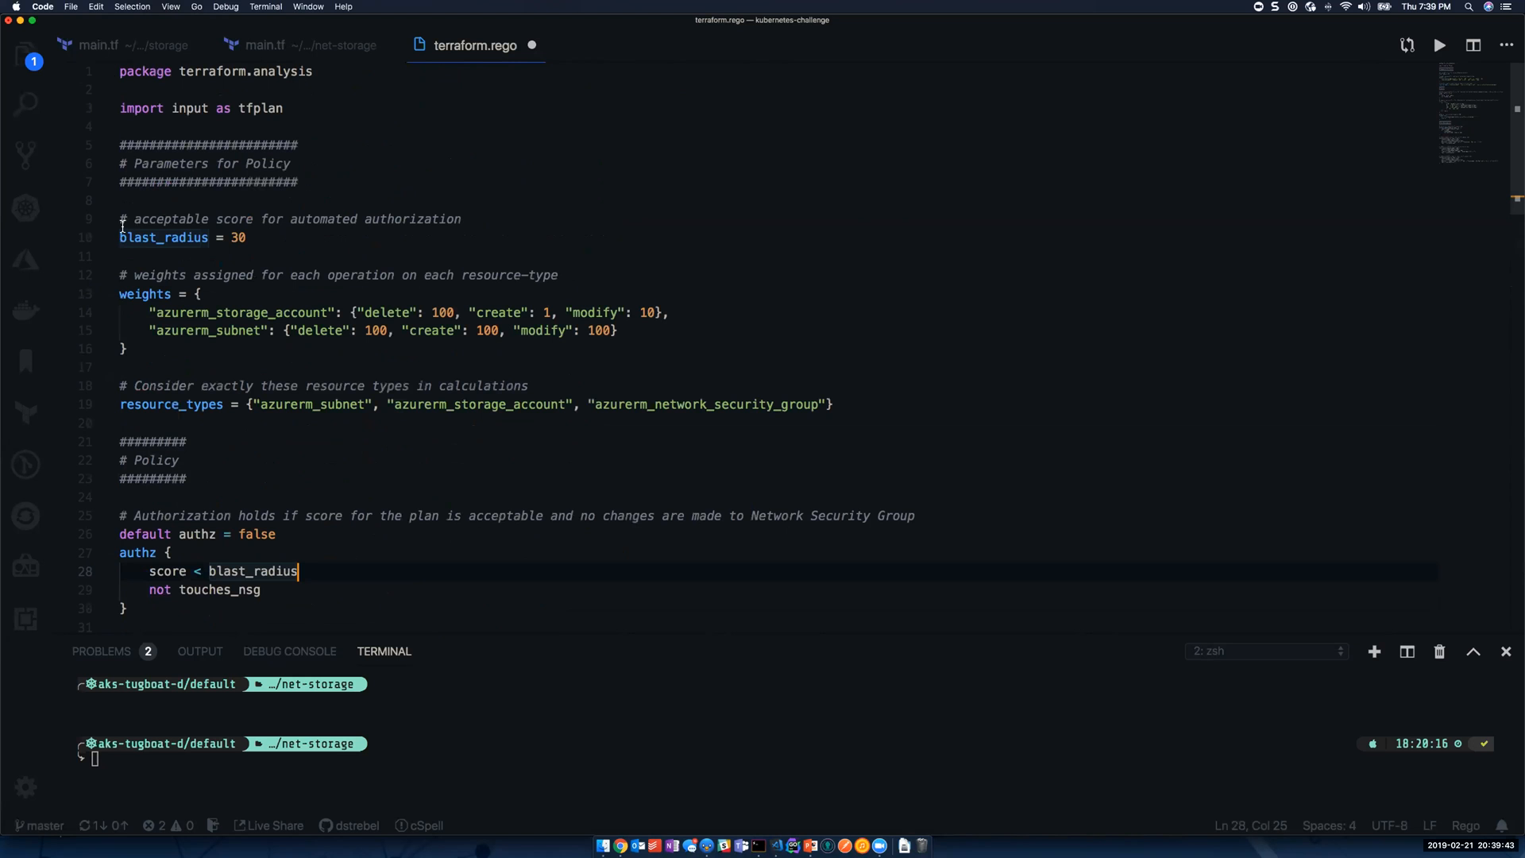
mouse_move(117, 162)
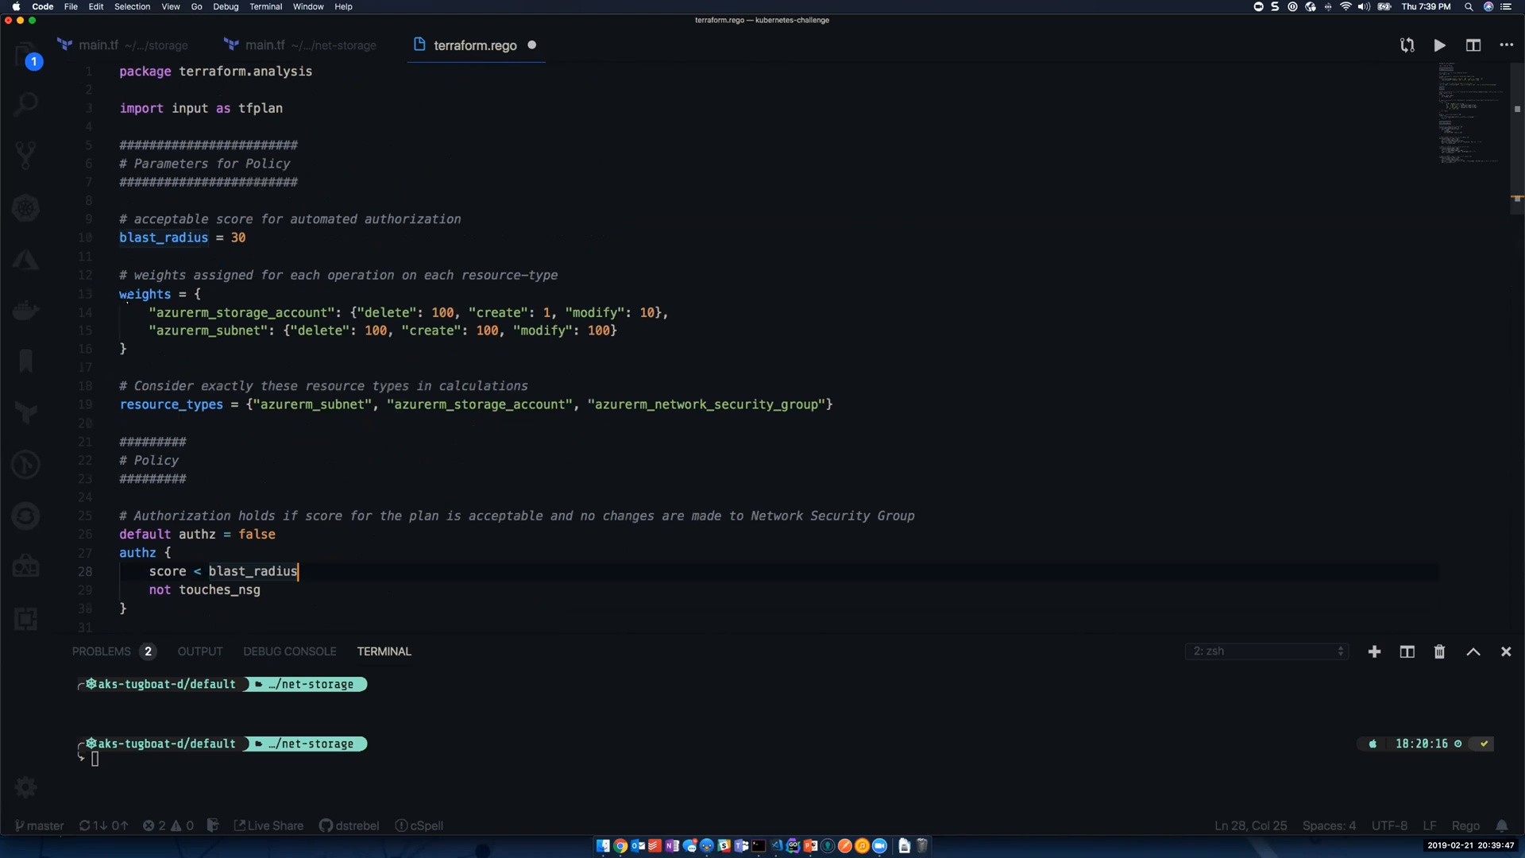
mouse_move(596, 124)
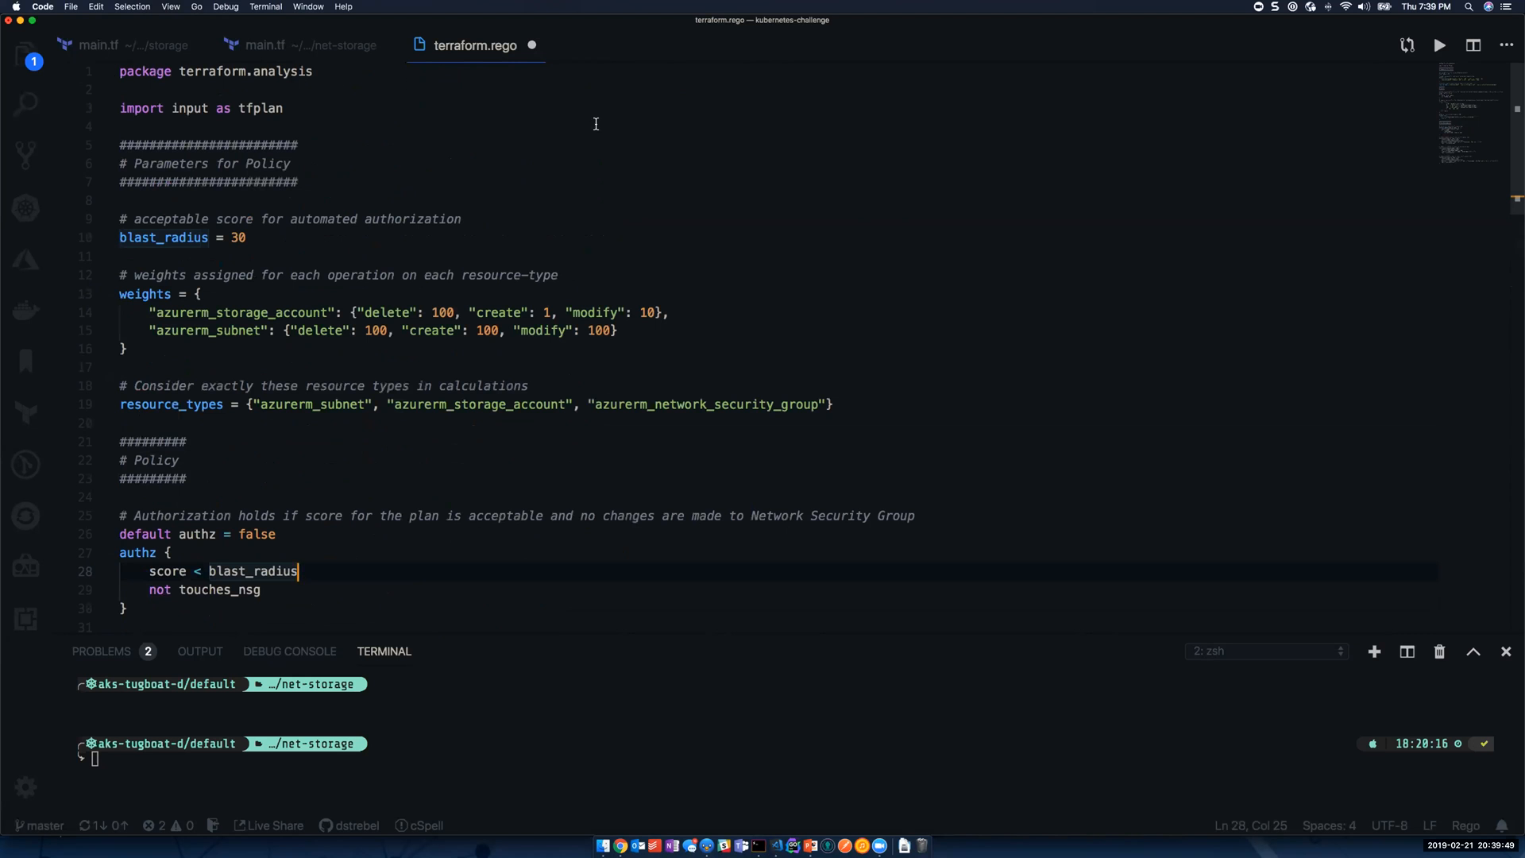
mouse_move(188, 211)
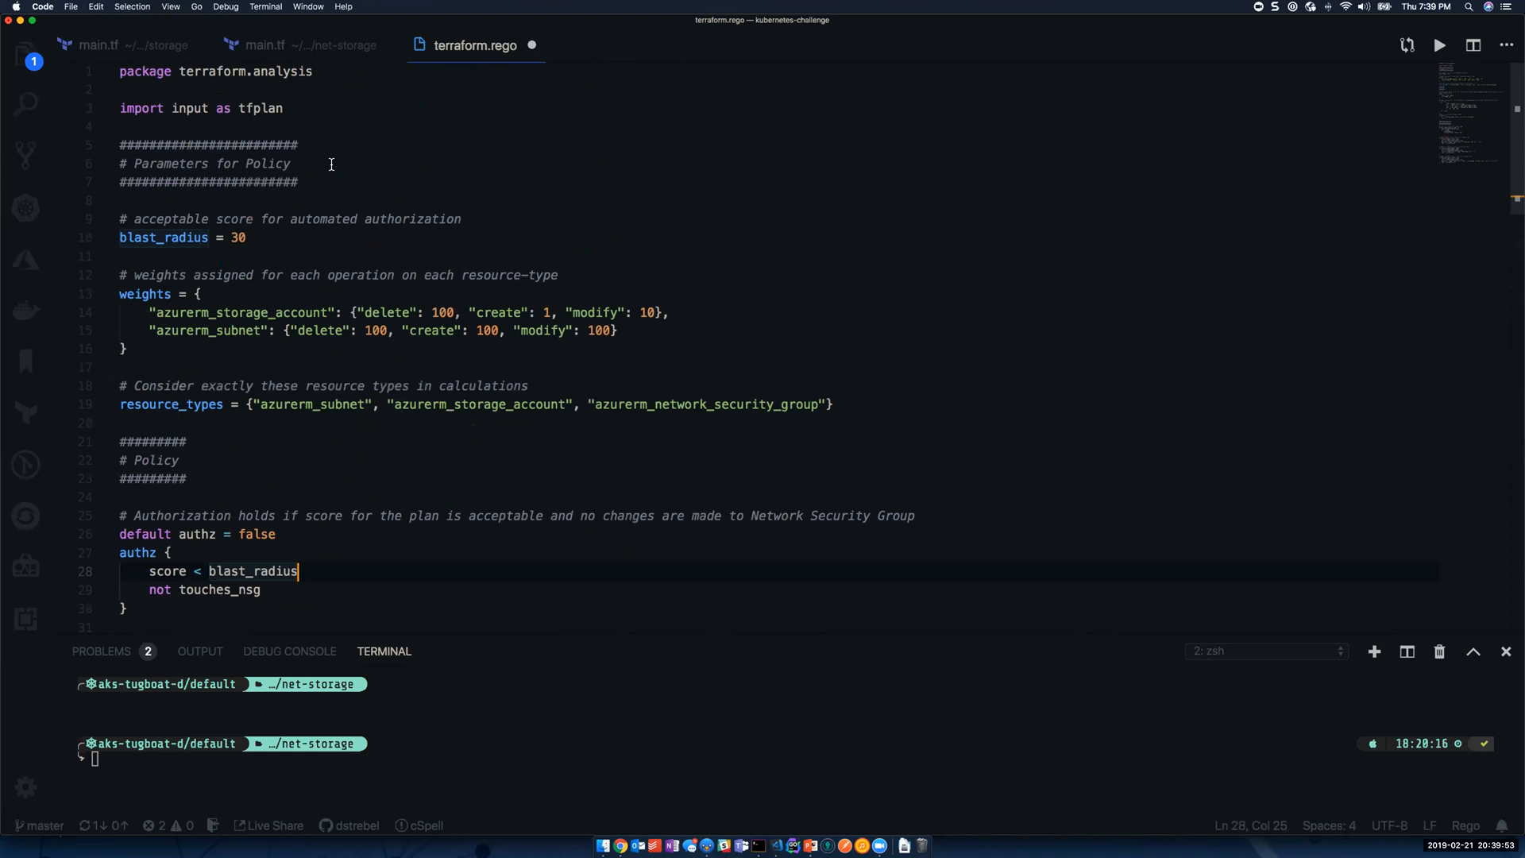
mouse_move(302, 248)
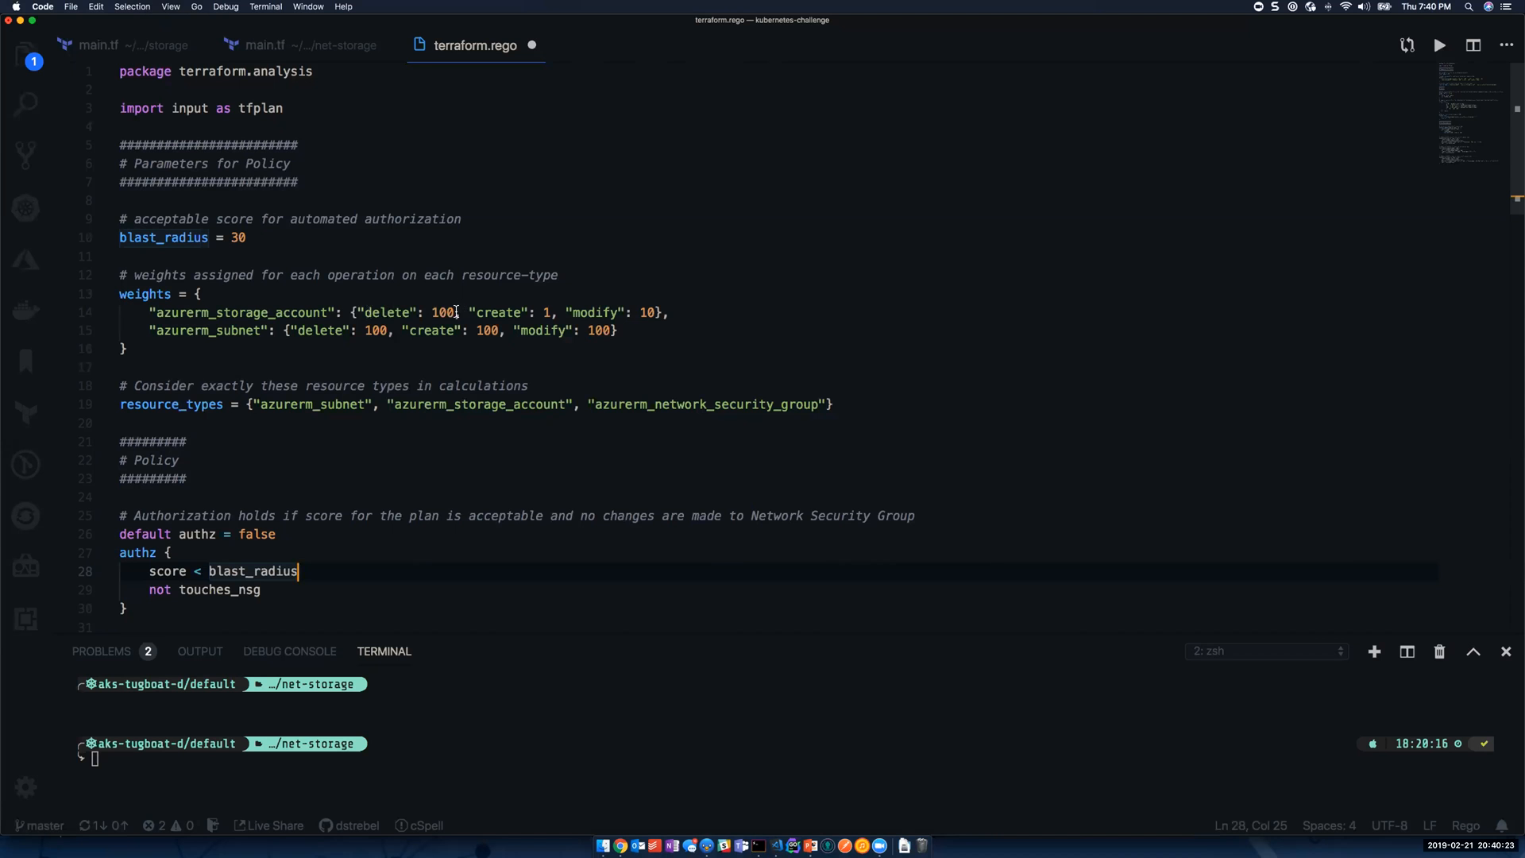
mouse_move(435, 305)
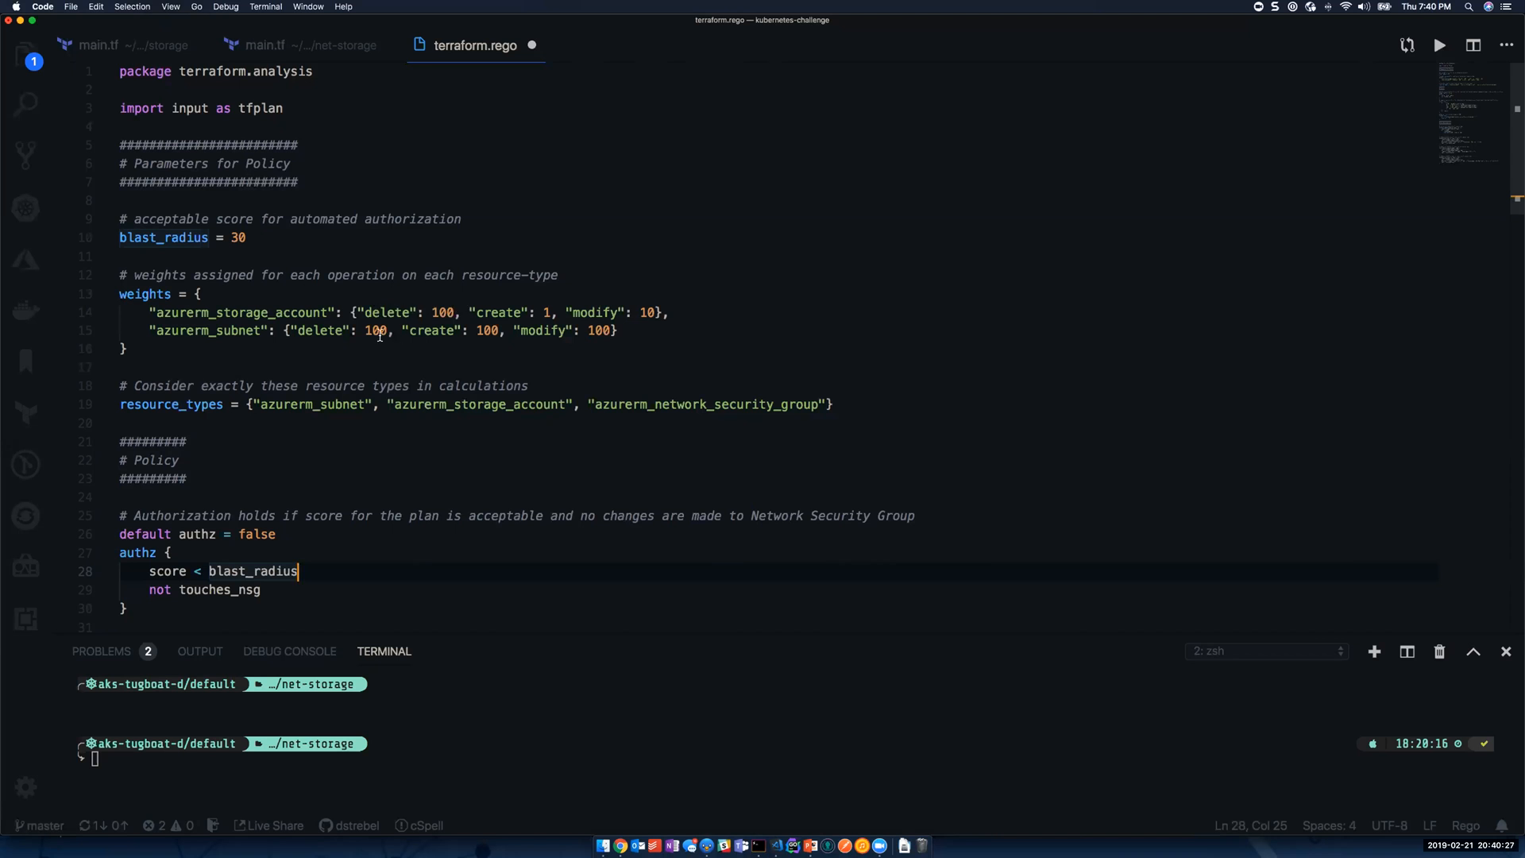
mouse_move(378, 362)
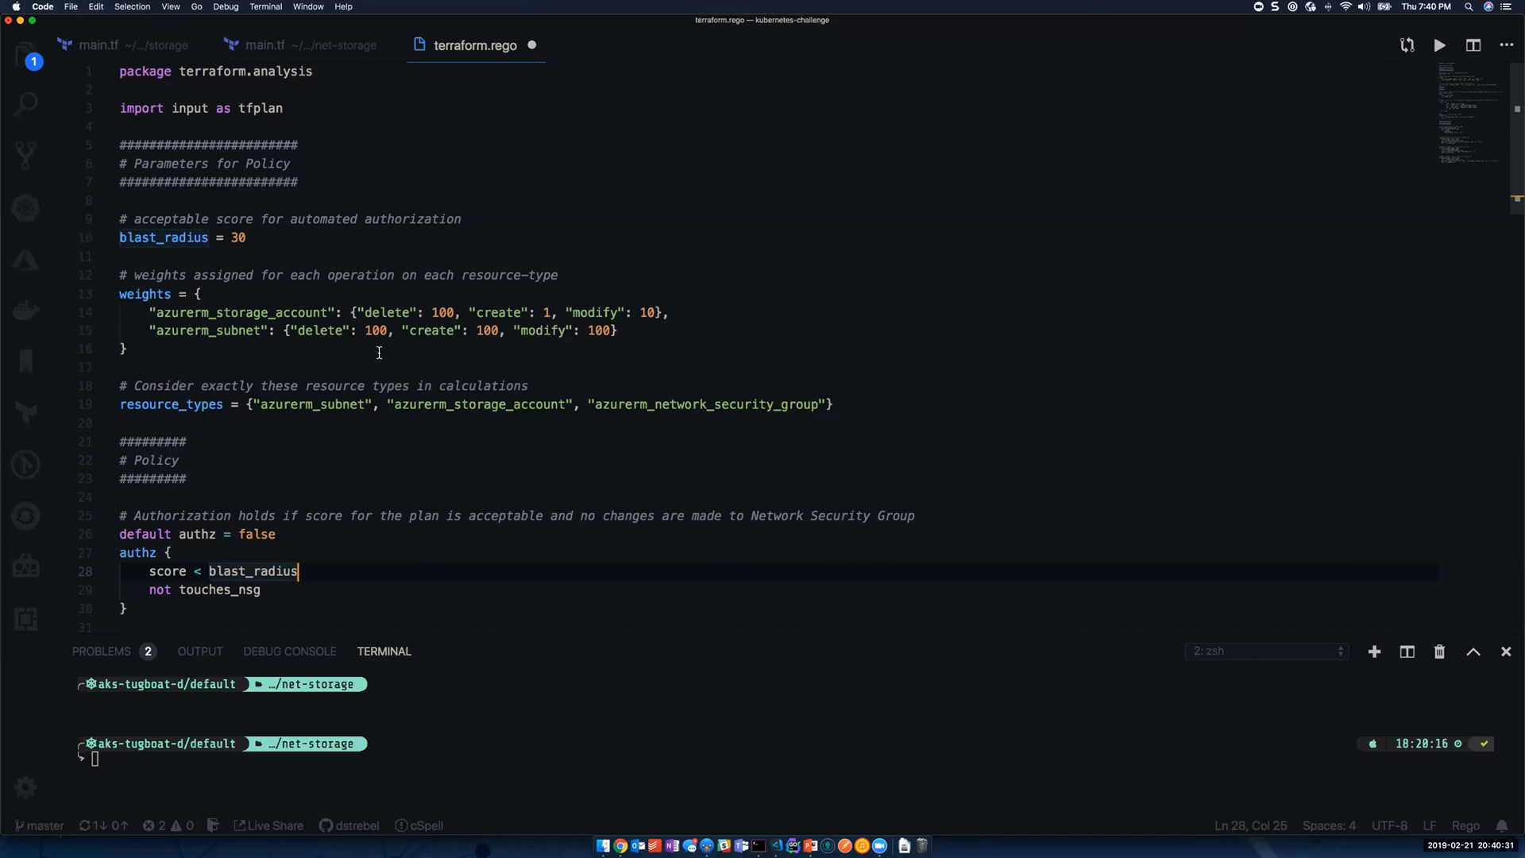
mouse_move(508, 302)
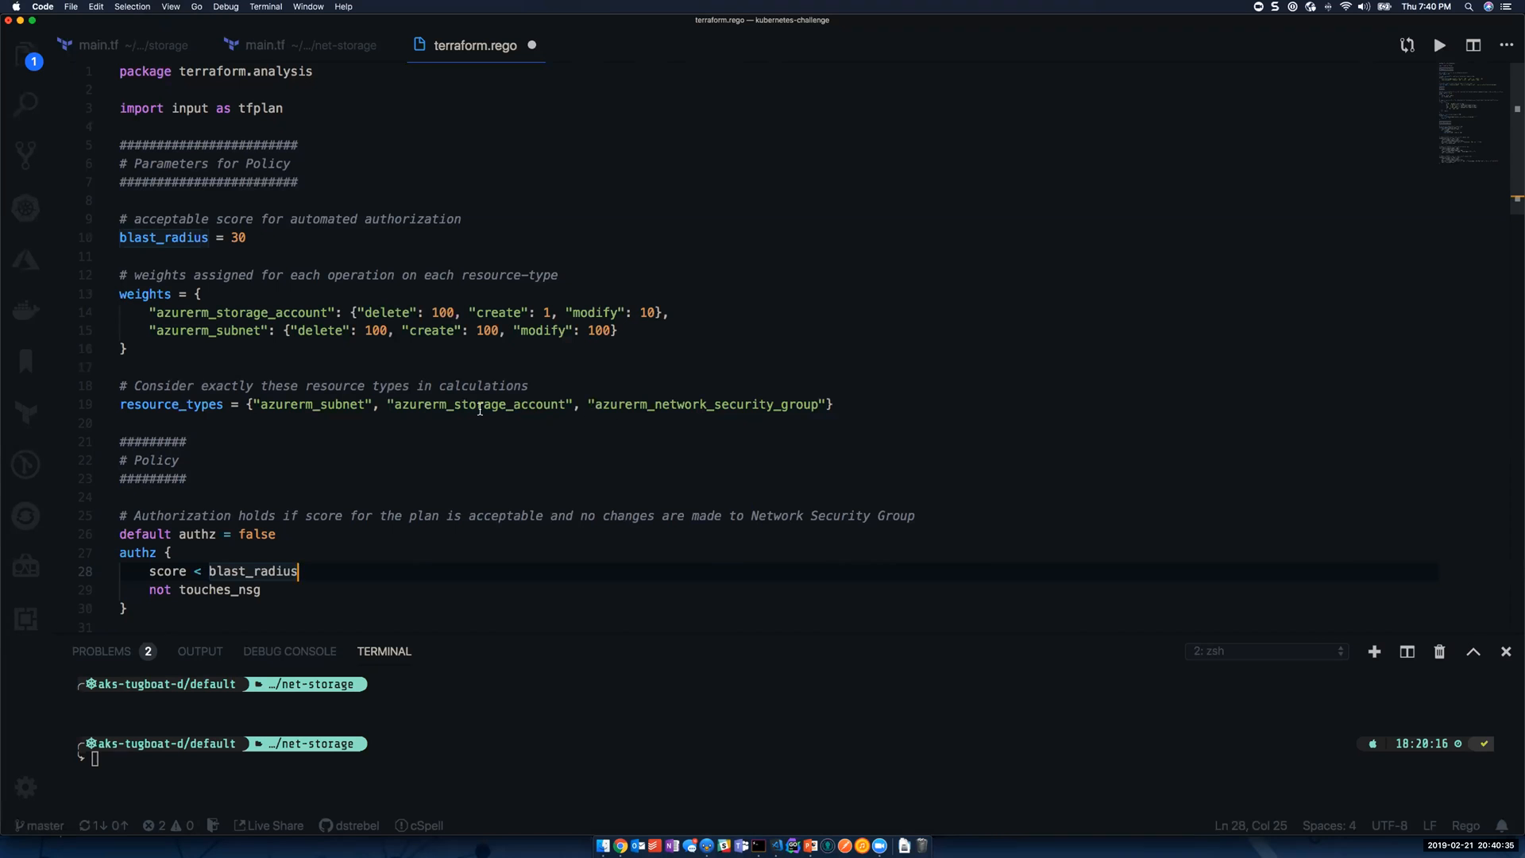
mouse_move(826, 305)
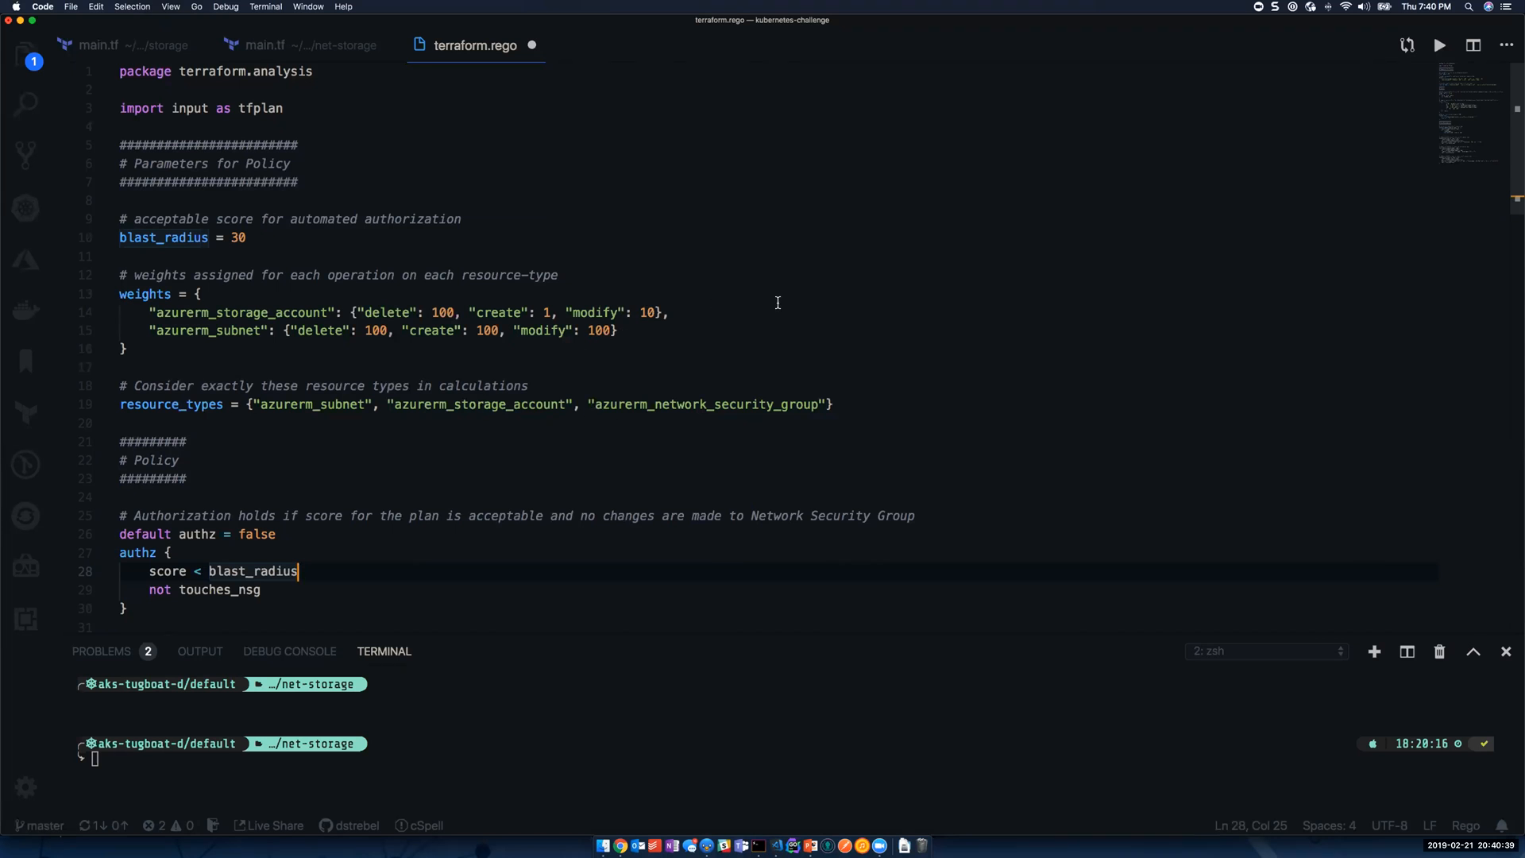
mouse_move(310, 419)
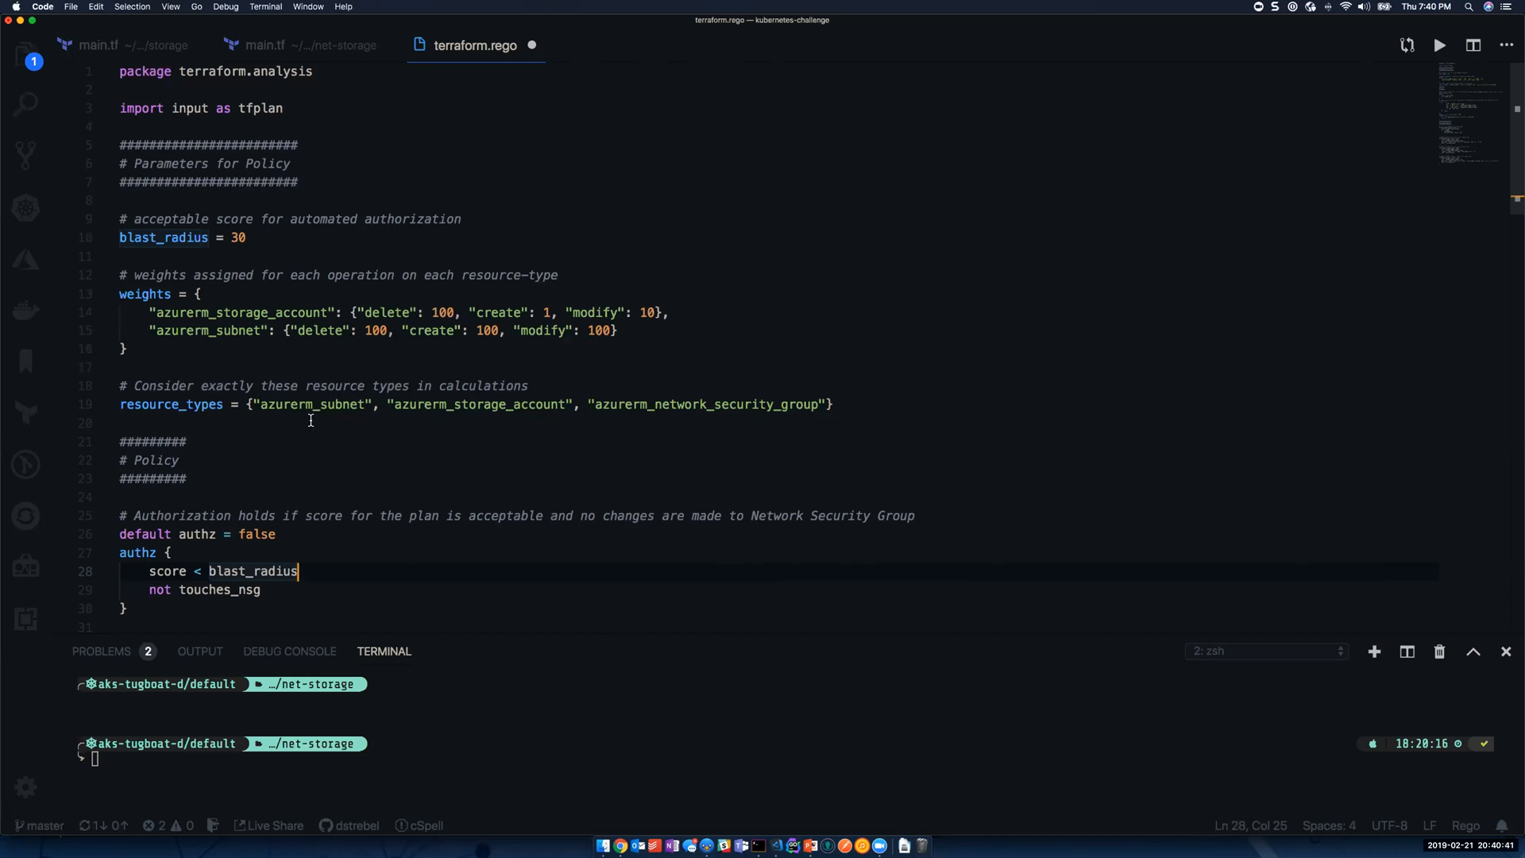
- Read through the score rule, security-group check and library rules counting deletions, creations and modifications
scroll(down, 3)
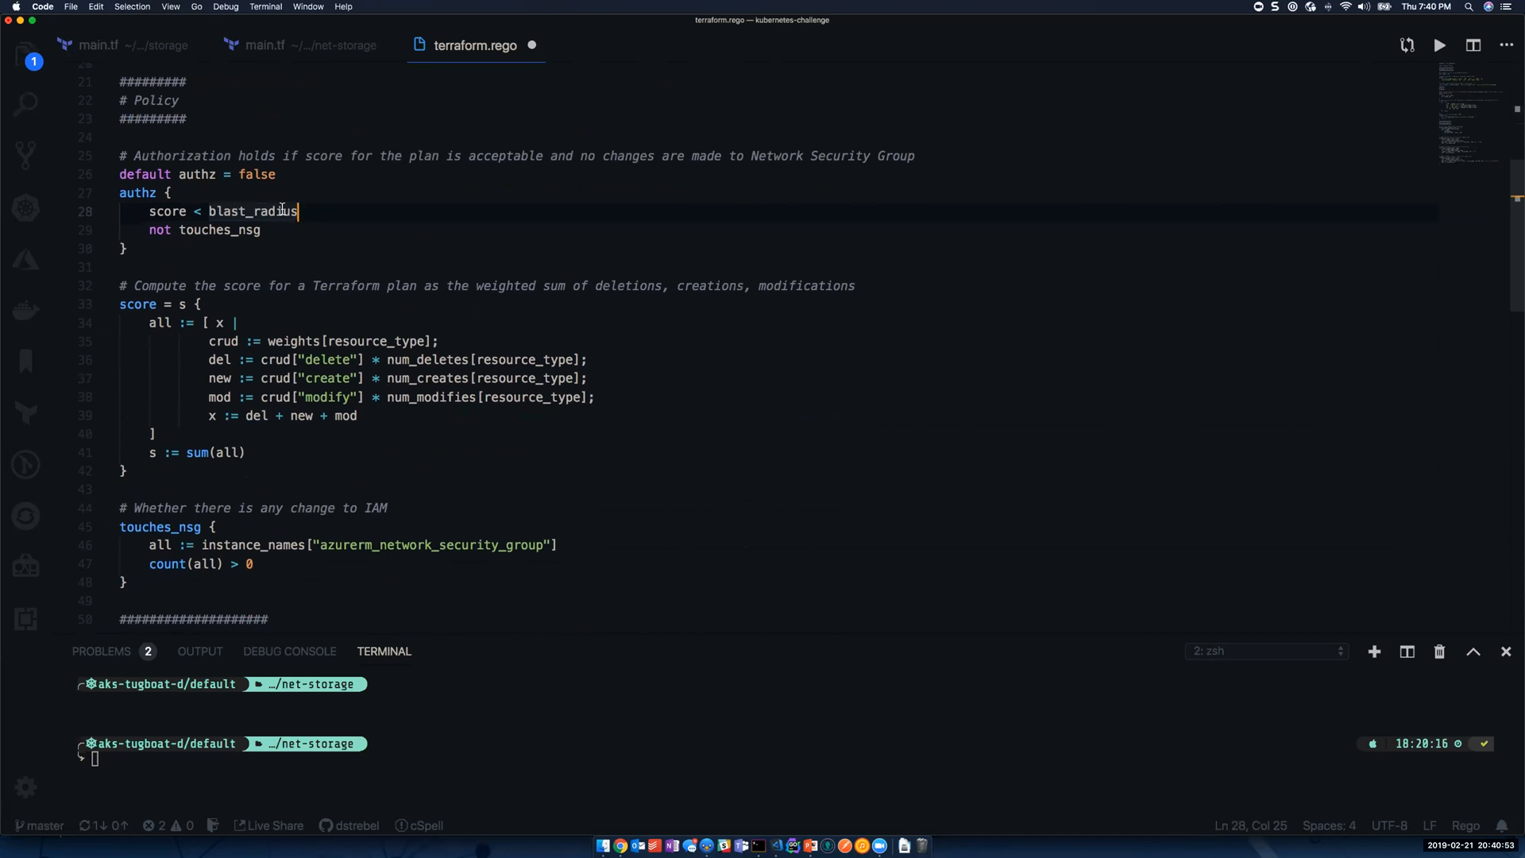
mouse_move(912, 150)
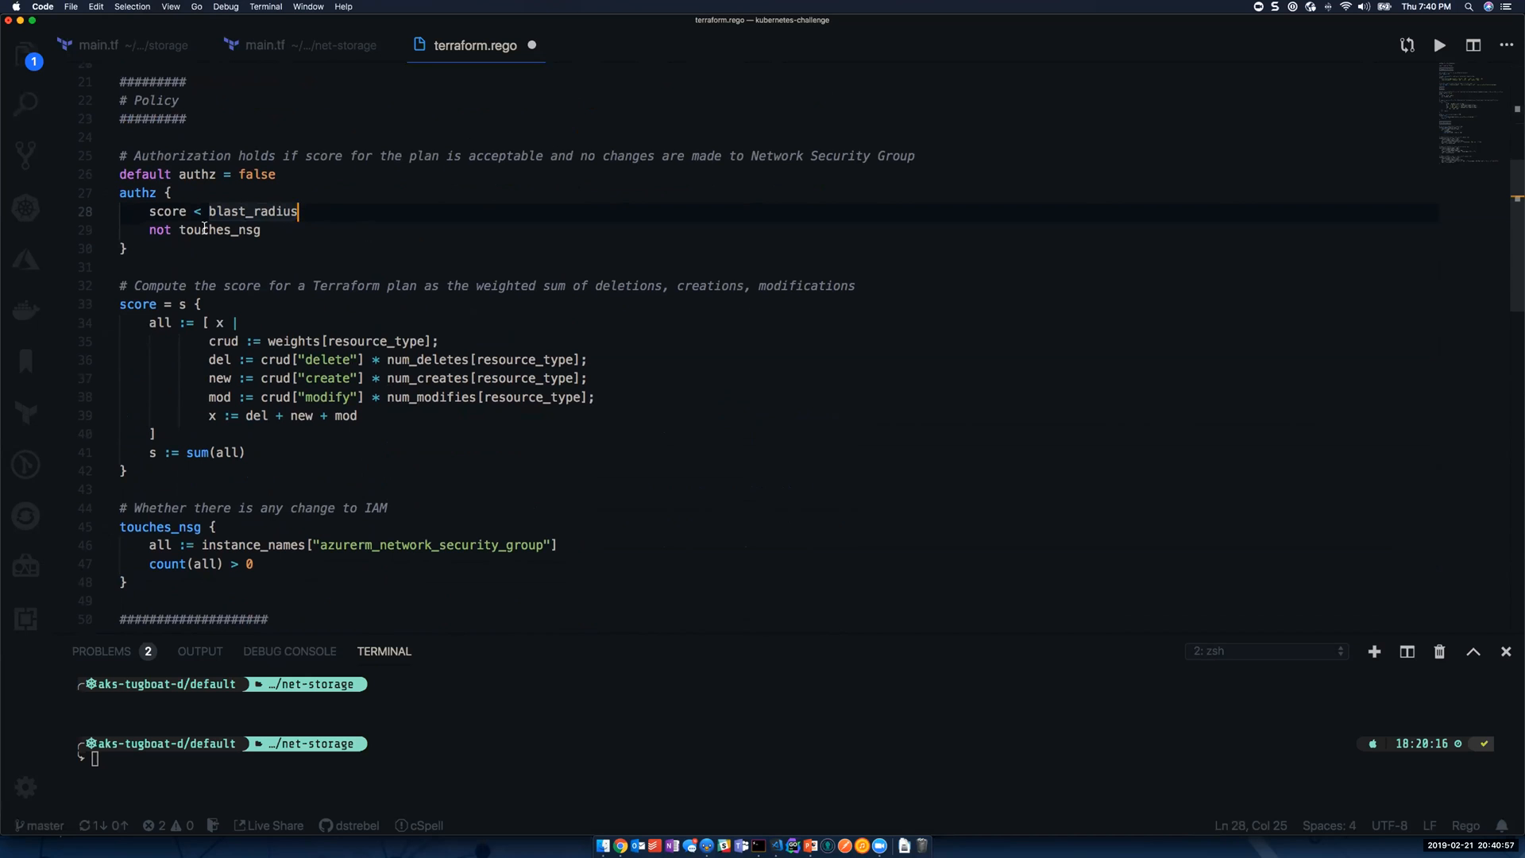
scroll(down, 3)
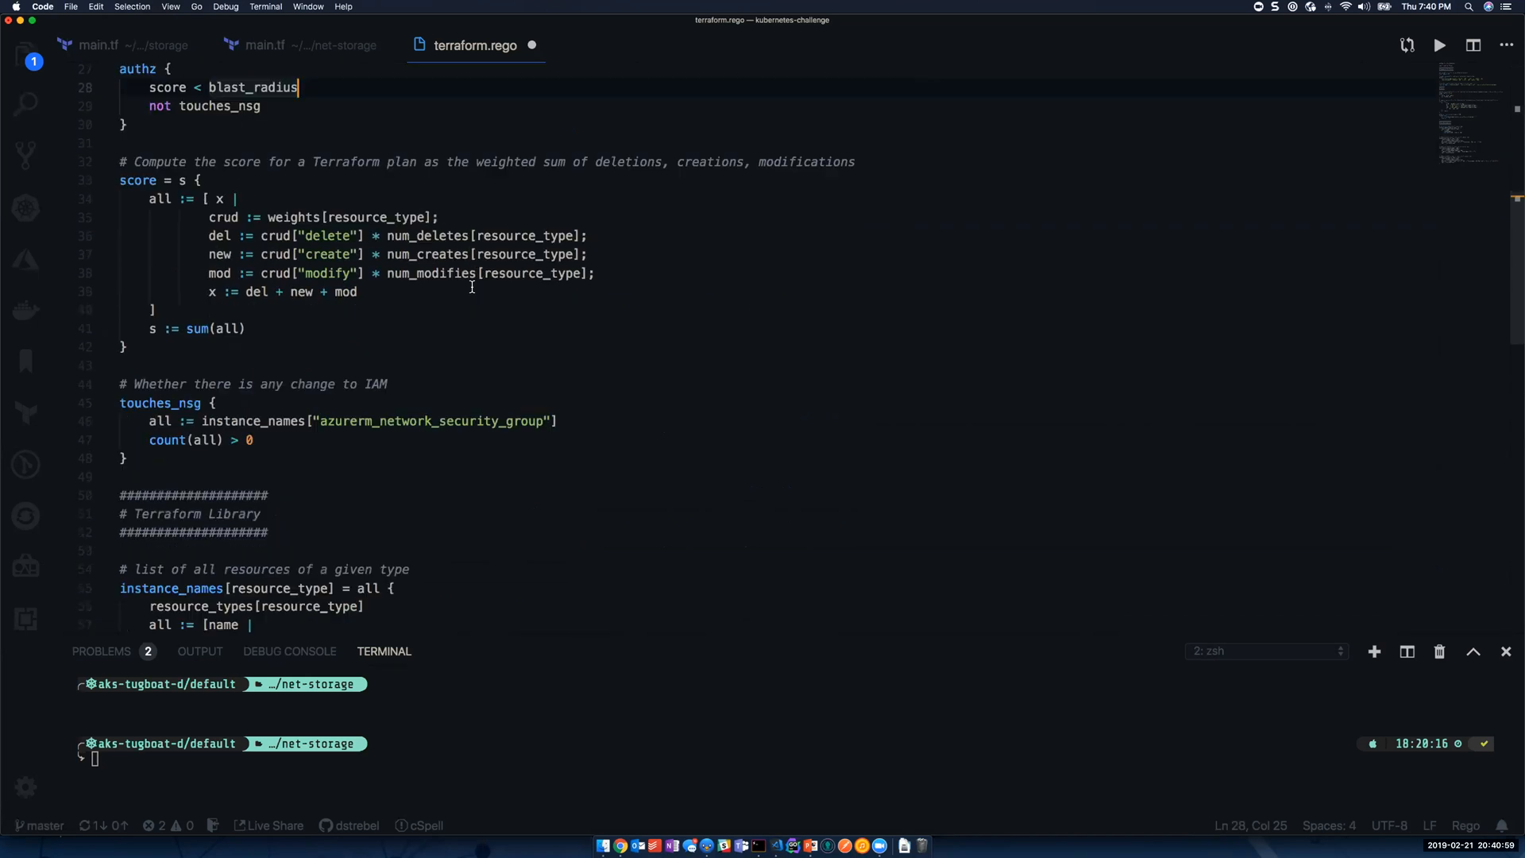
scroll(down, 3)
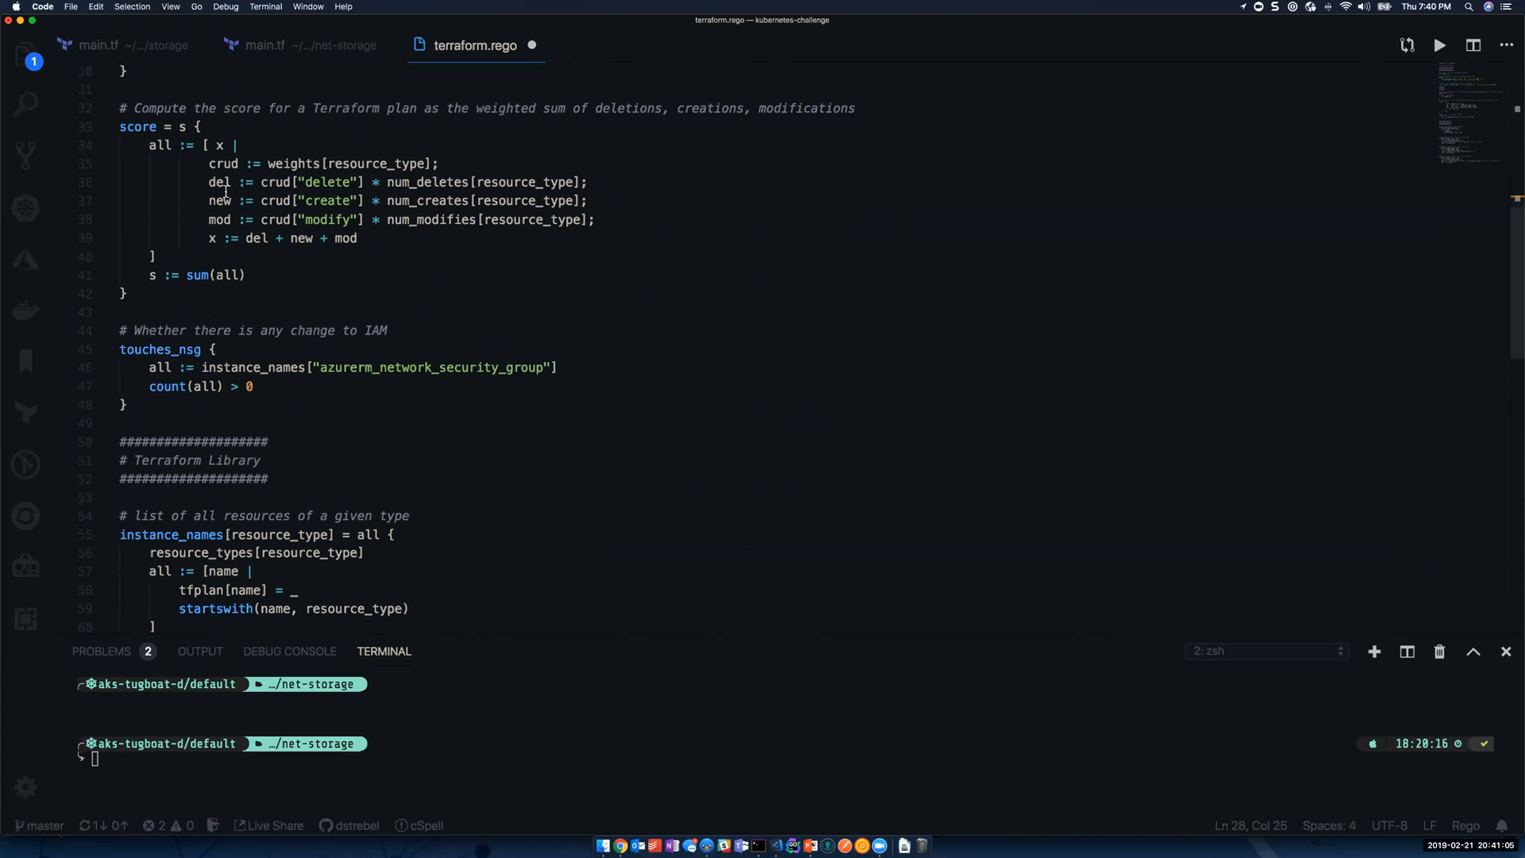
mouse_move(138, 124)
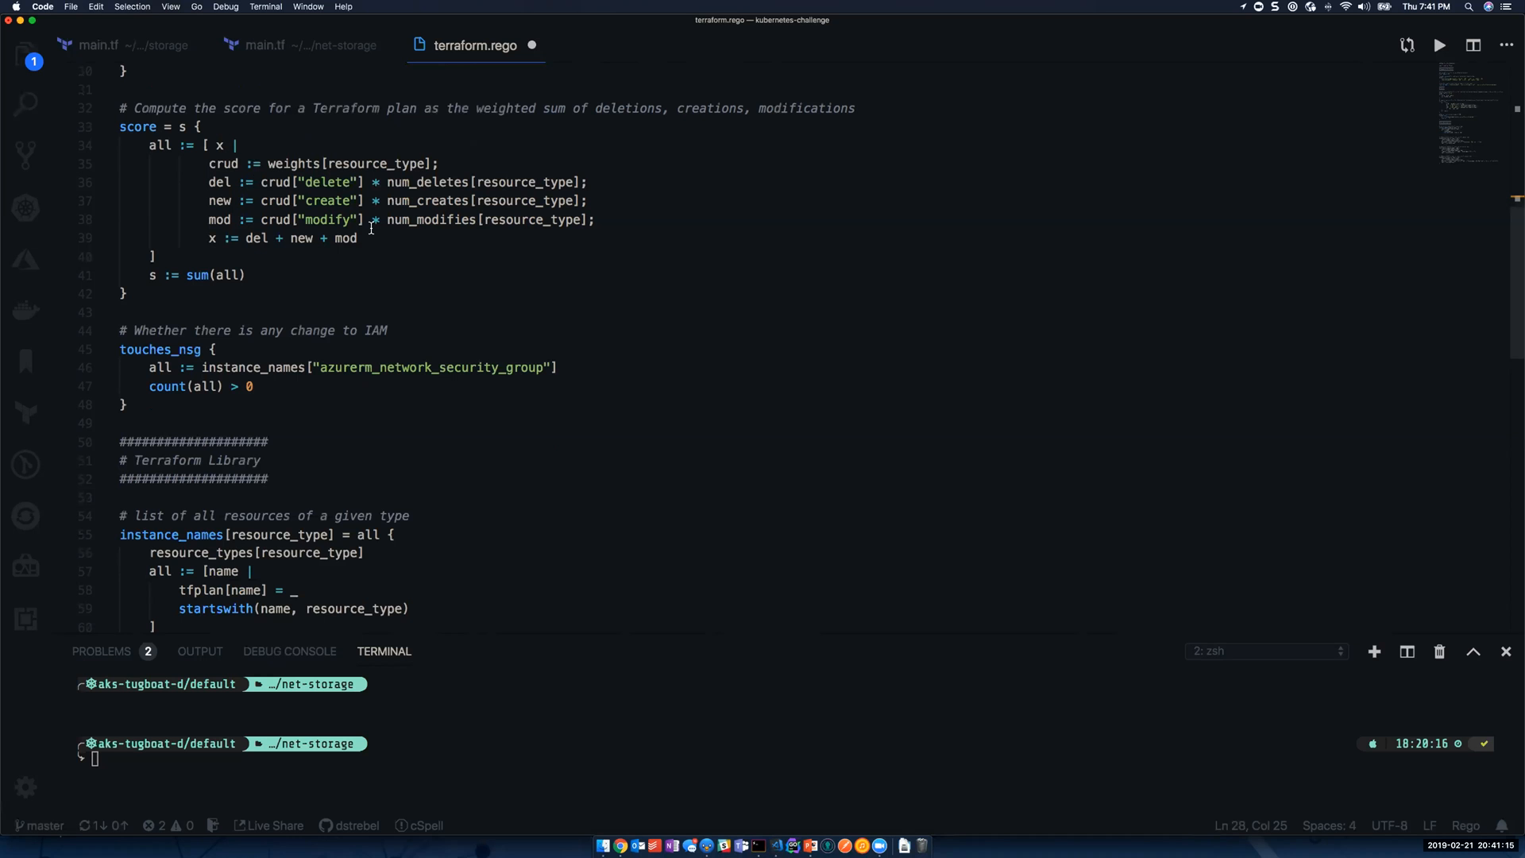
scroll(down, 3)
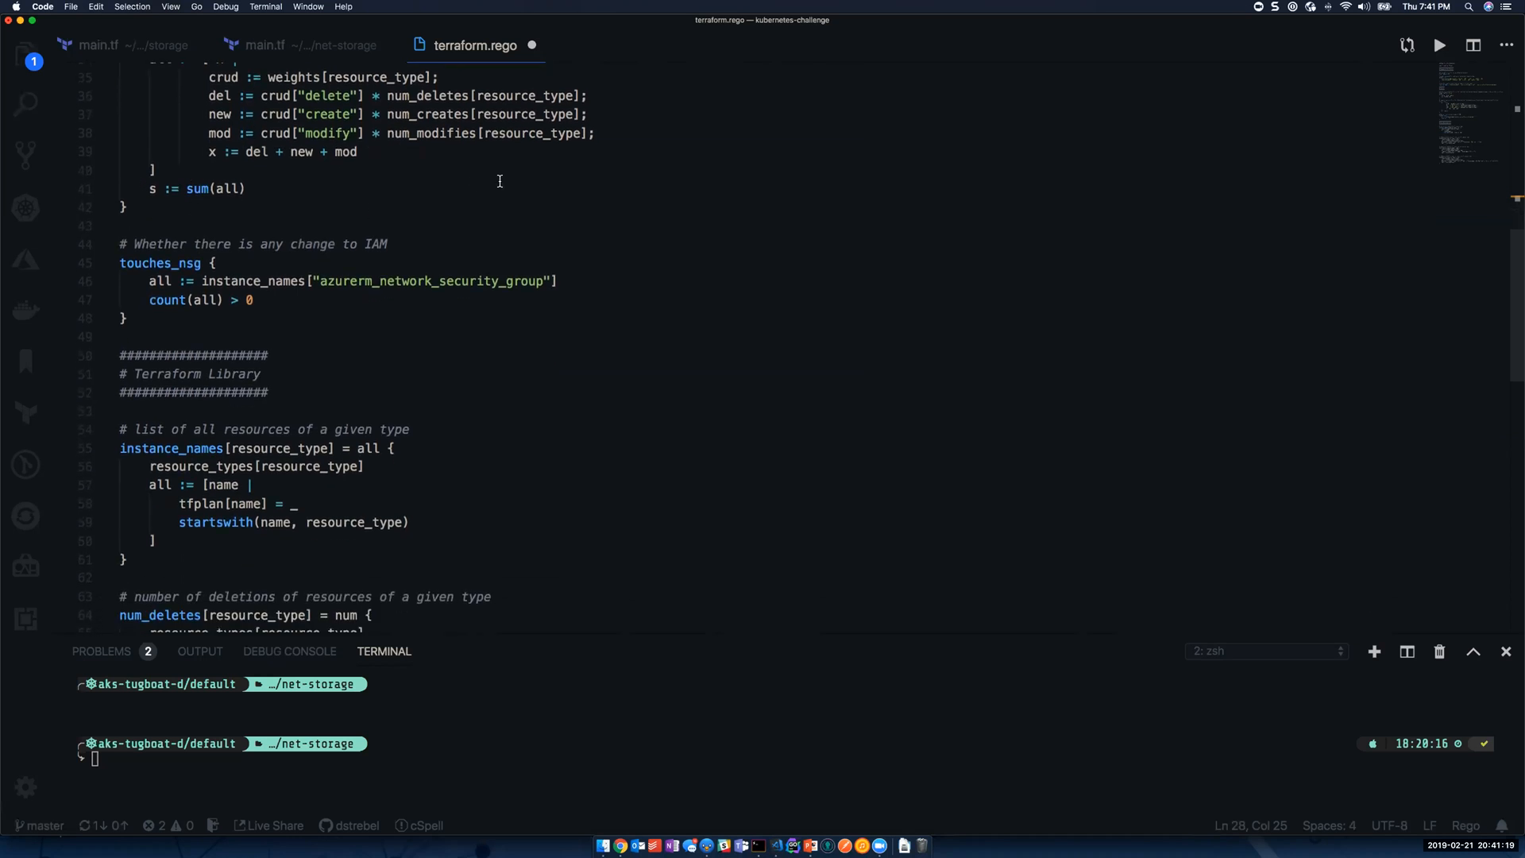
mouse_move(414, 207)
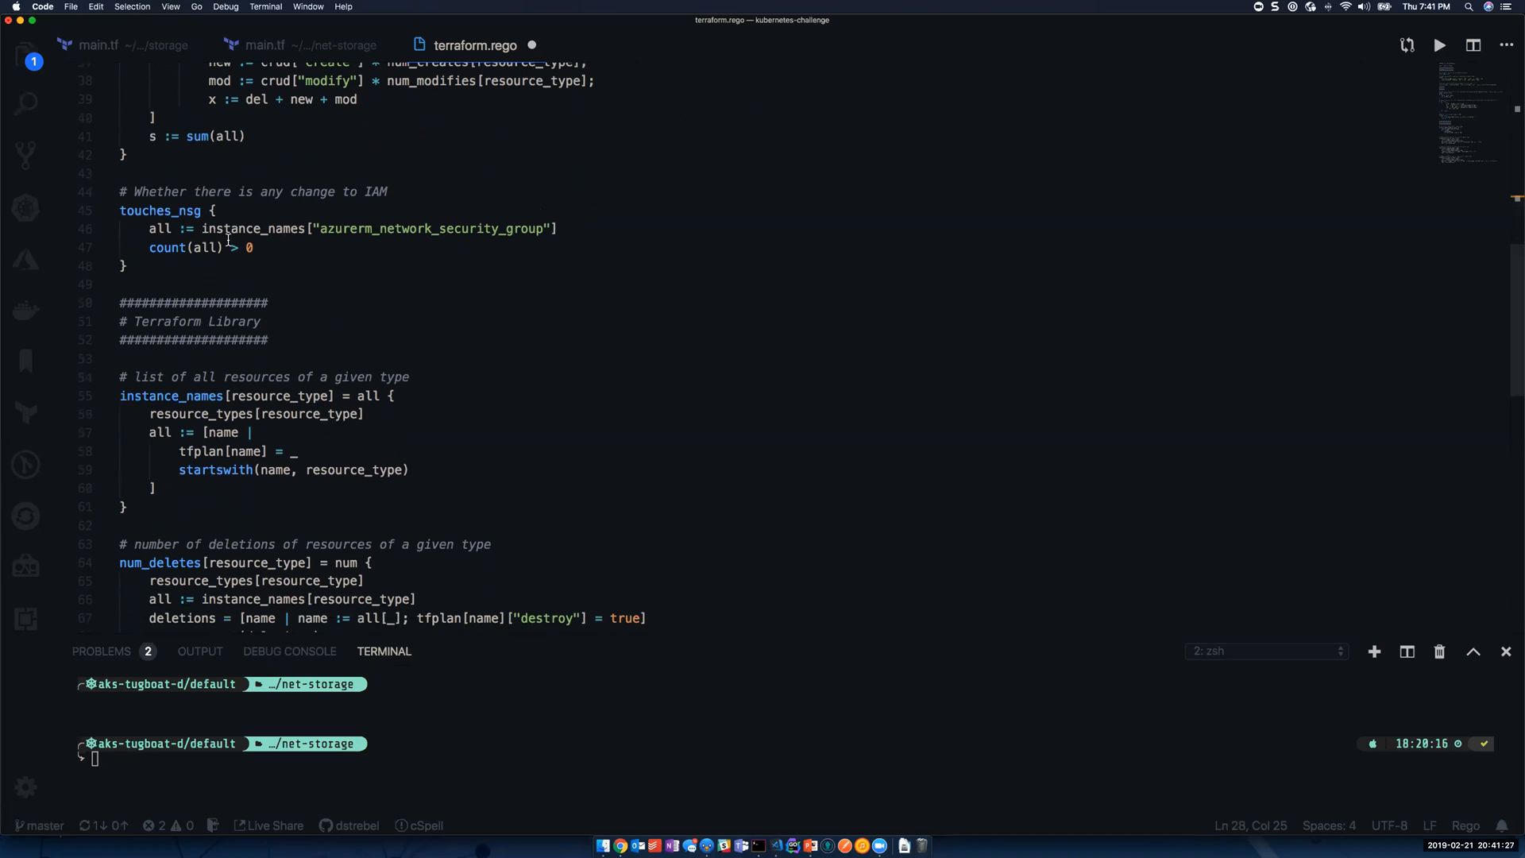
scroll(down, 3)
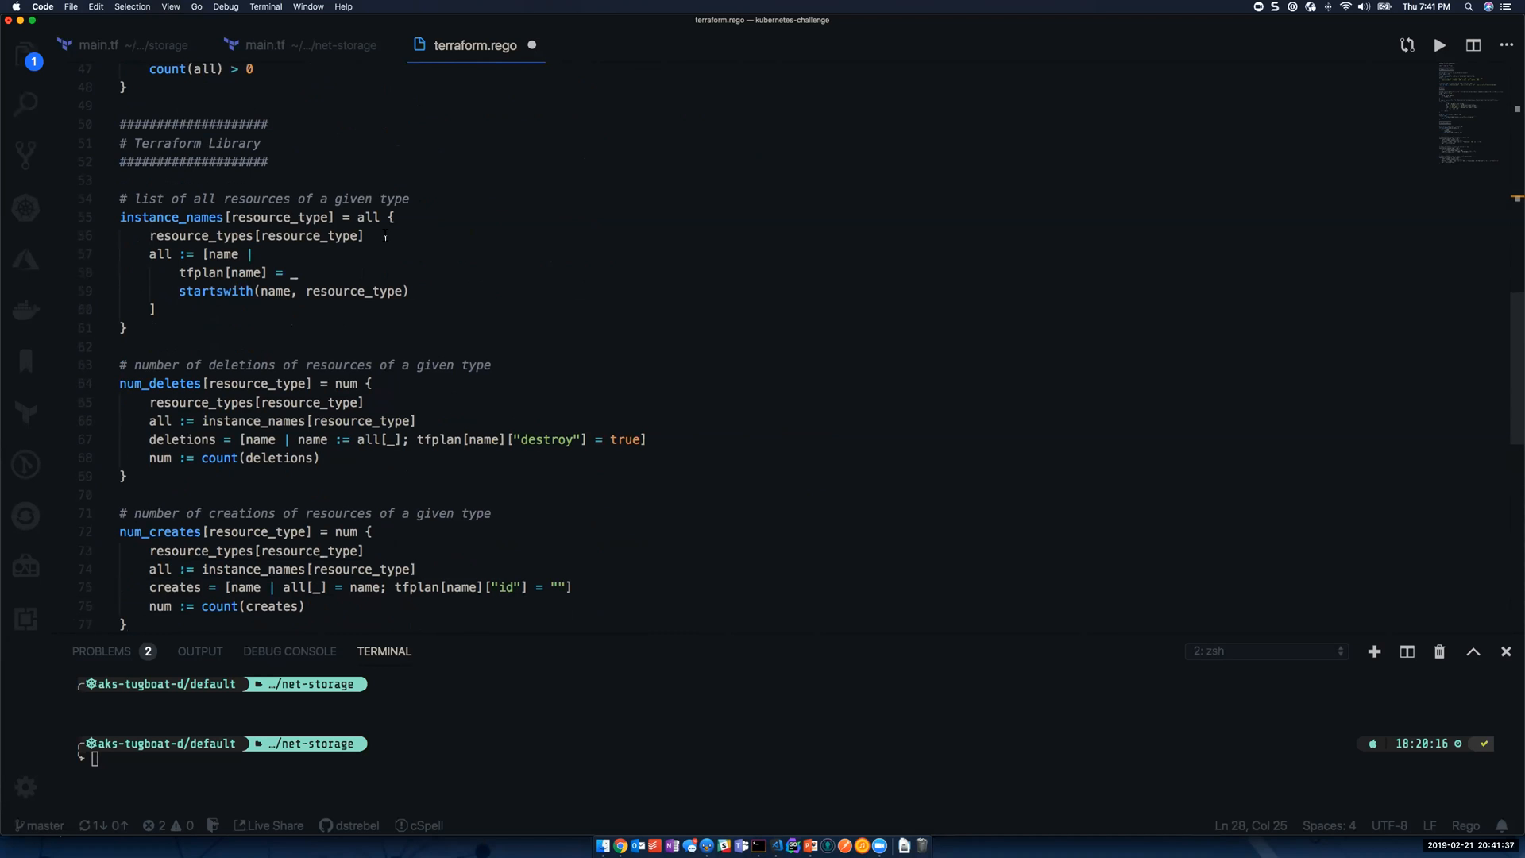
mouse_move(386, 235)
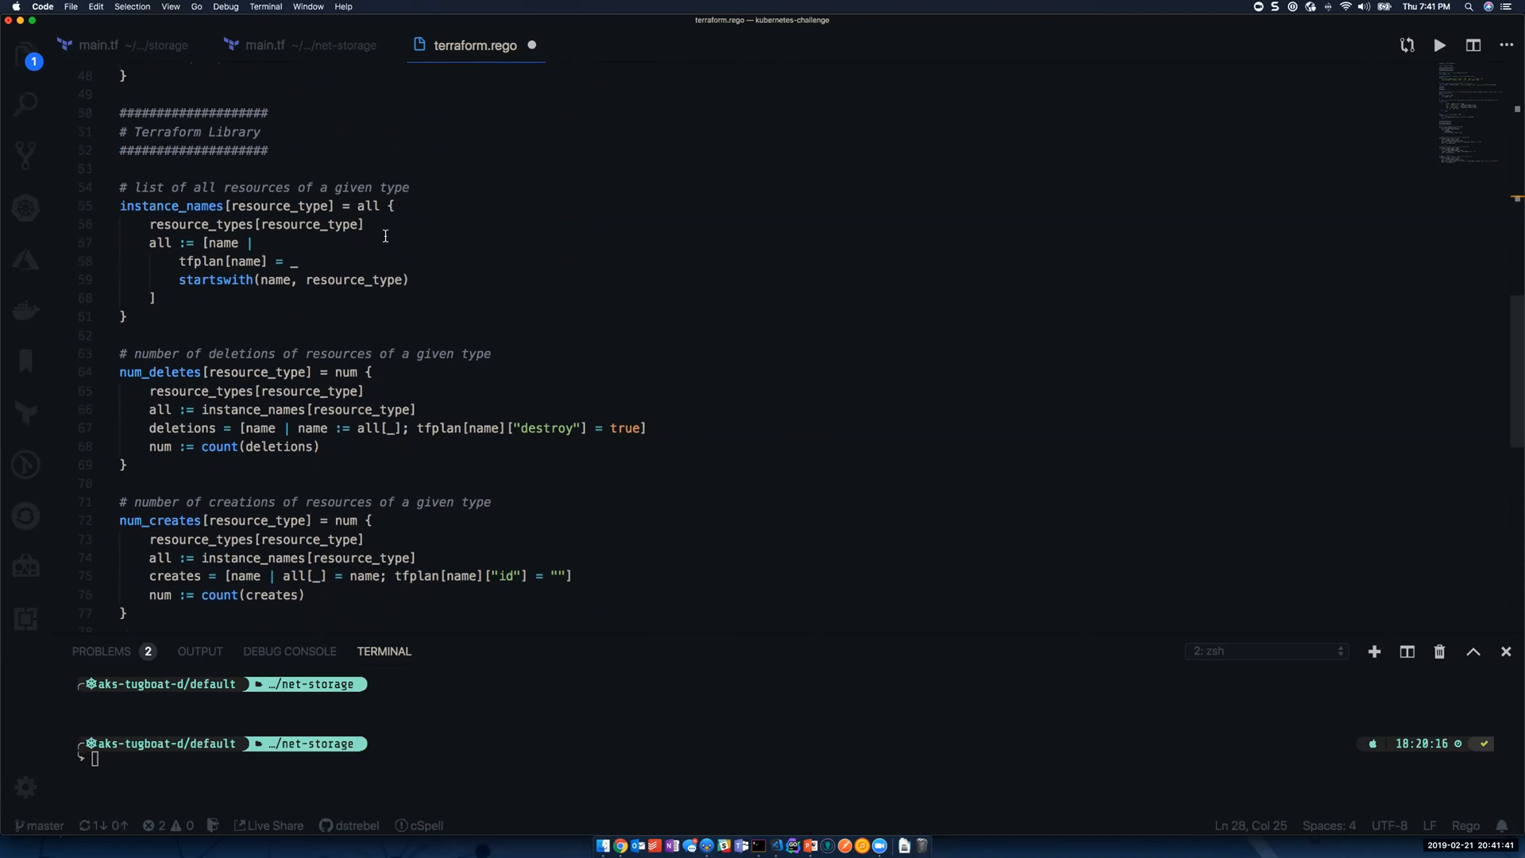
mouse_move(266, 189)
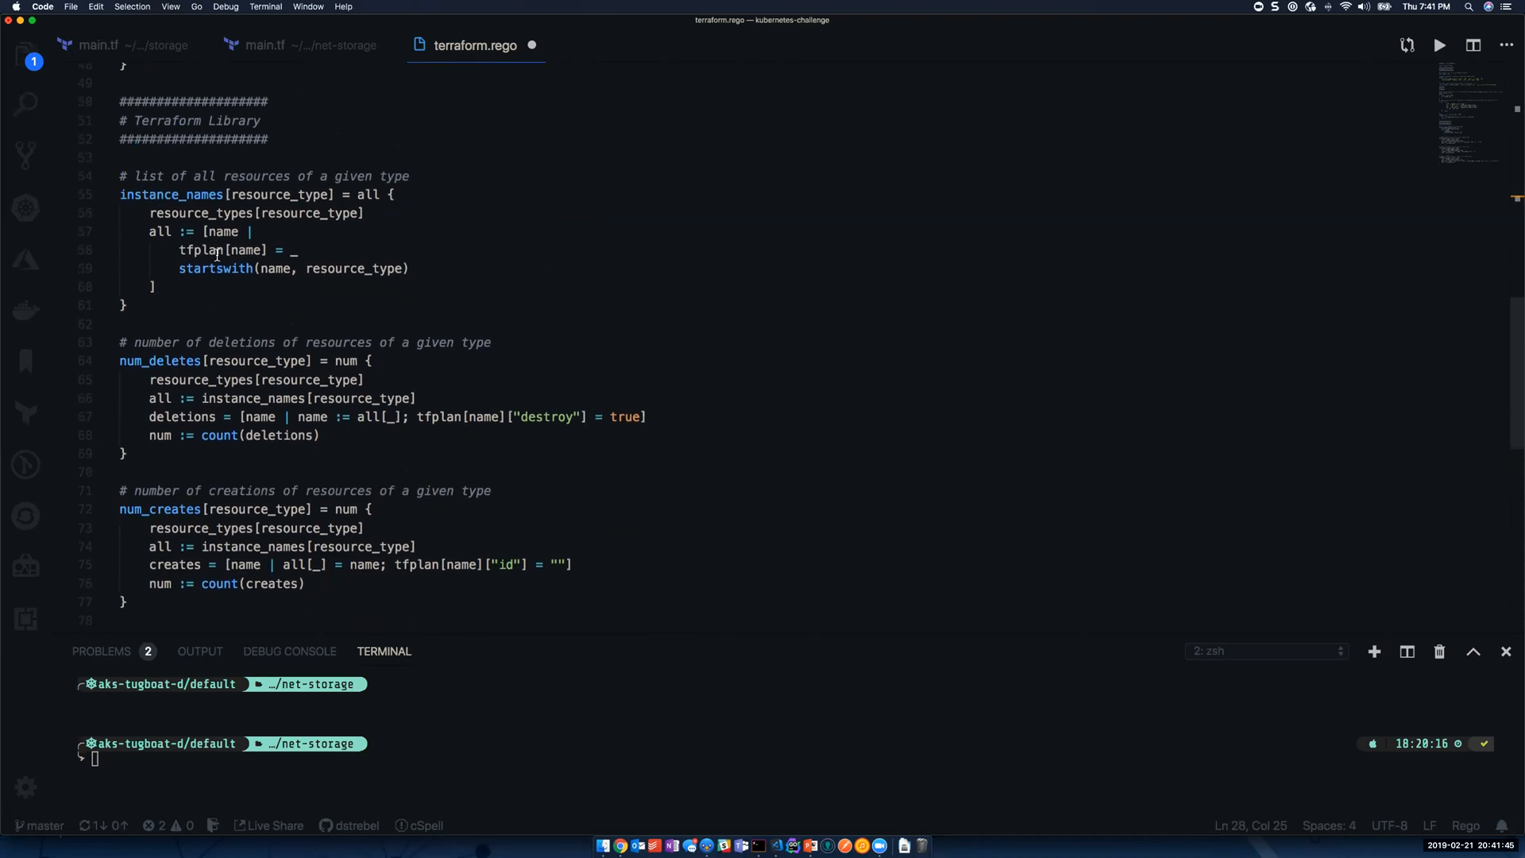
scroll(down, 3)
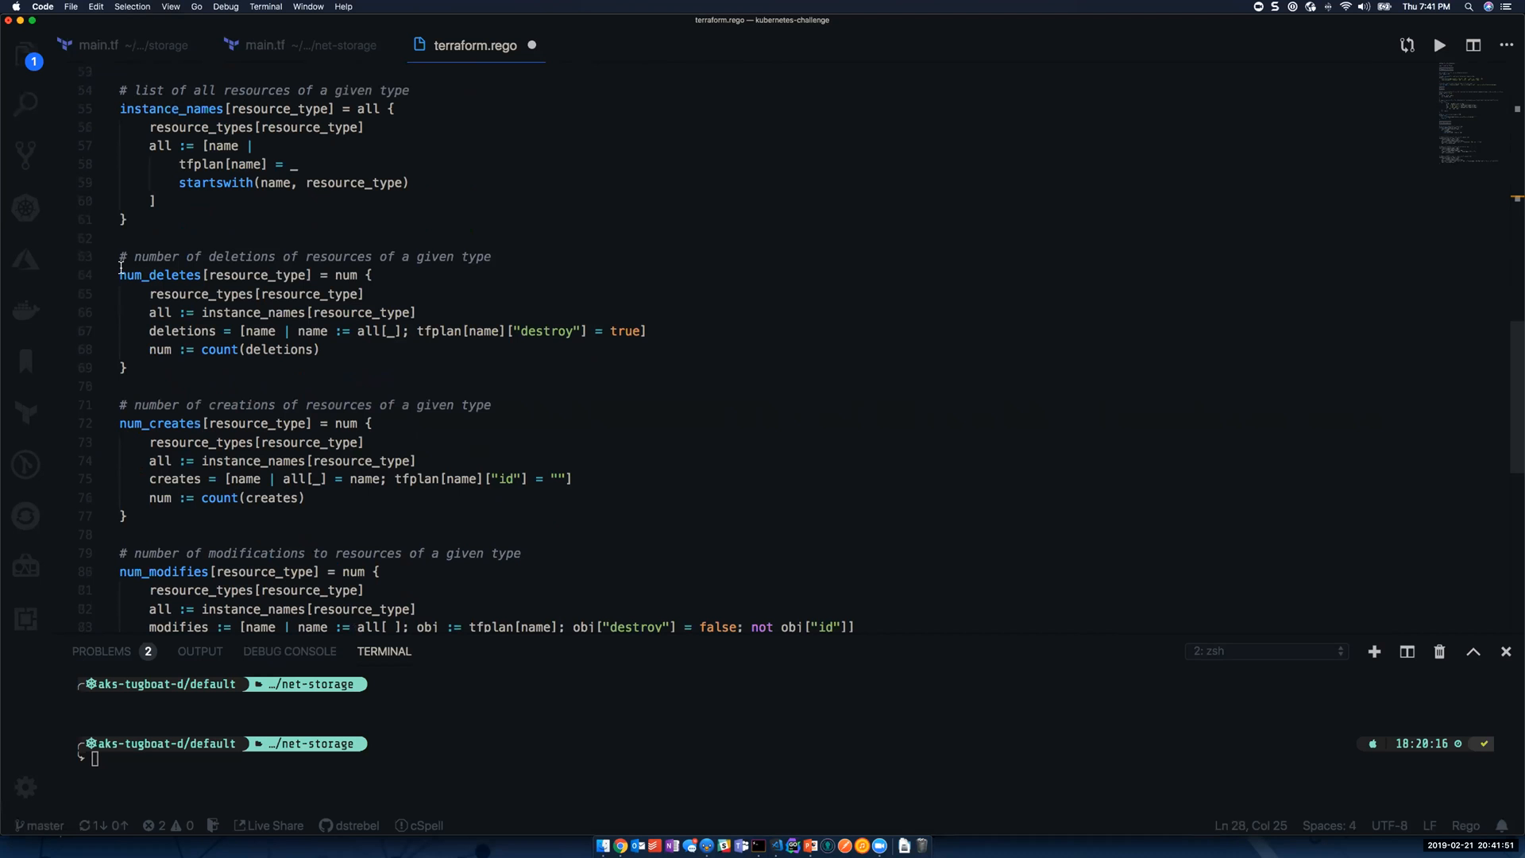
mouse_move(405, 219)
text(terraform plan > terraform-plan.stdout)
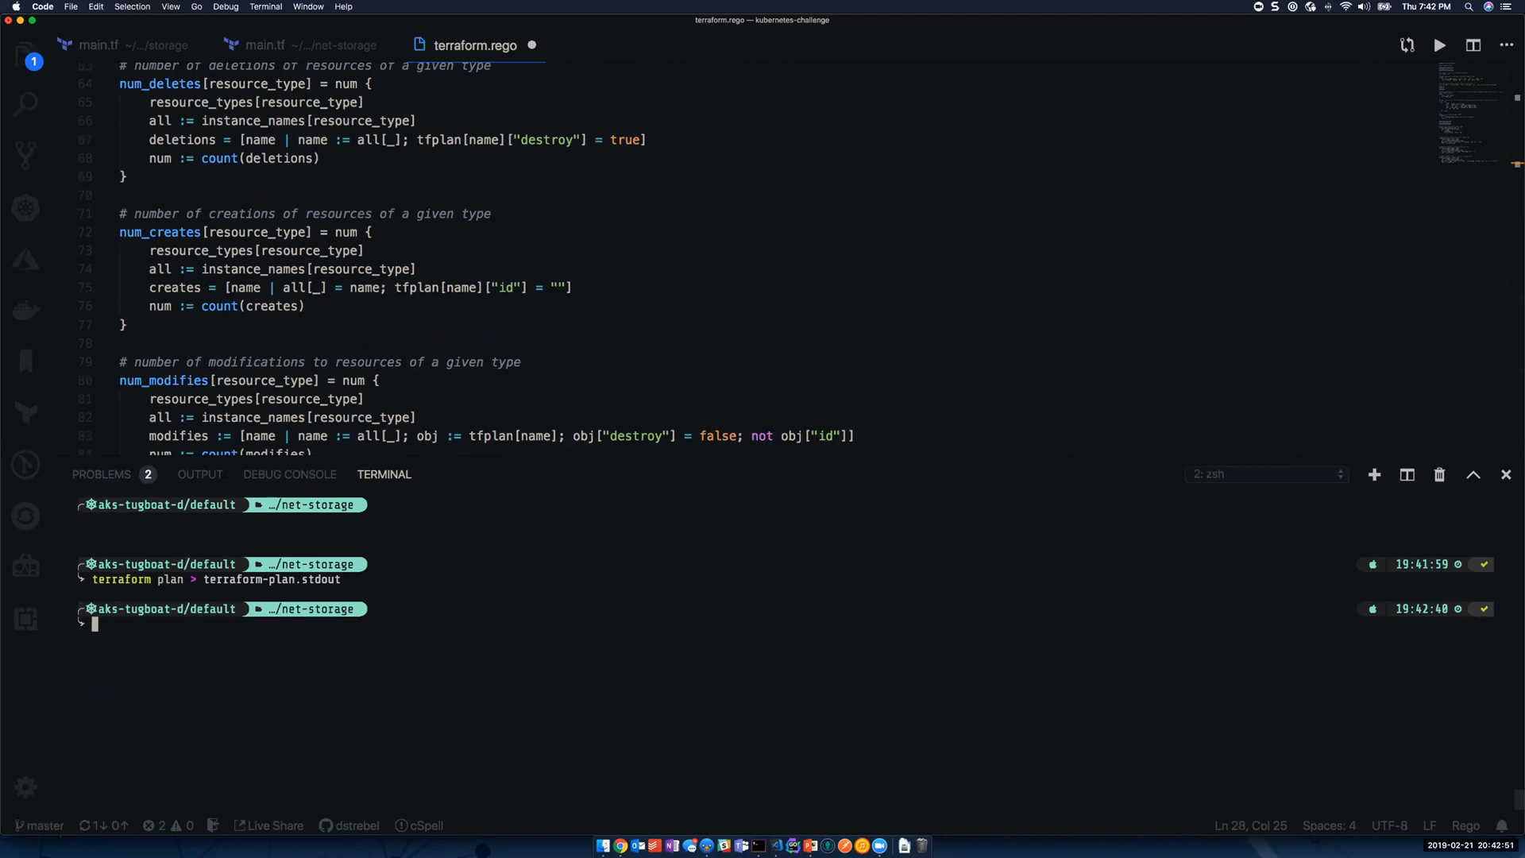
- Convert terraform-plan.stdout to terraform-plan.json with parse-terraform-plan and draft the opa eval query
text(parse-terraform-plan --pretty -i terraform-plan.stdout -o terraform-plan.json)
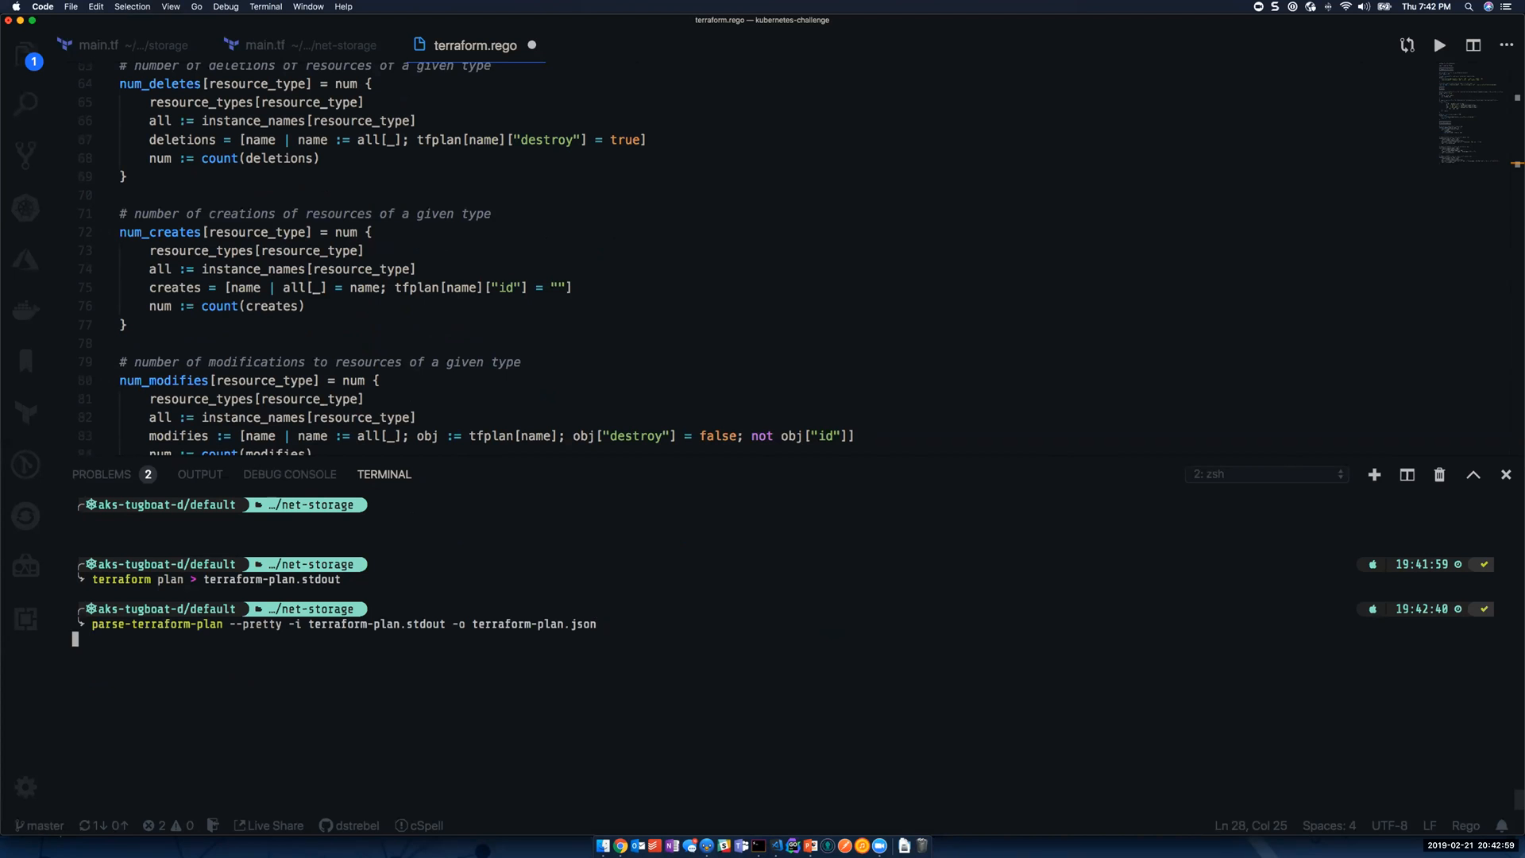
key(Return)
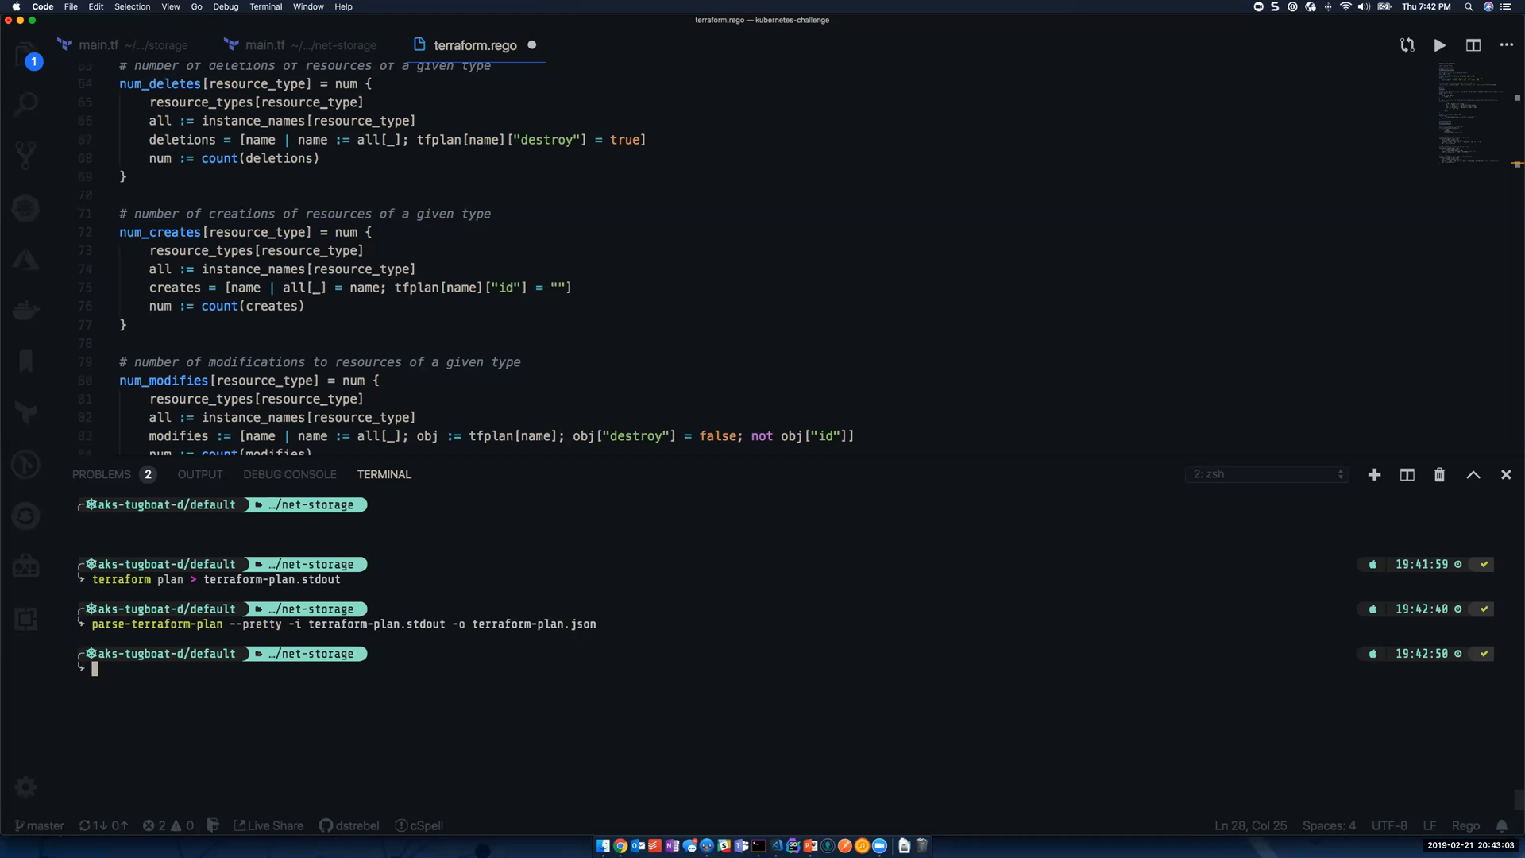
text(opa eval --data terraform.rego --input terraform-plan.json "data.terraform.analysis.authz")
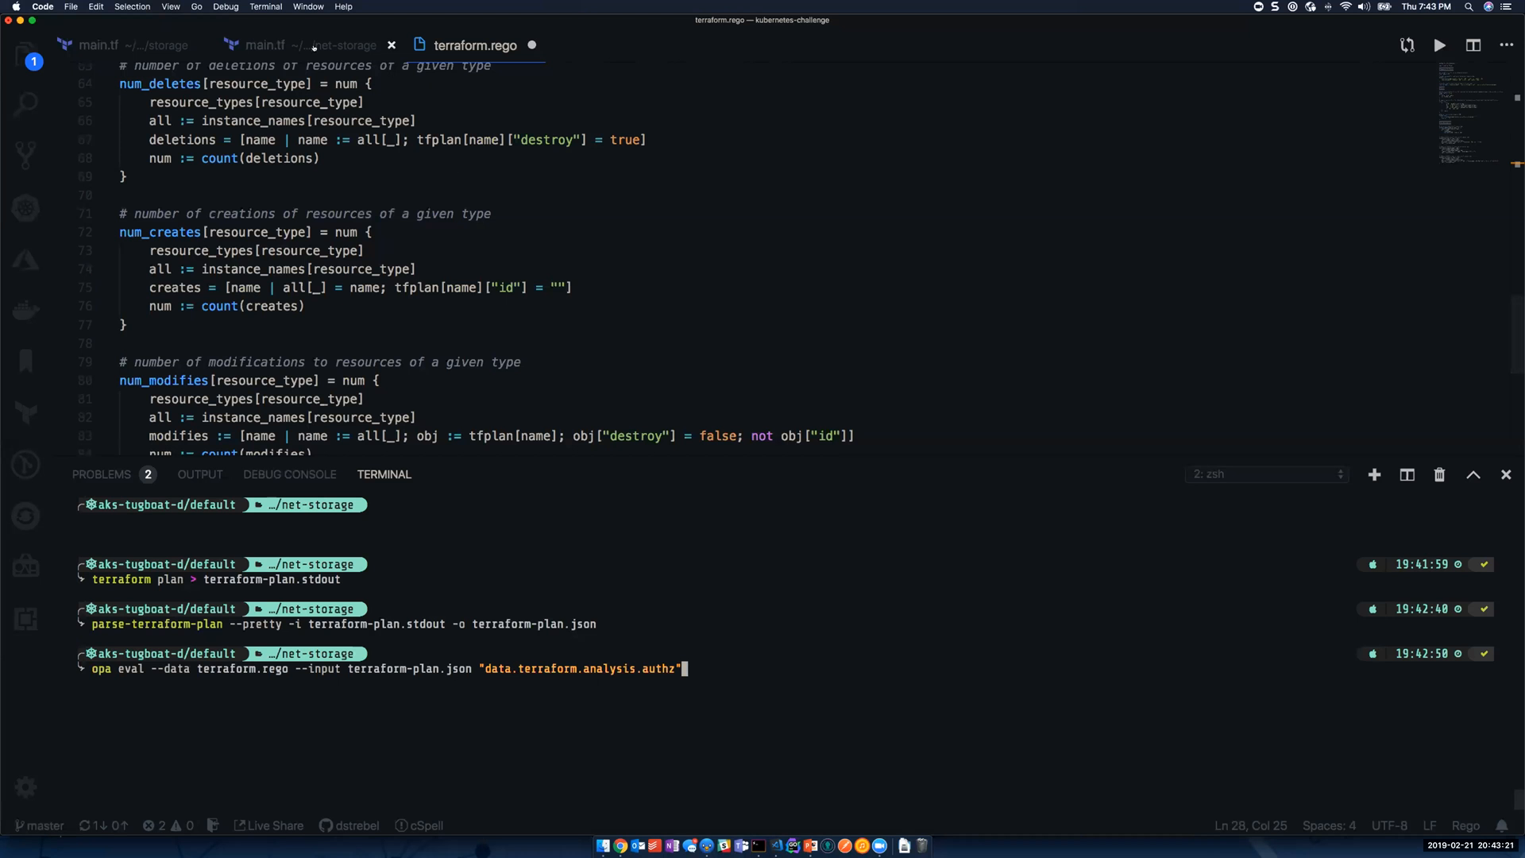
- Check the storage account in net-storage main.tf, then return to run the opa eval query
click(262, 44)
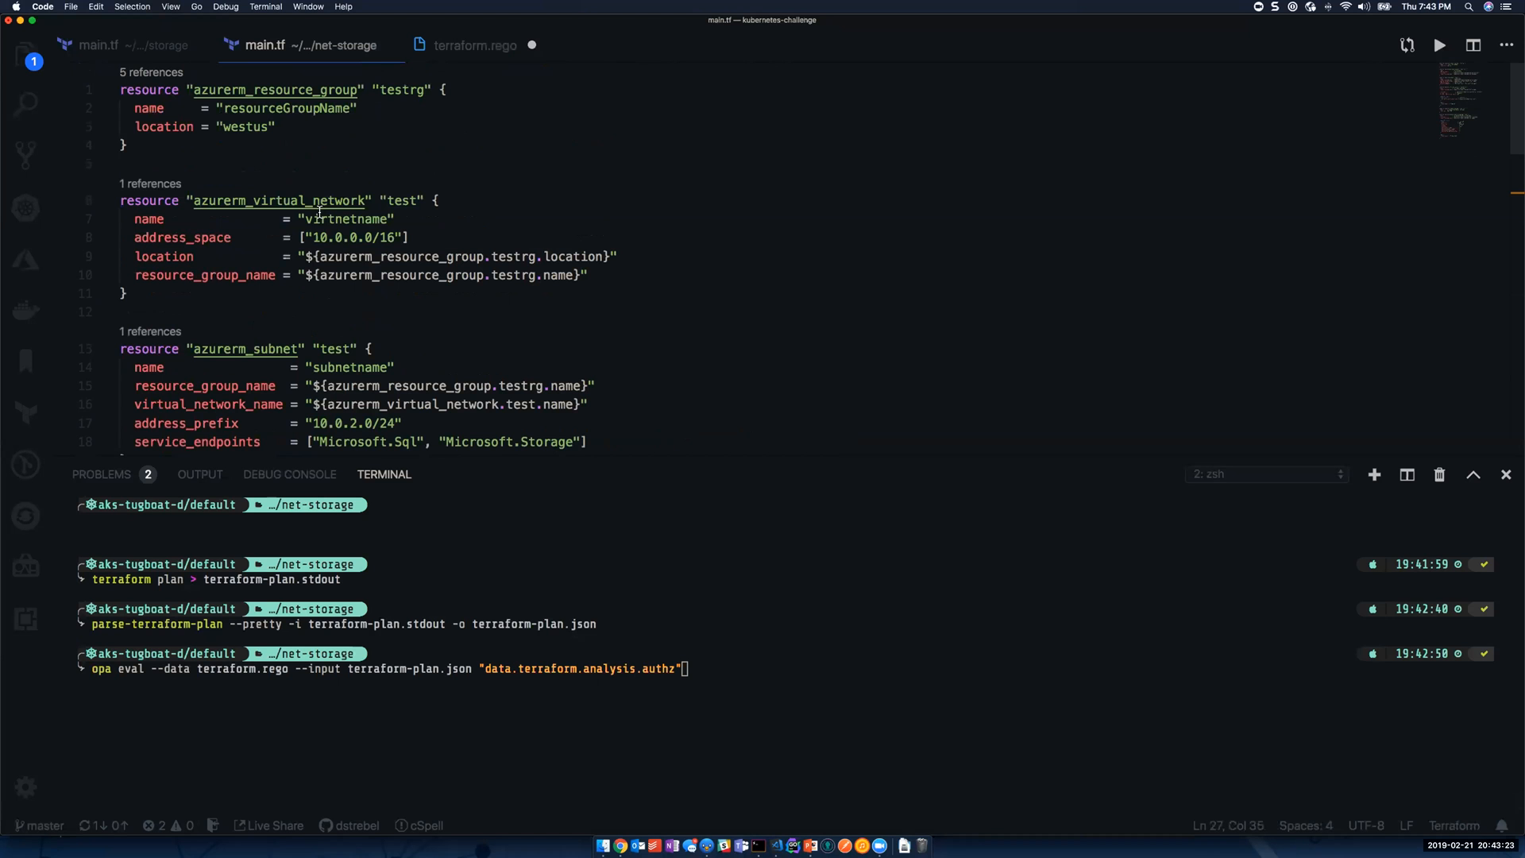
scroll(down, 3)
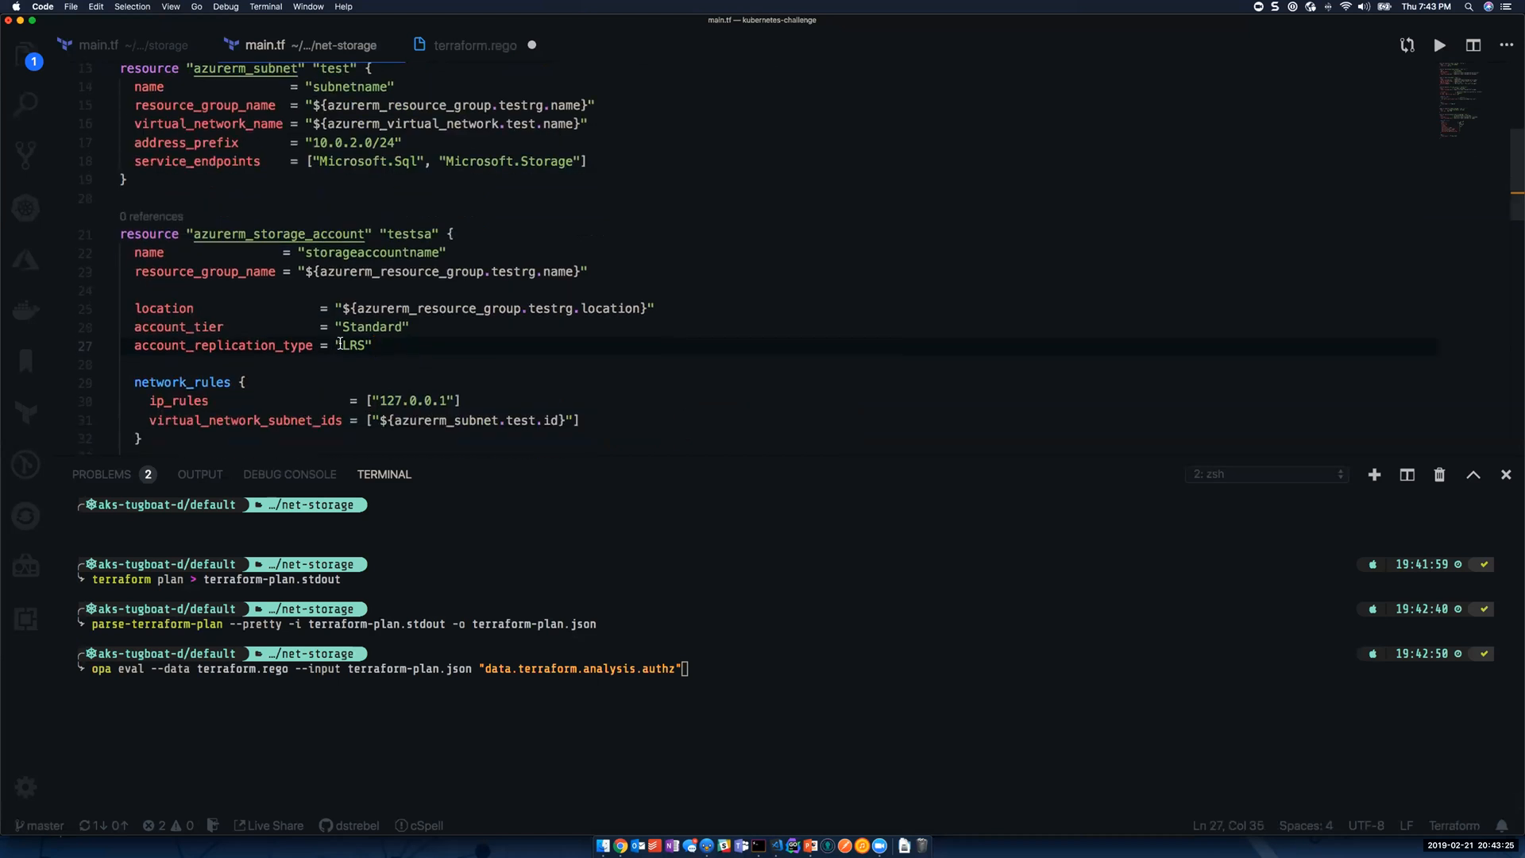
click(475, 44)
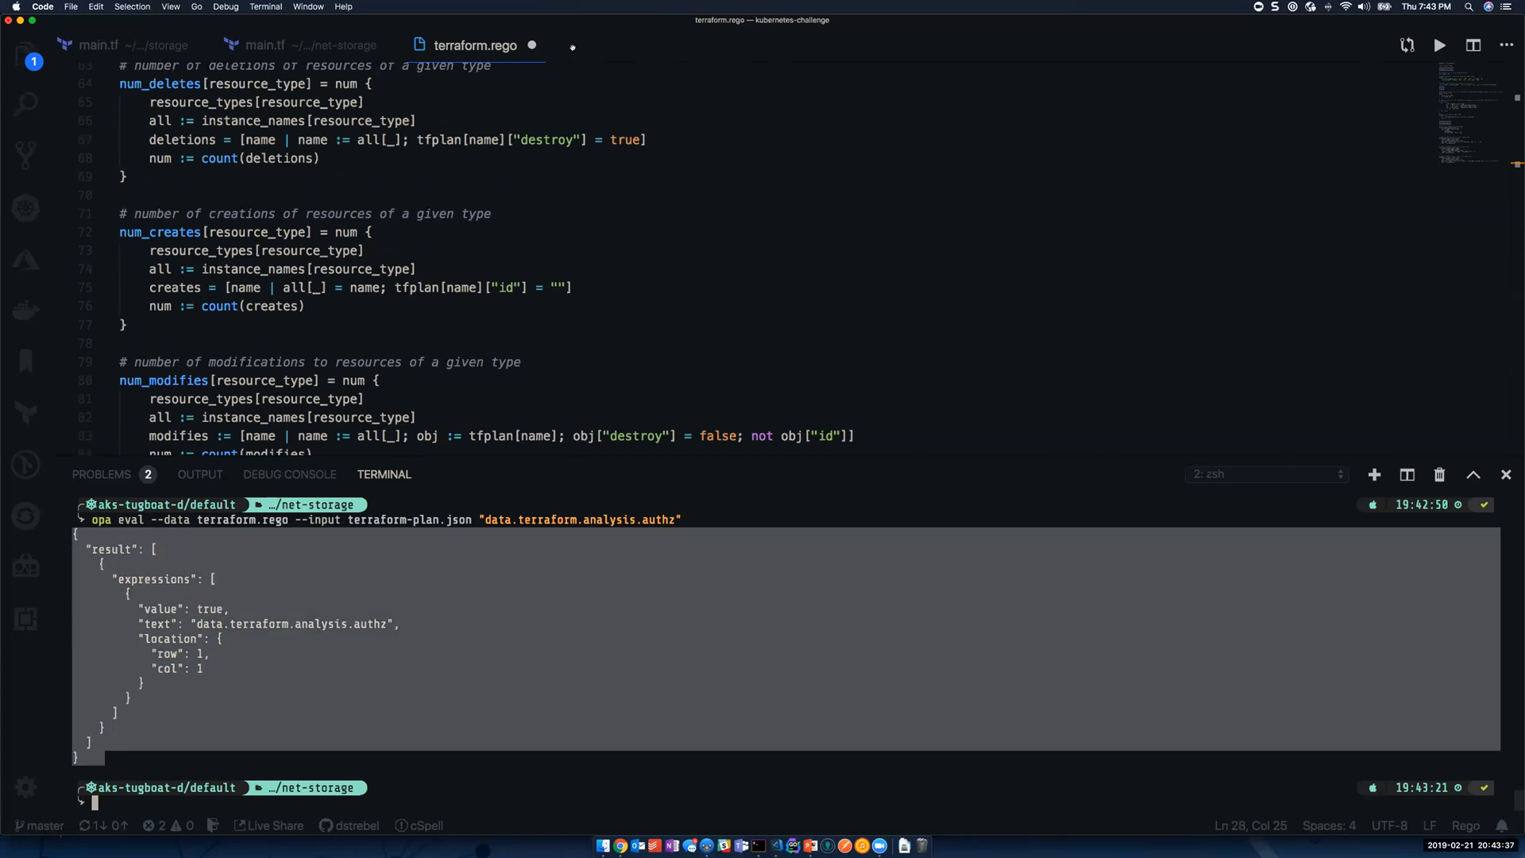
- Start a new untitled document to hold the copied opa evaluation result
key(cmd+n)
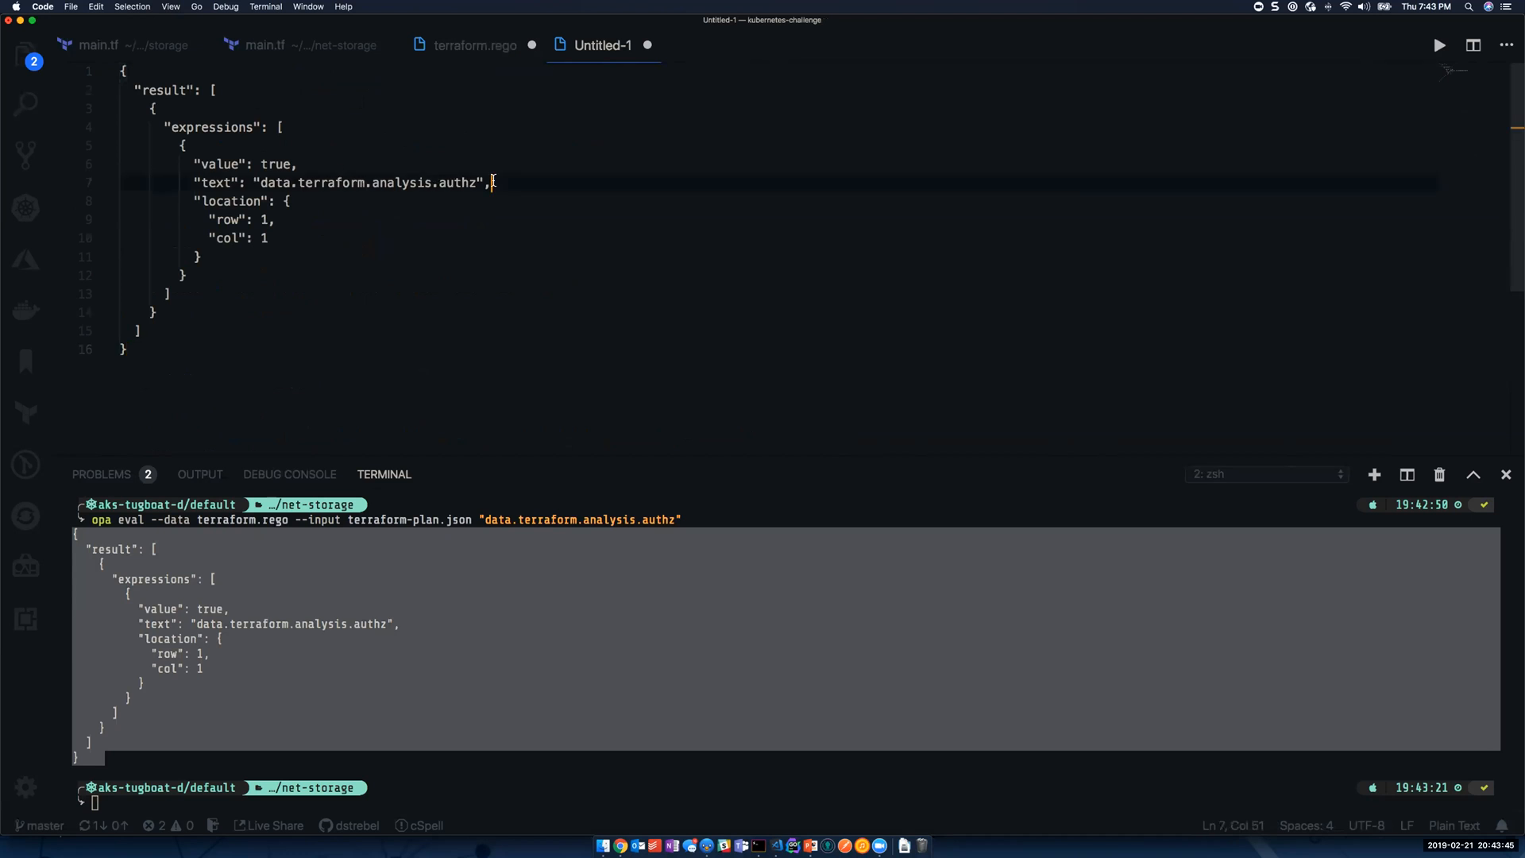
- Add score: 100 and approve: false beneath the text entry of the mock result
text(score:)
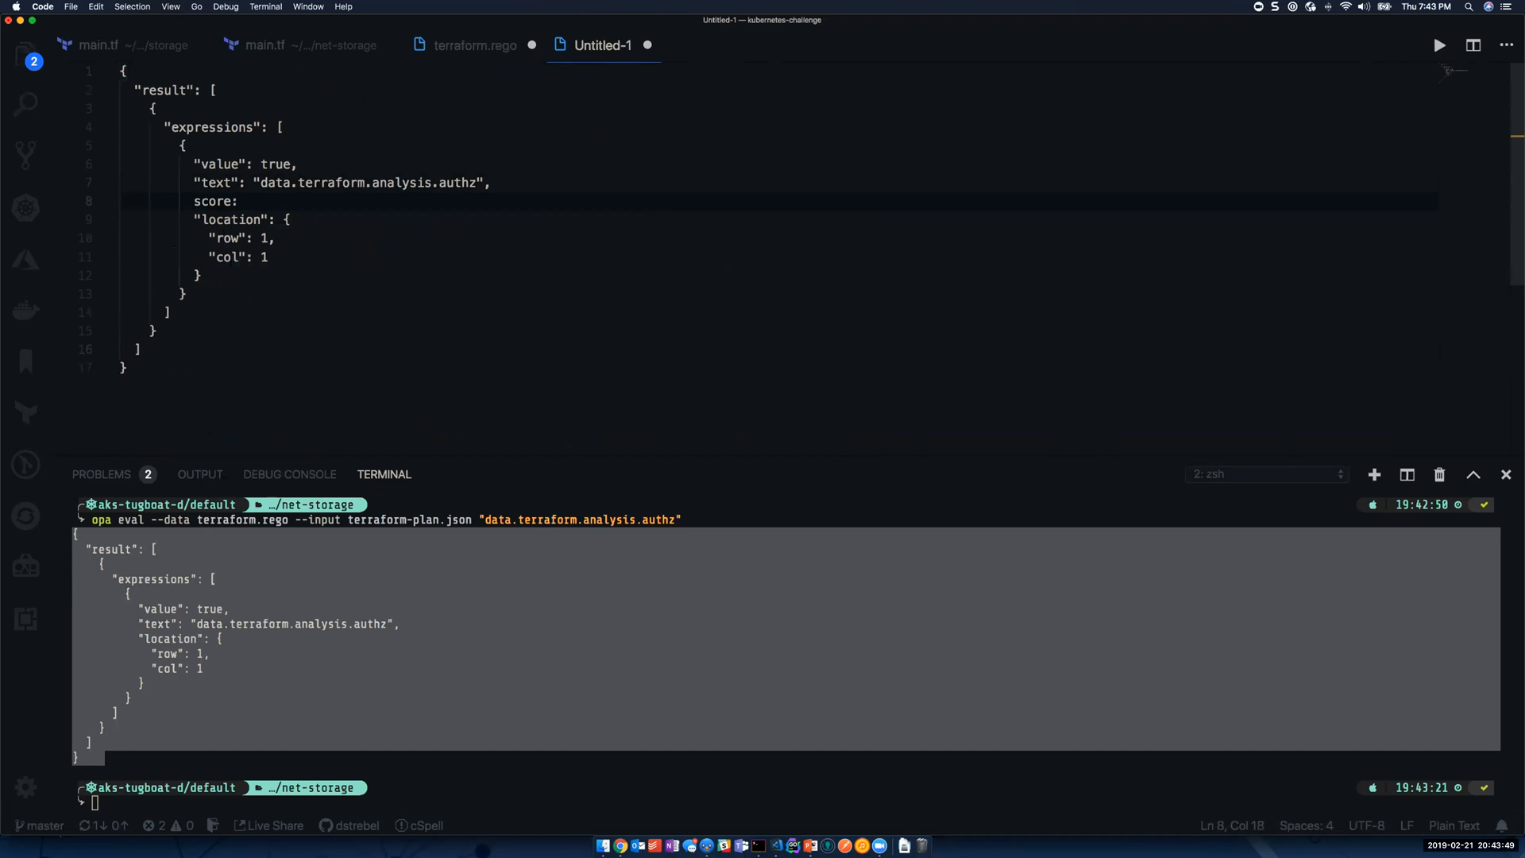
text(100)
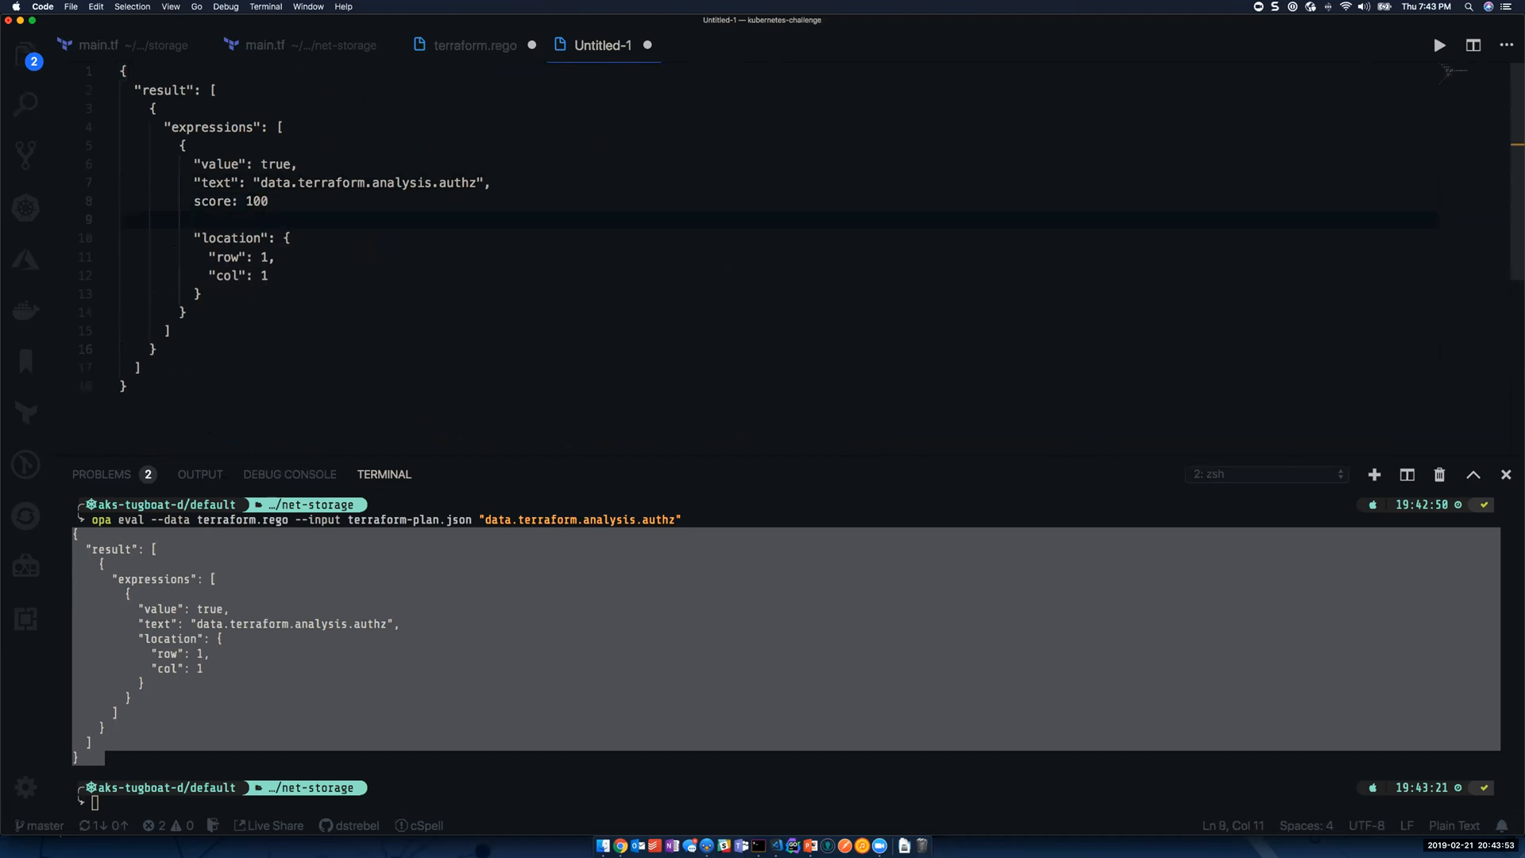
text(approveL:)
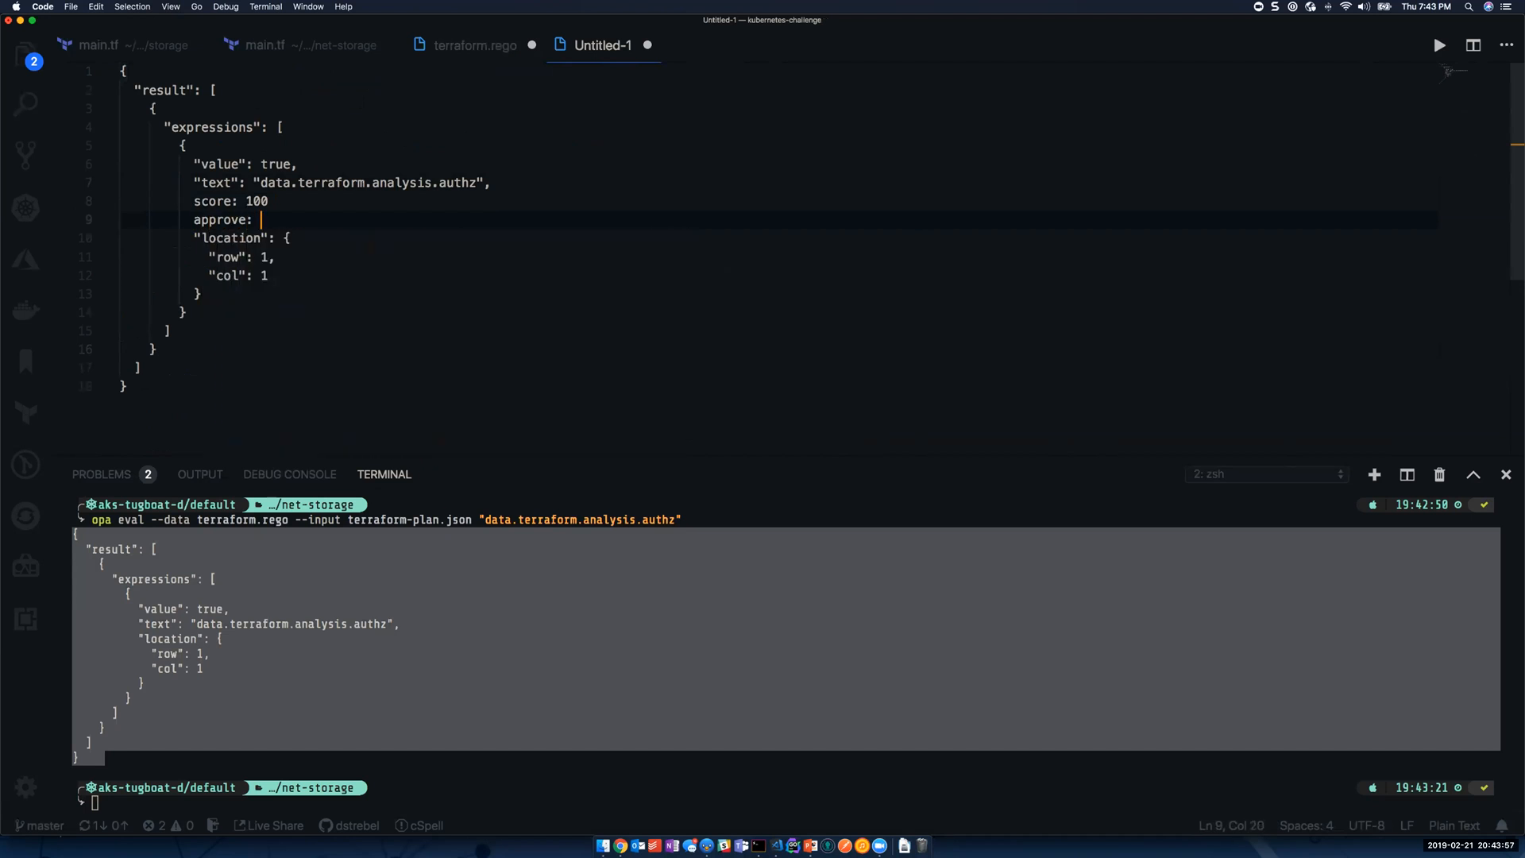
text(false)
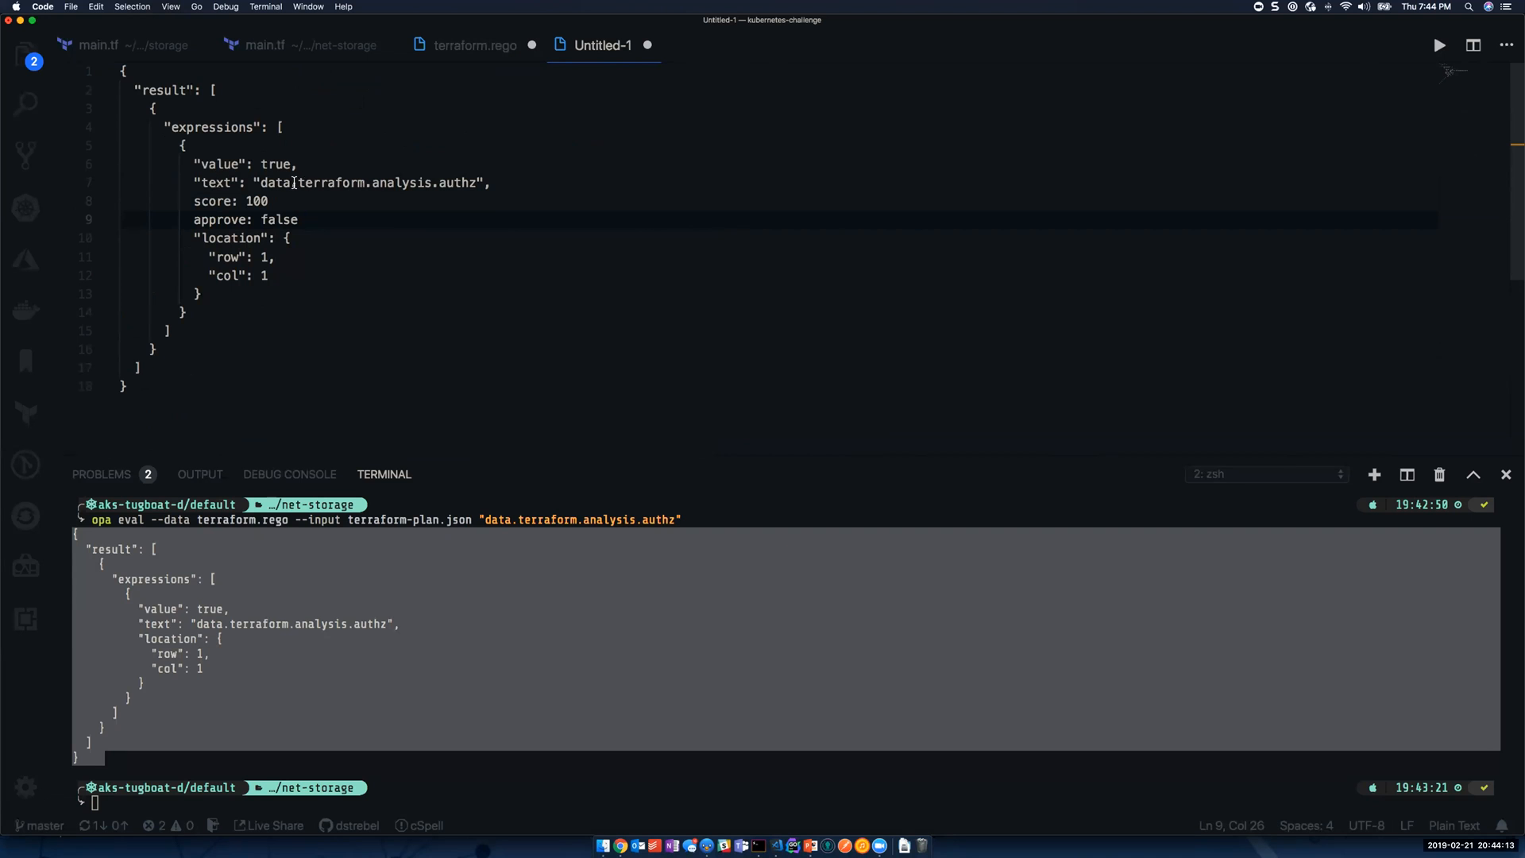
mouse_move(275, 212)
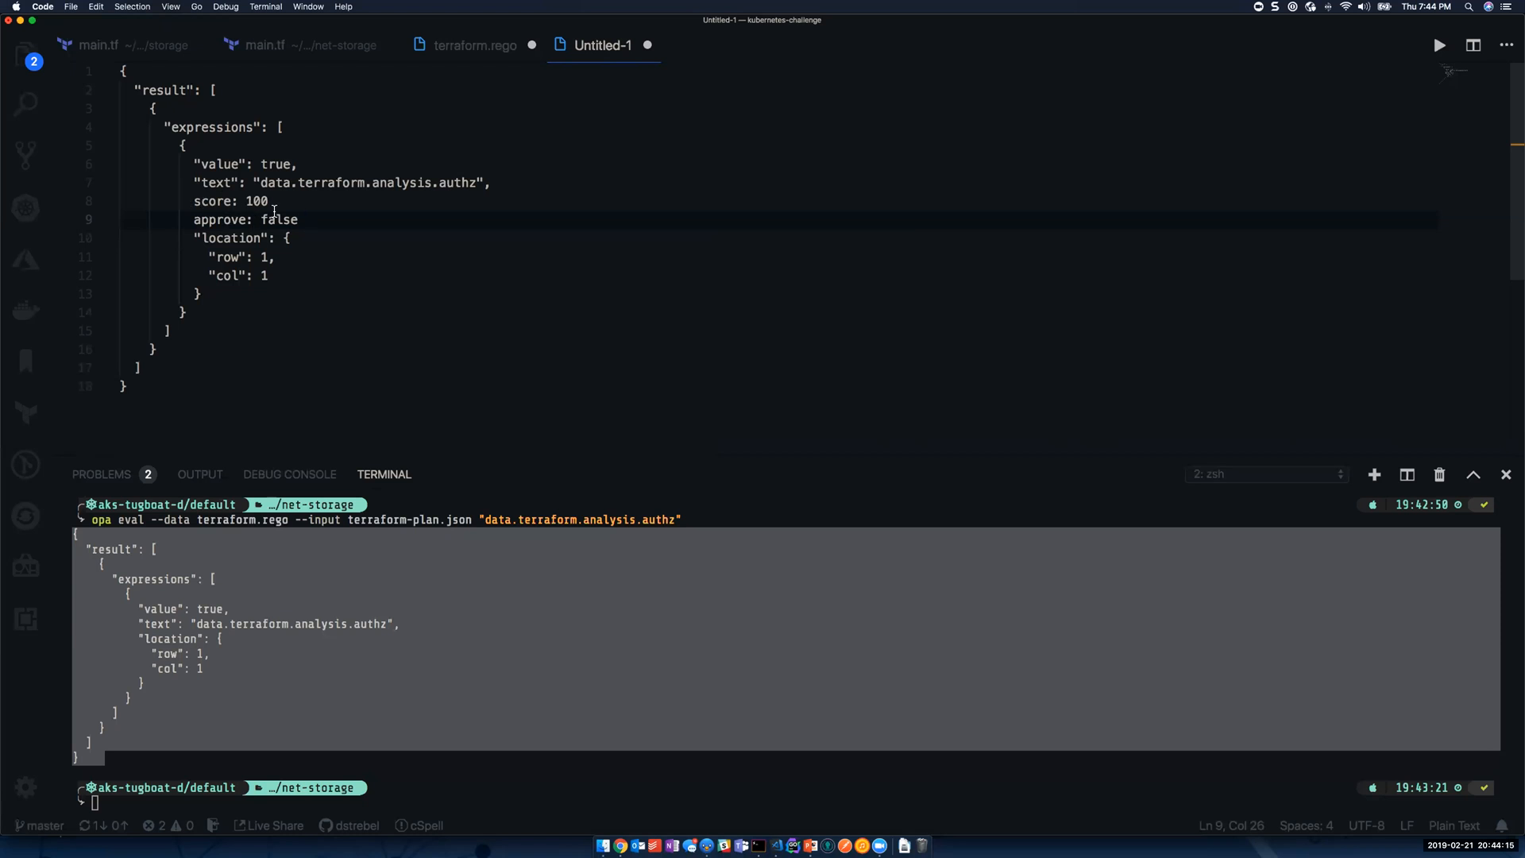
mouse_move(347, 391)
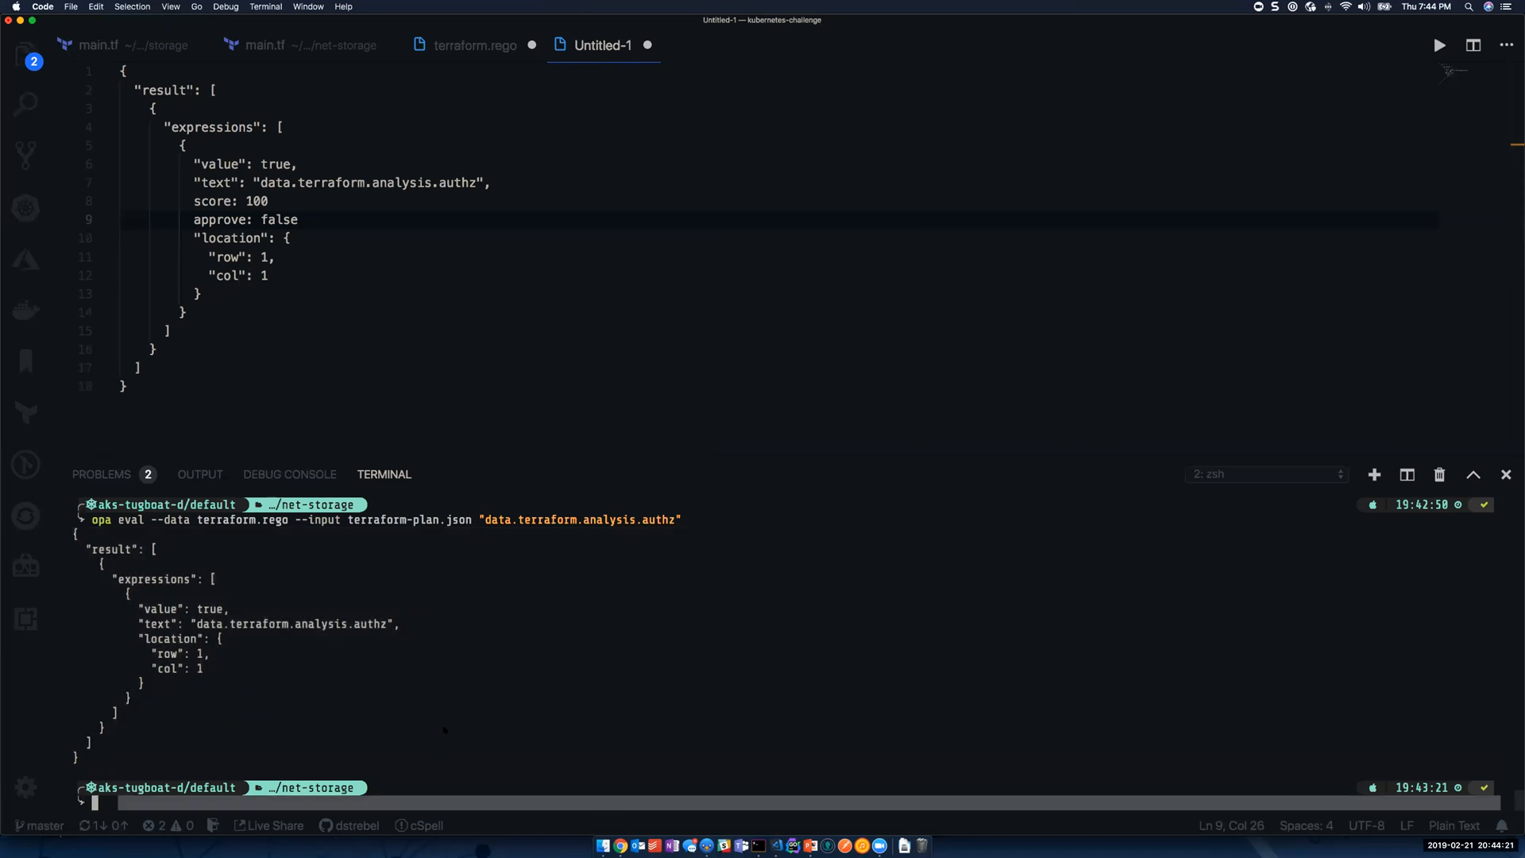
mouse_move(494, 402)
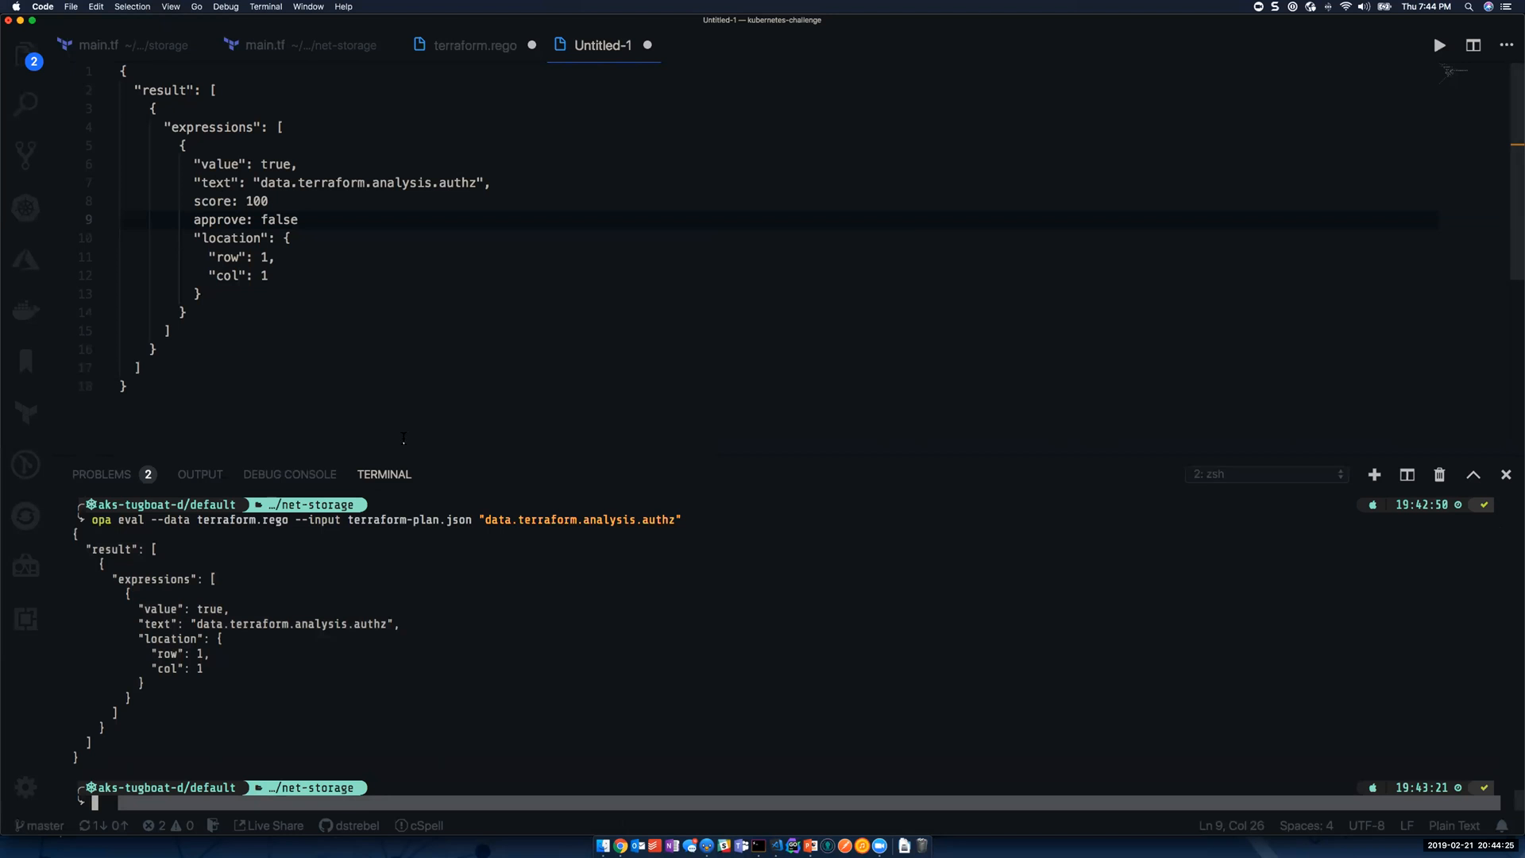
mouse_move(443, 50)
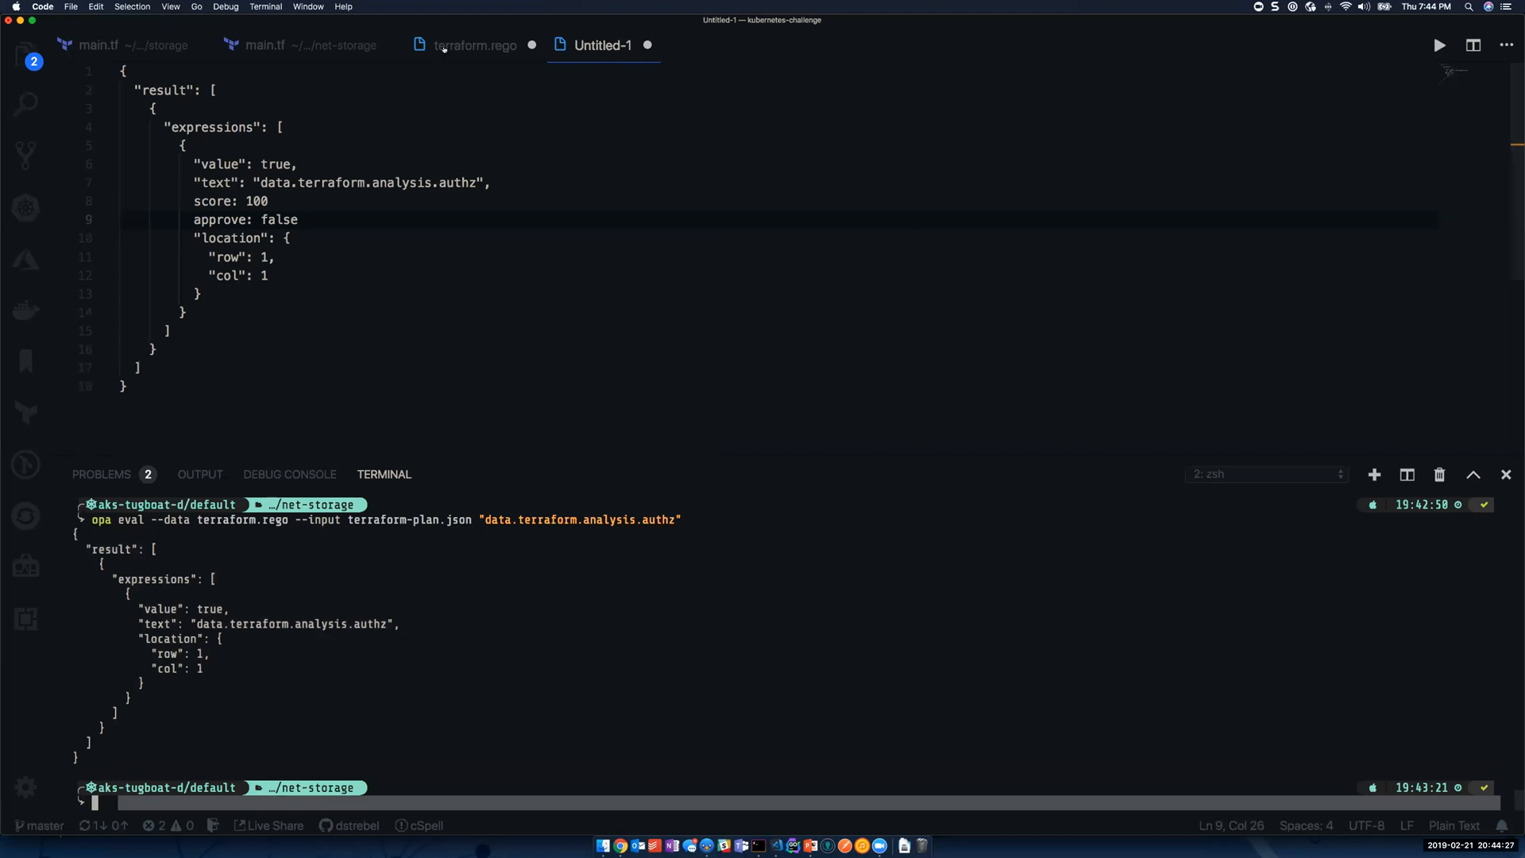
- Return to terraform.rego, then bring the PowerPoint Demo Time slide up full screen
click(475, 45)
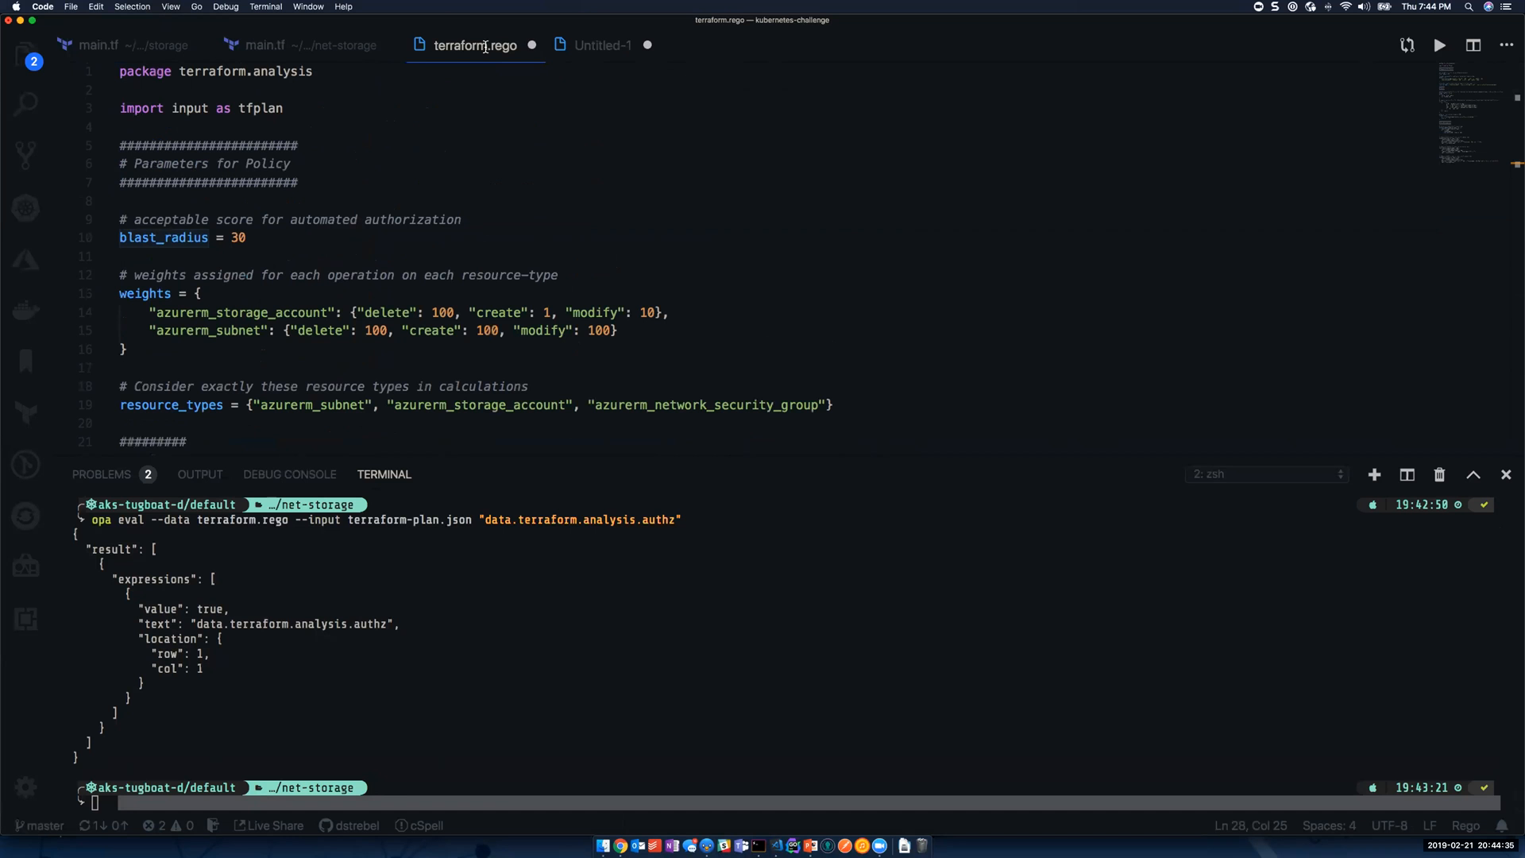
mouse_move(324, 323)
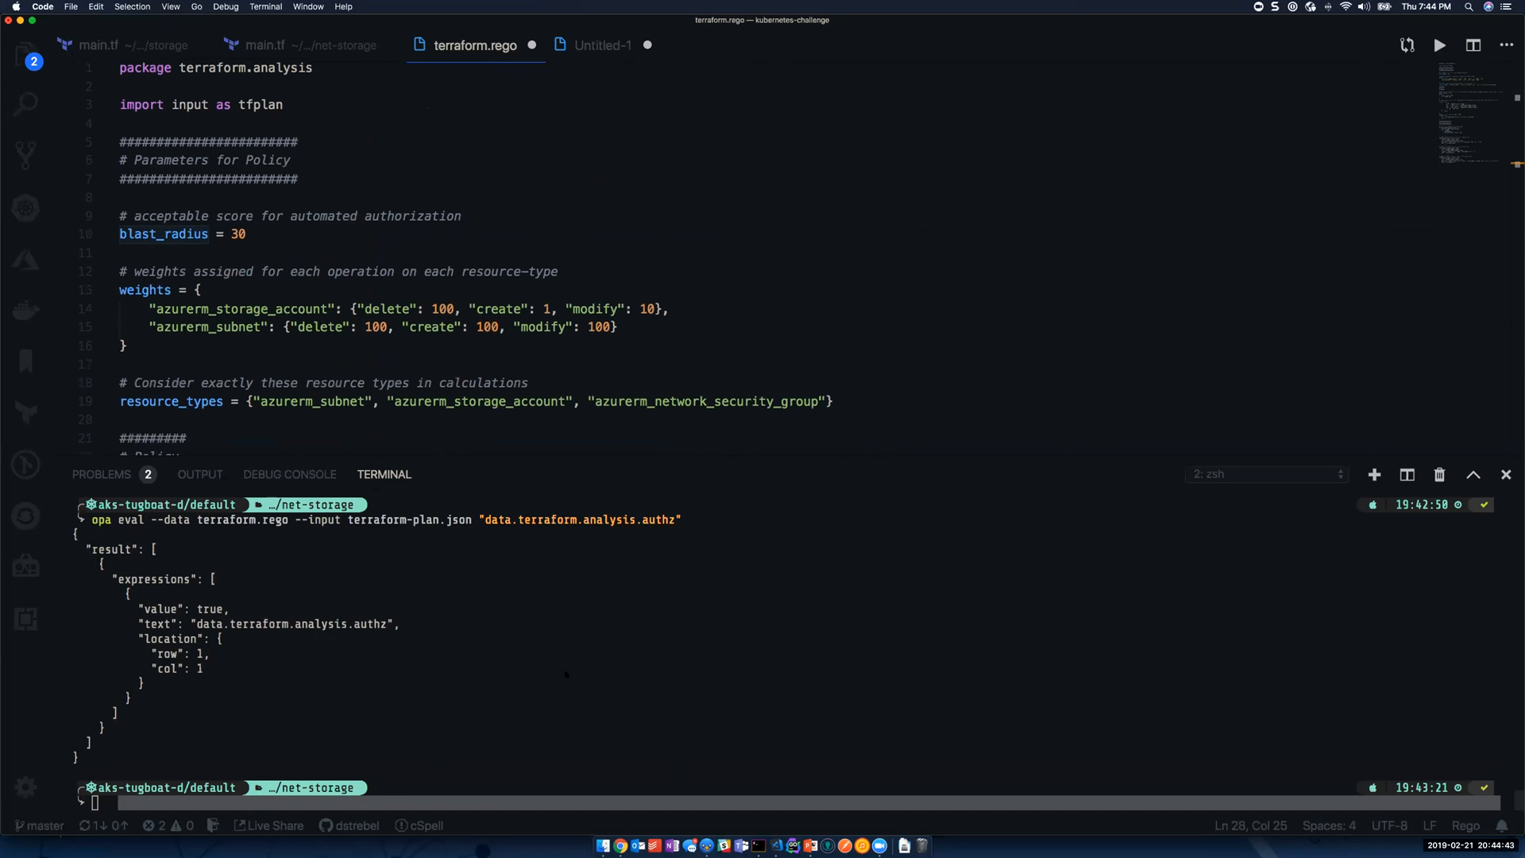
mouse_move(738, 843)
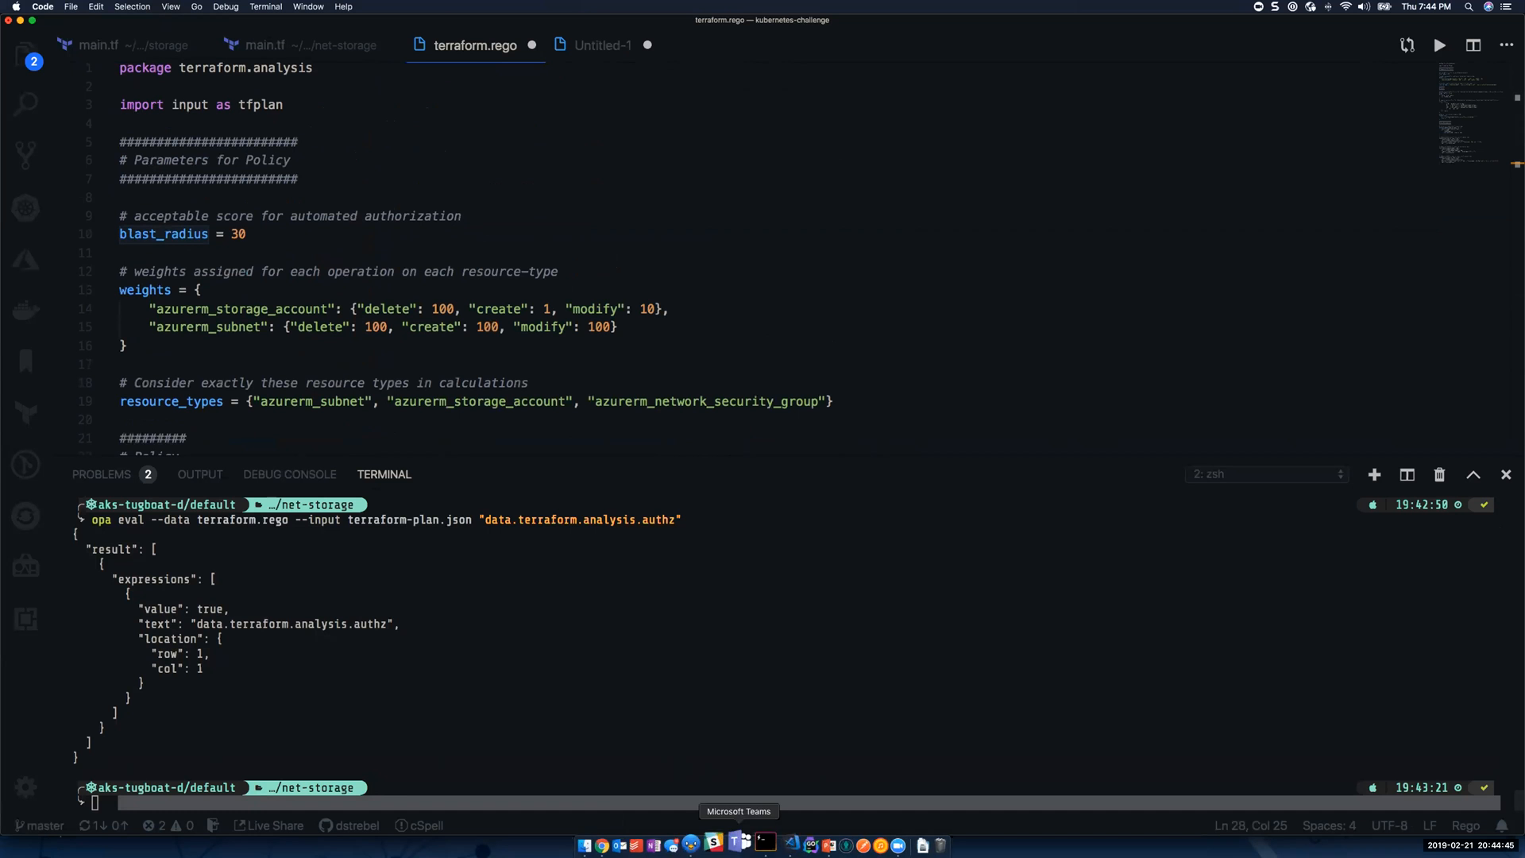
mouse_move(795, 844)
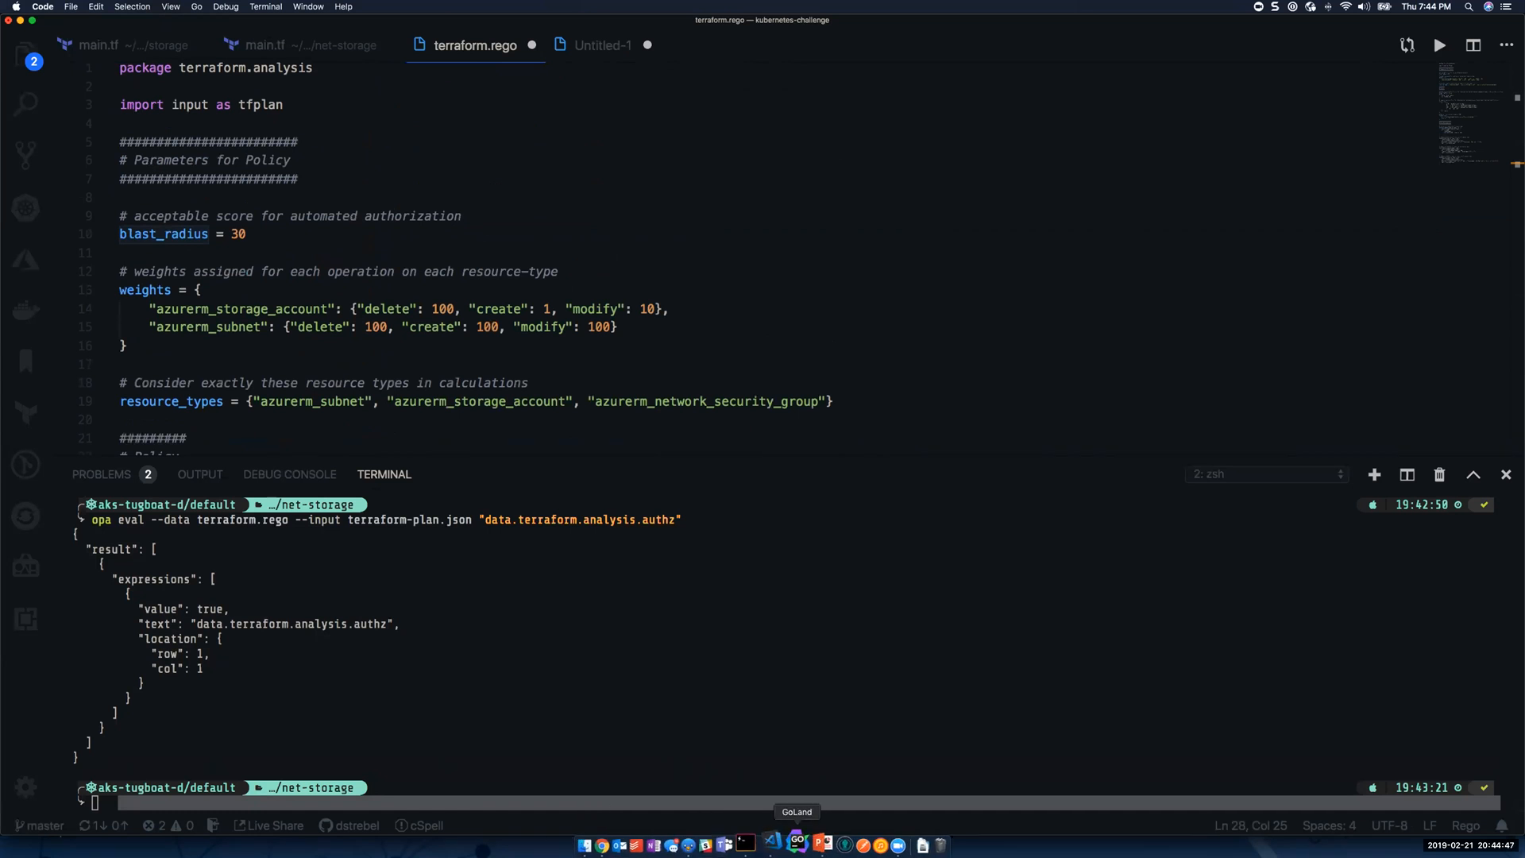
mouse_move(756, 841)
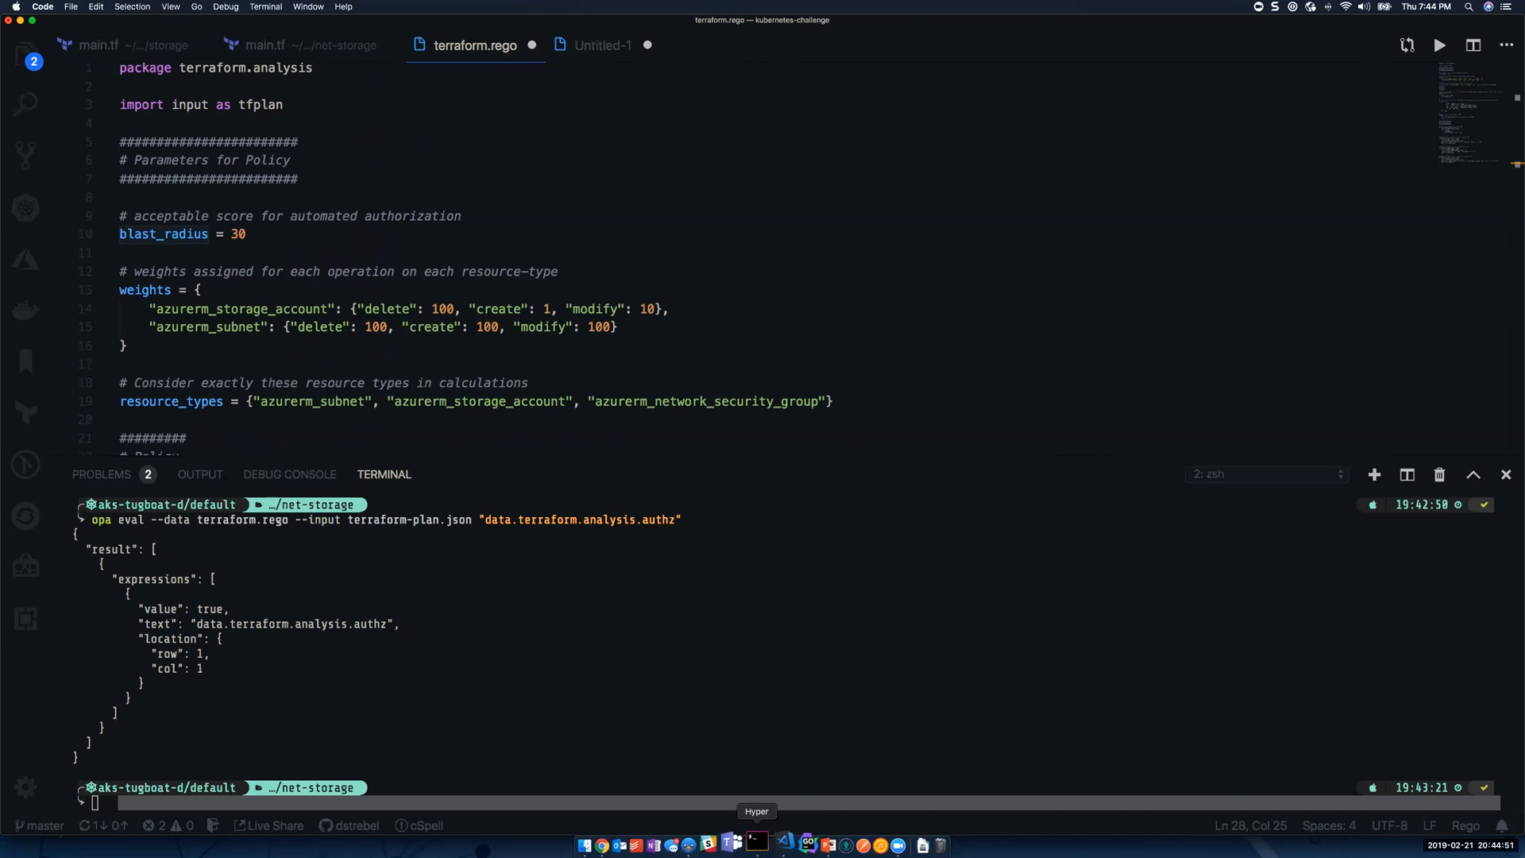
mouse_move(674, 841)
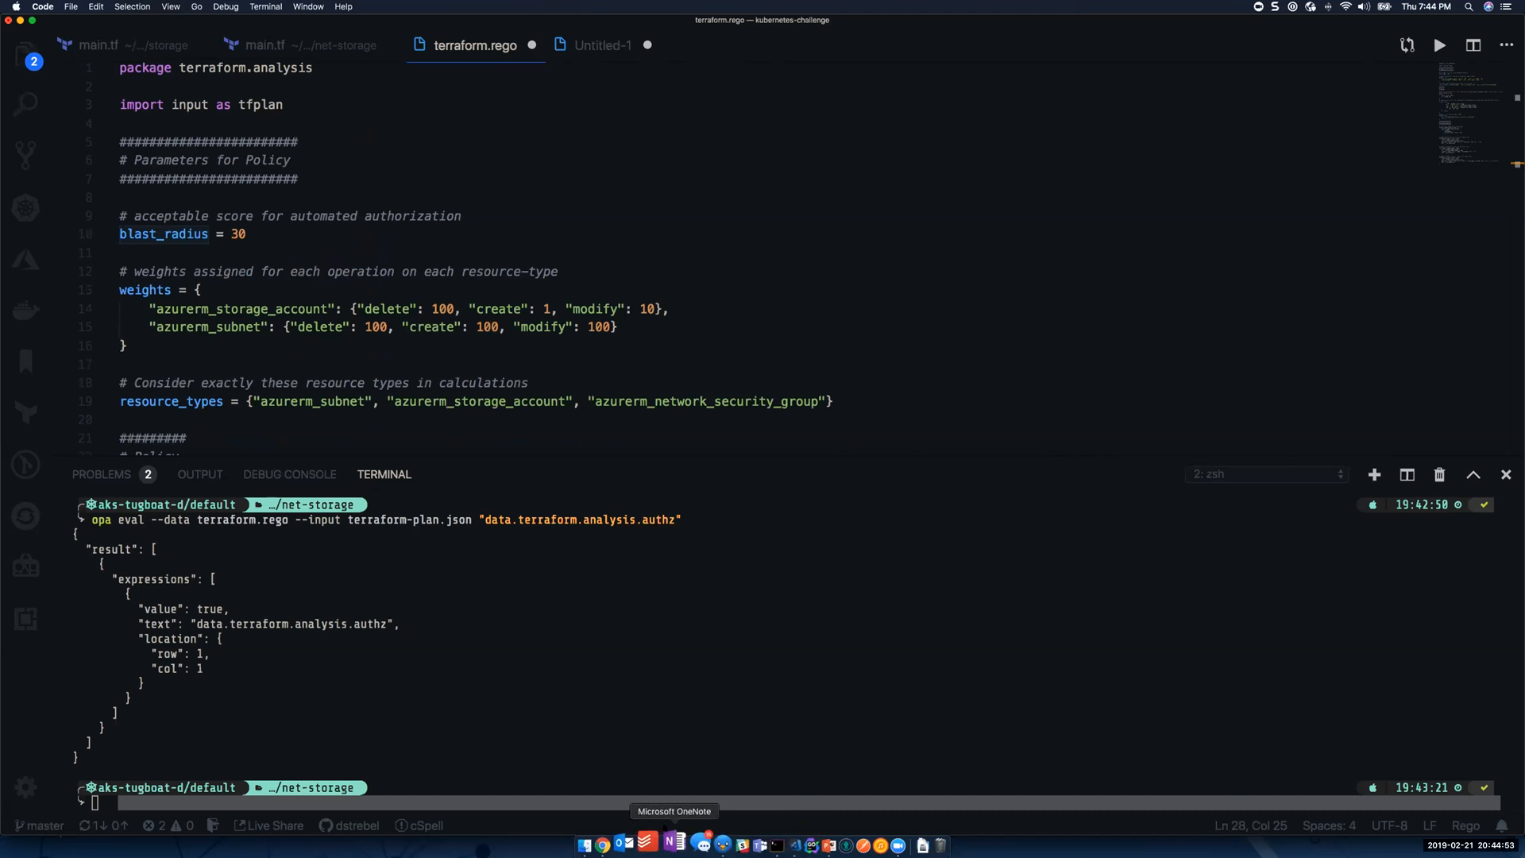
mouse_move(786, 843)
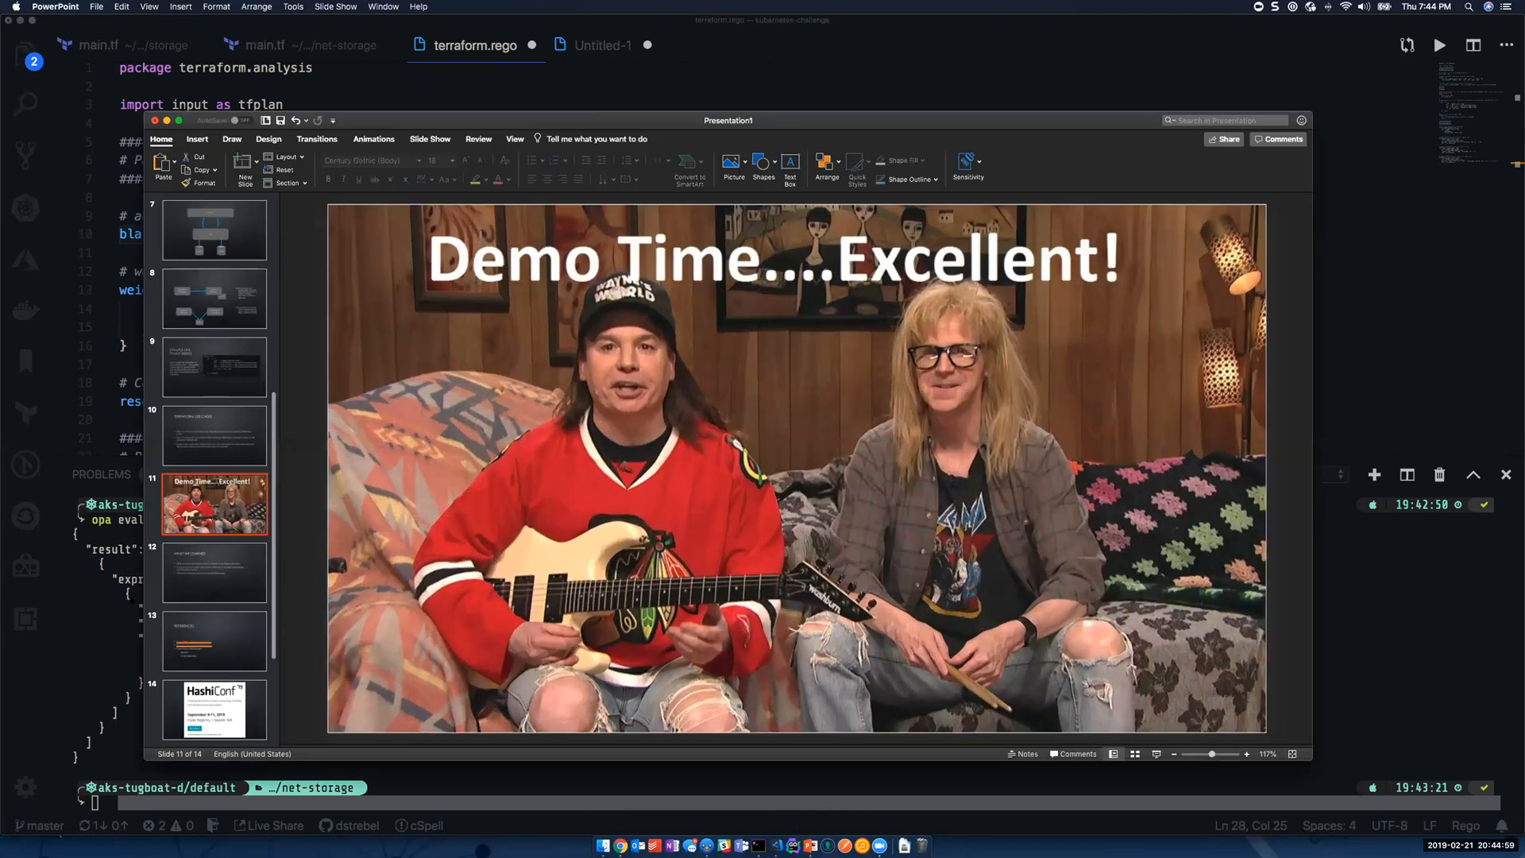
click(180, 120)
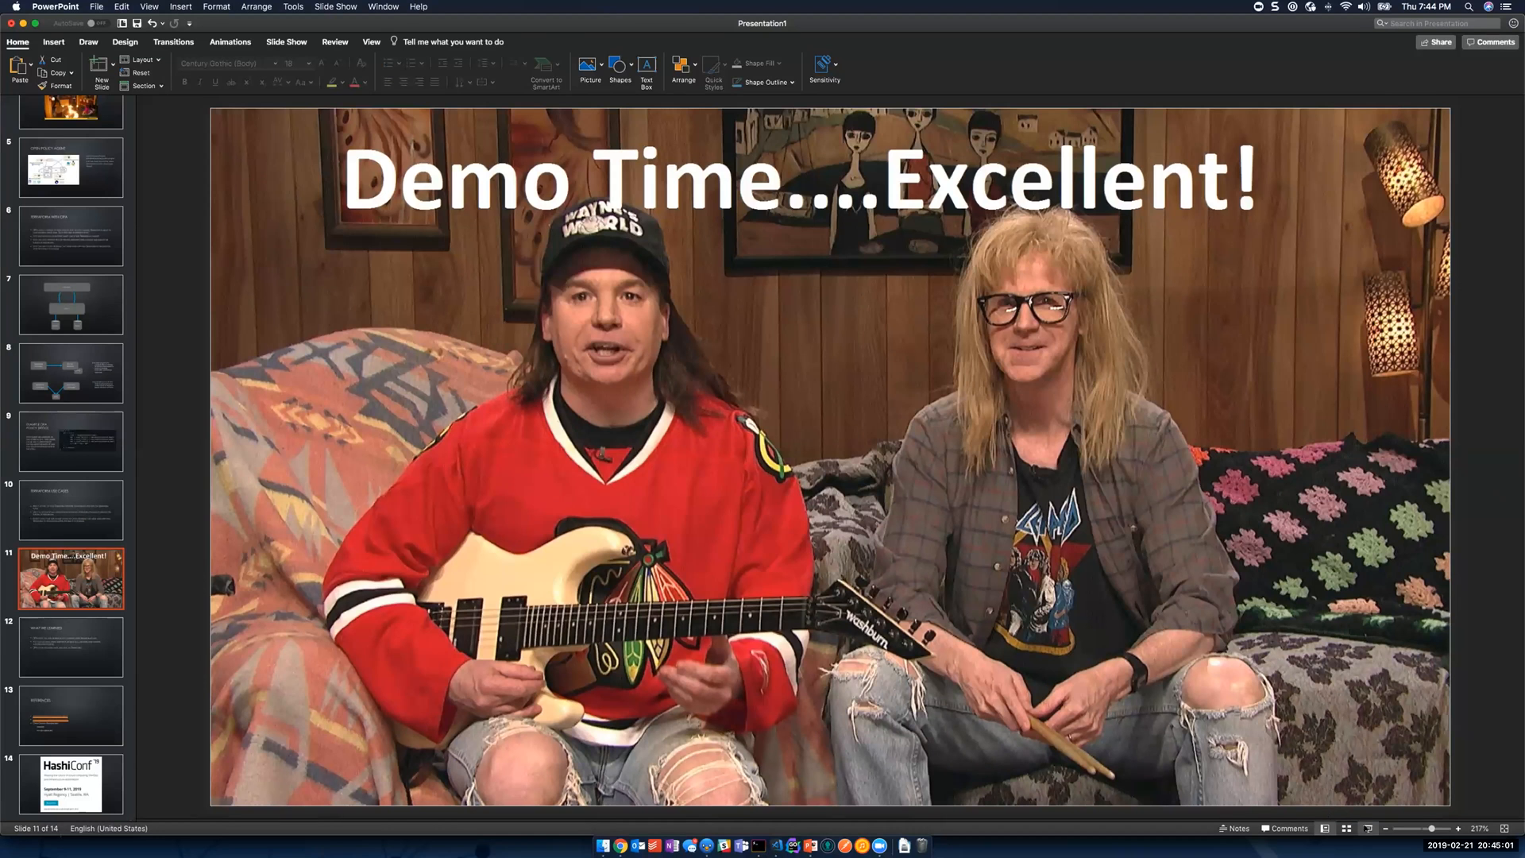